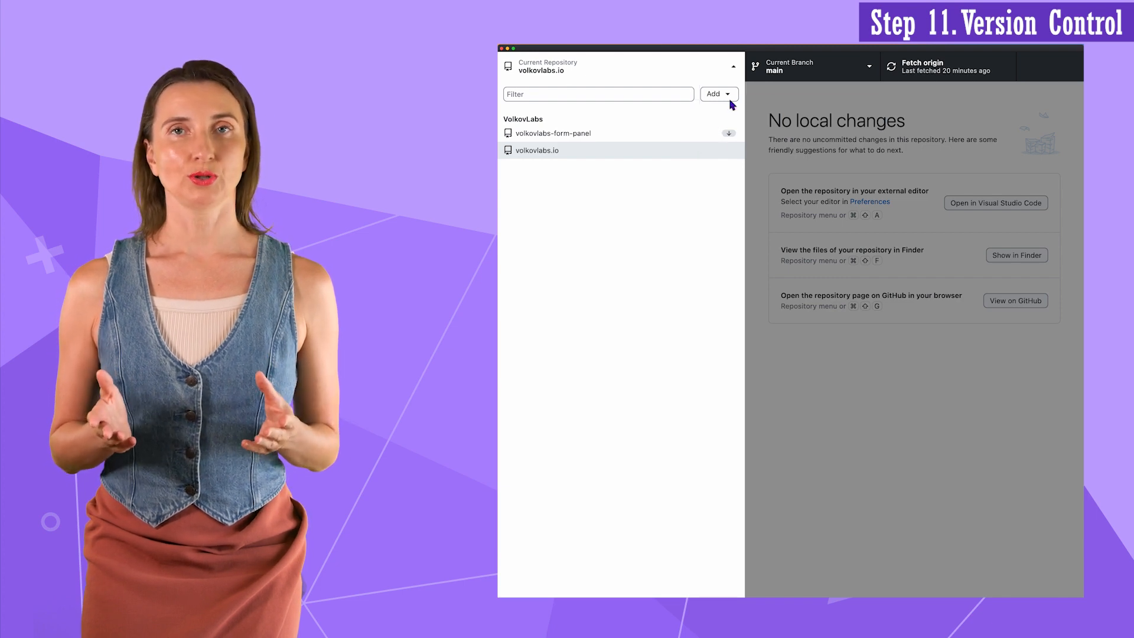
# Step: Choose the testorg-image-panel folder and opt to create a new repository in it
pyautogui.click(730, 95)
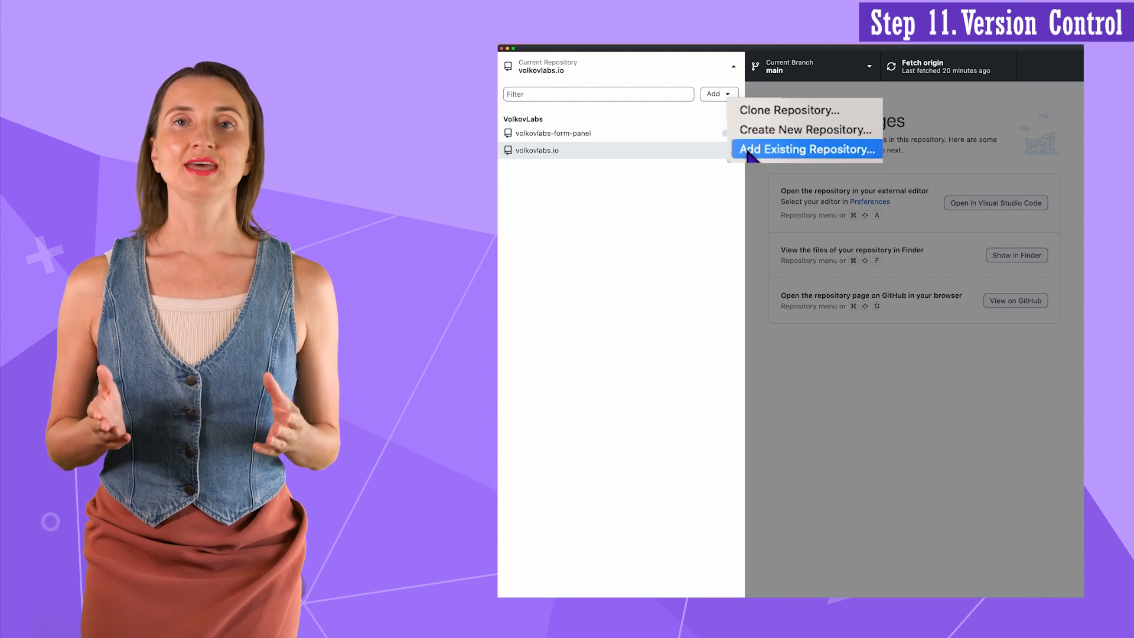
pyautogui.click(805, 149)
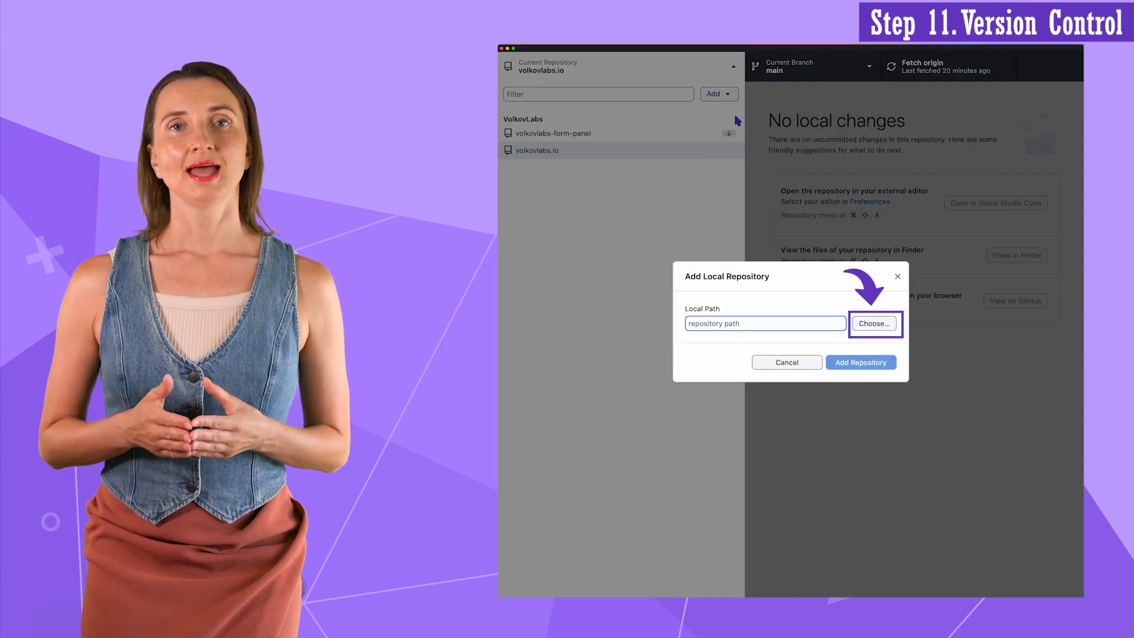
pyautogui.click(874, 324)
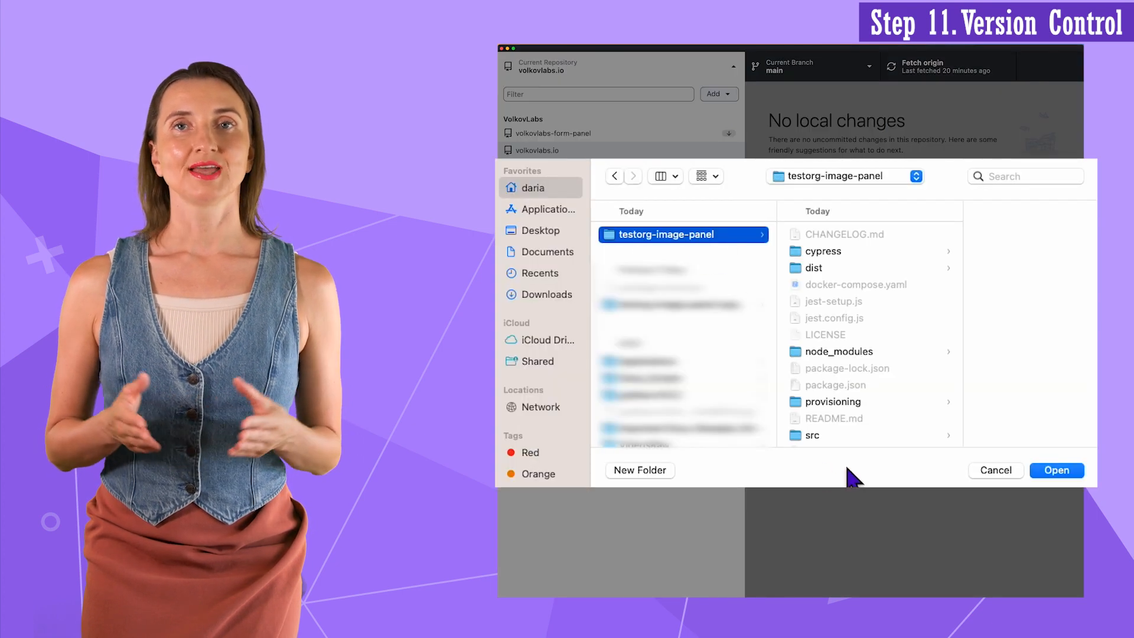
pyautogui.click(1054, 470)
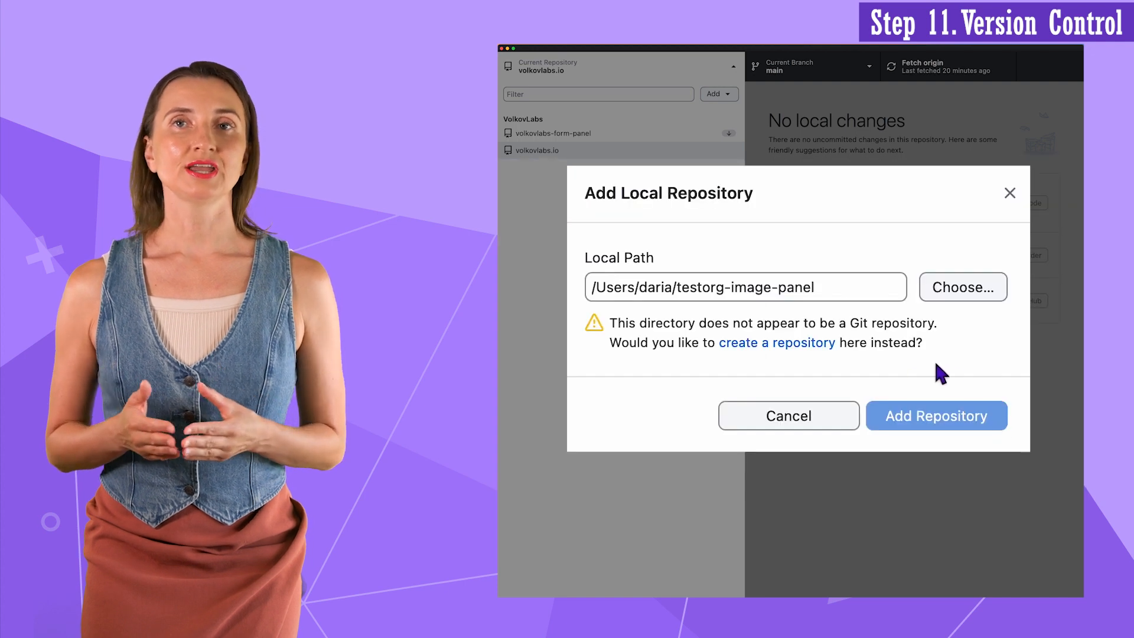
pyautogui.click(776, 343)
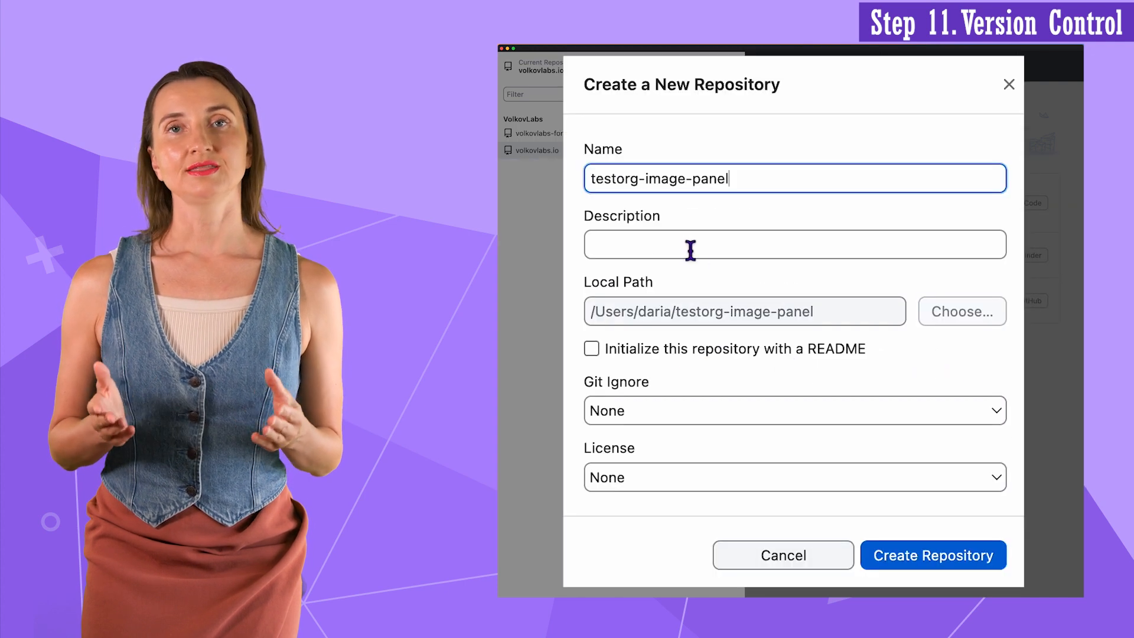
# Step: Describe the repository as 'Image panel for Grafana' and create it
pyautogui.write('Image panel for Graf')
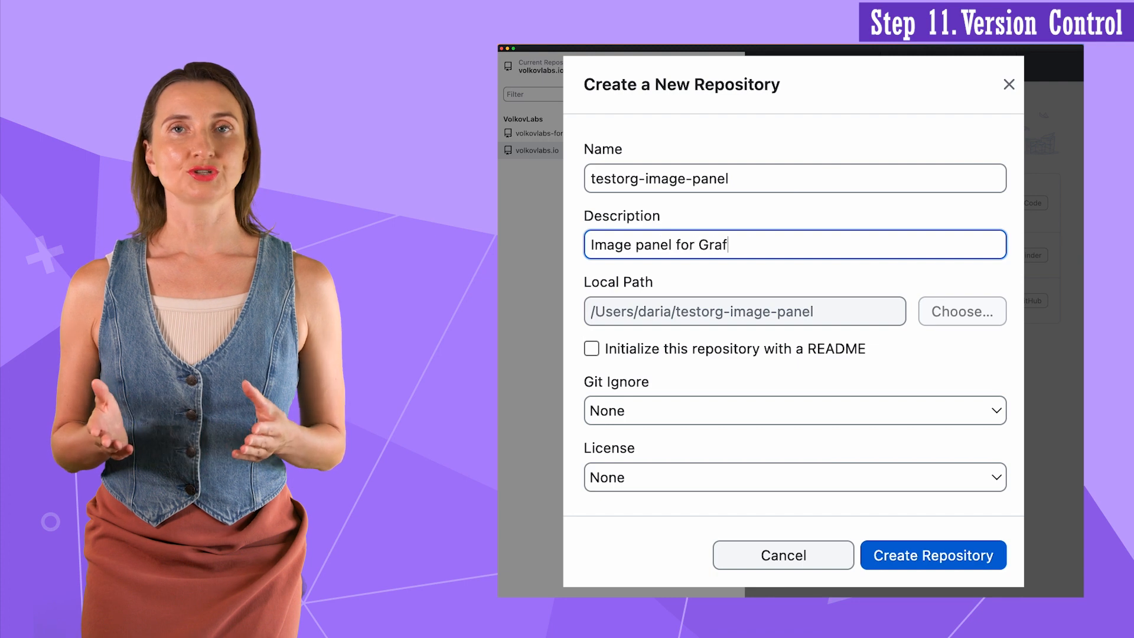
pyautogui.write('ana')
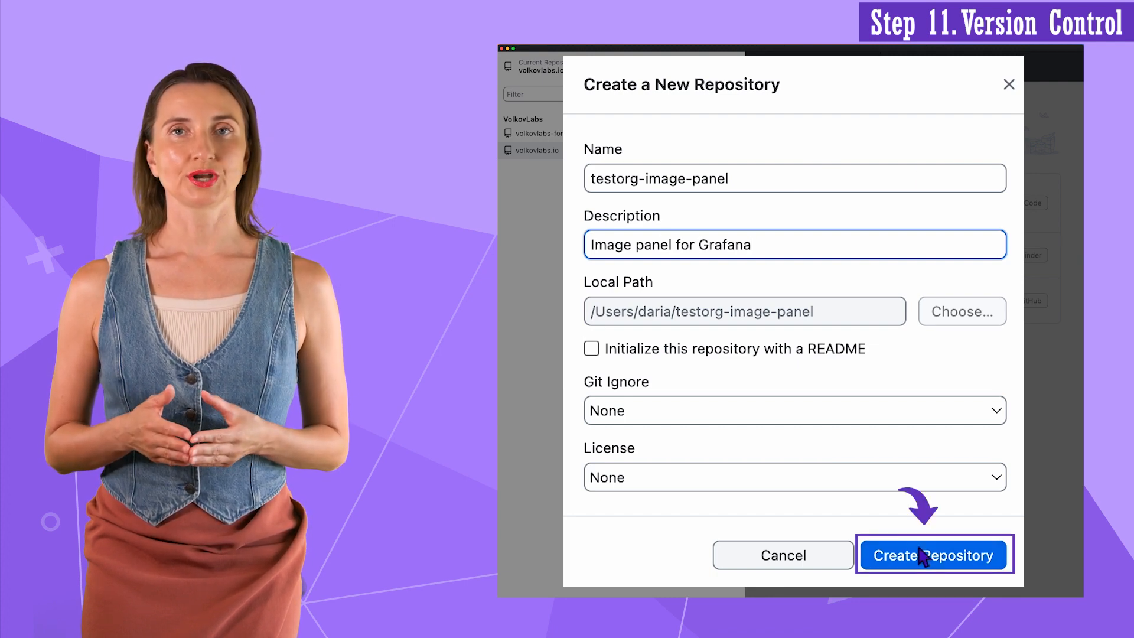
pyautogui.click(933, 555)
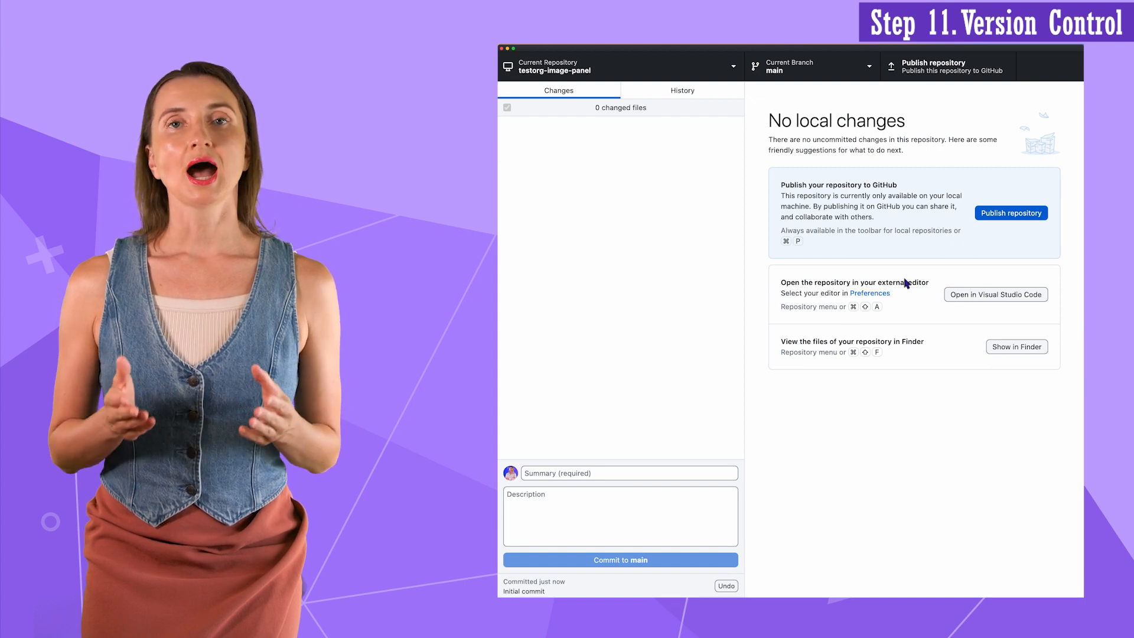
# Step: Publish testorg-image-panel to GitHub as private code under no organization and view it on GitHub
pyautogui.click(1010, 213)
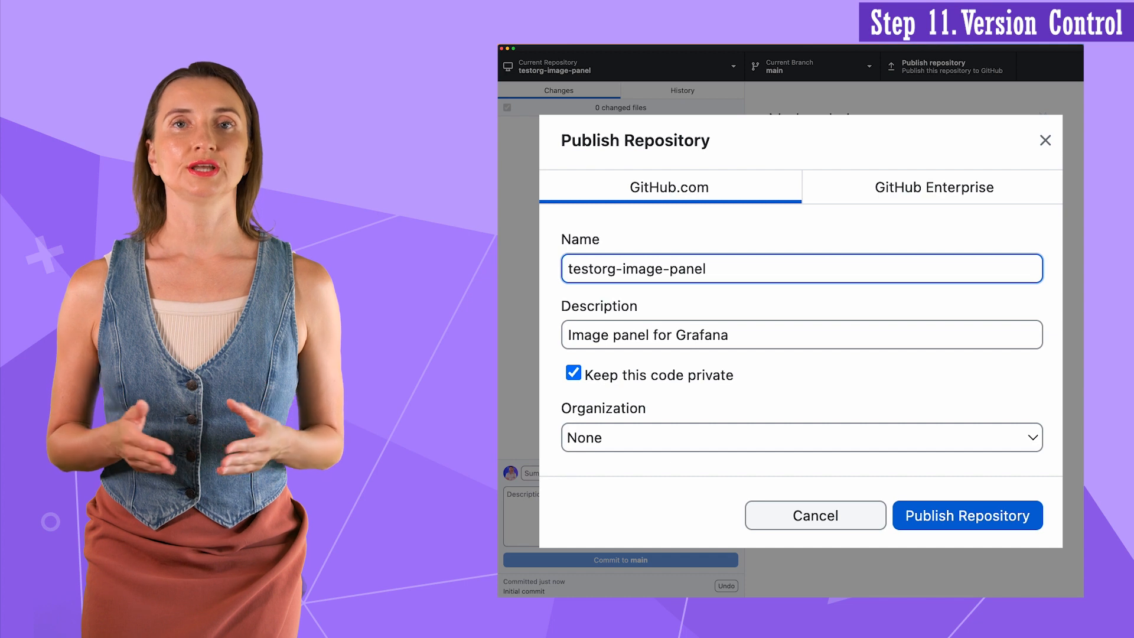
pyautogui.click(800, 437)
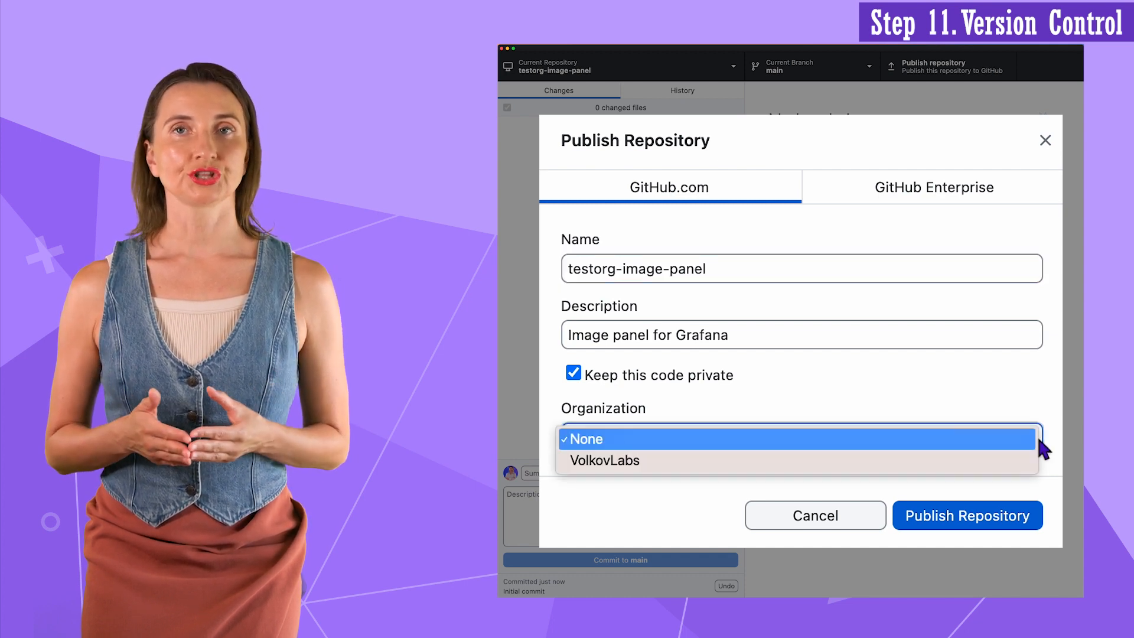
pyautogui.click(585, 439)
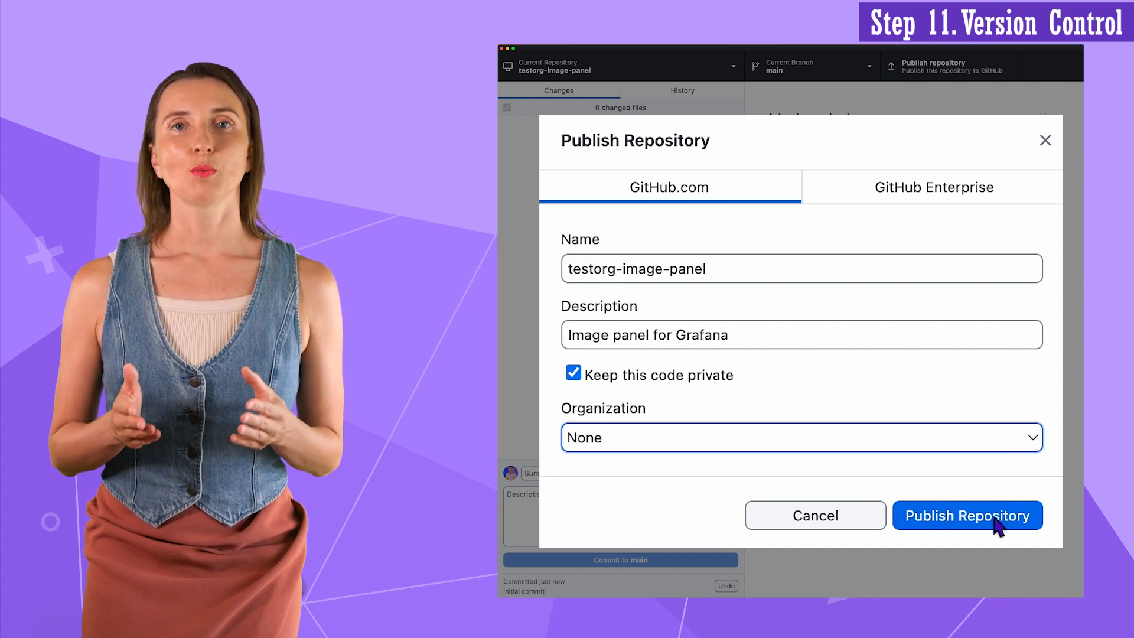
pyautogui.click(967, 516)
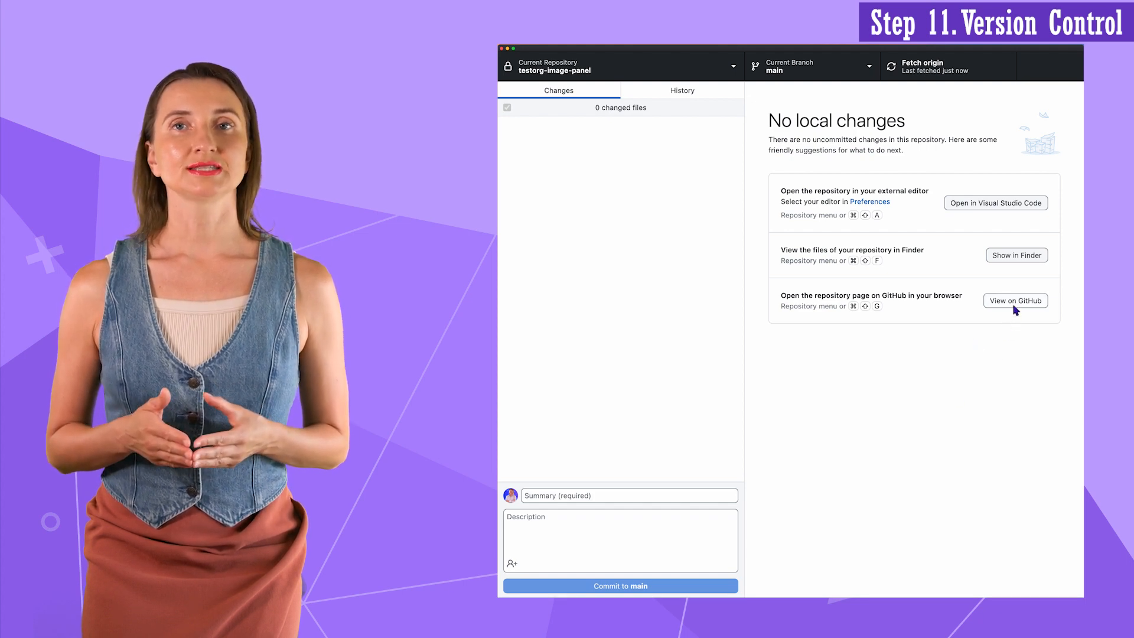
pyautogui.click(1016, 301)
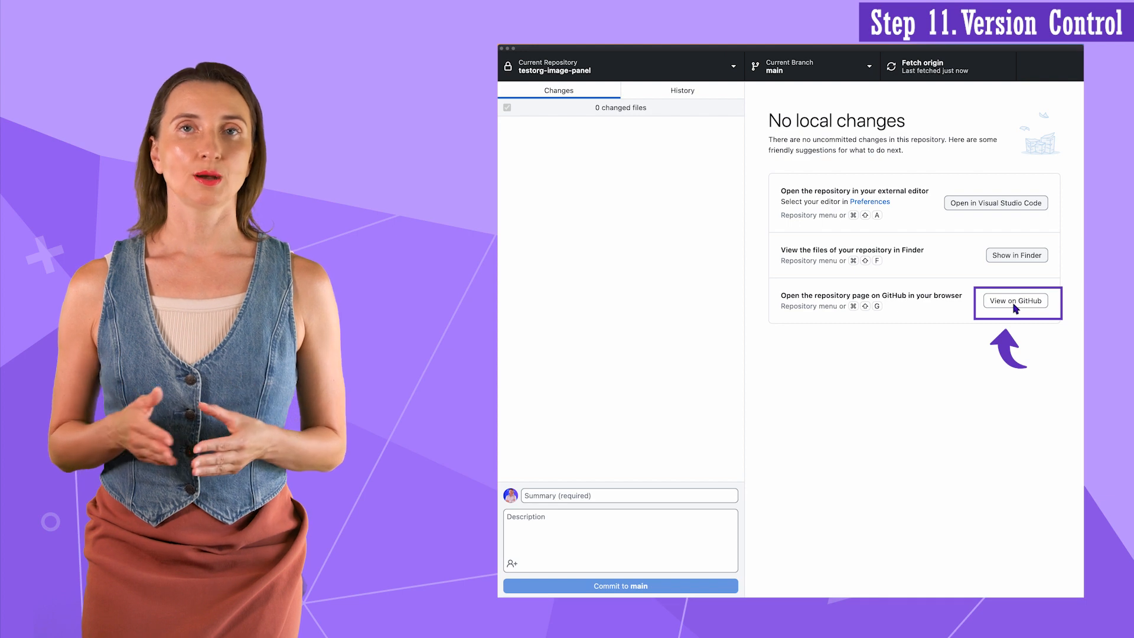
# Step: Review the Initial commit workflow run's build log in Actions and cancel the workflow
pyautogui.click(1016, 301)
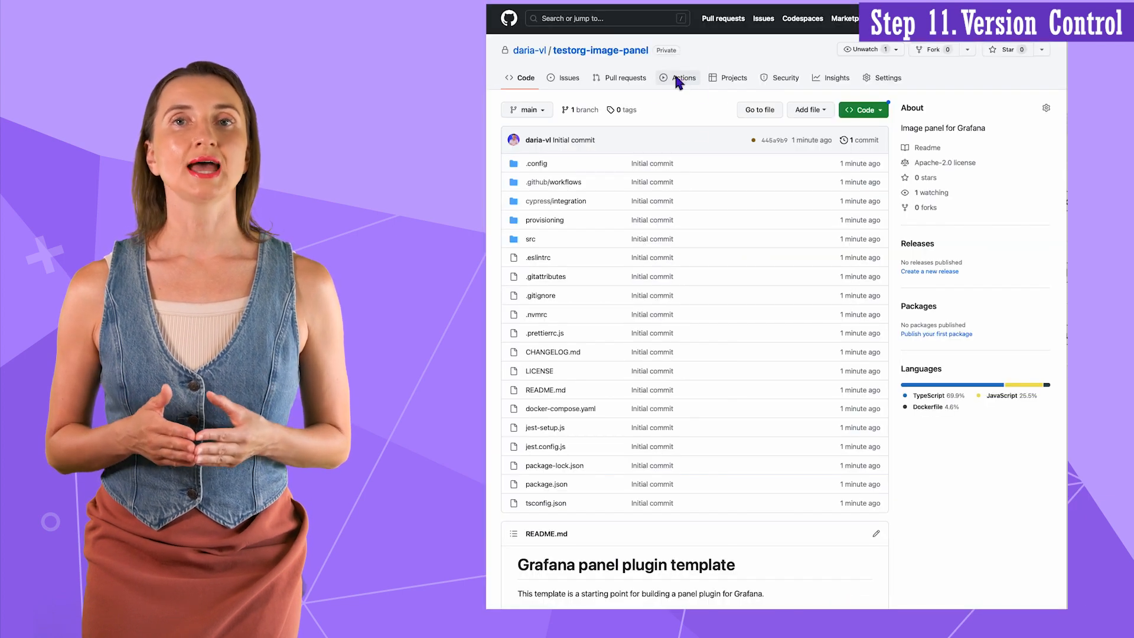
pyautogui.click(683, 78)
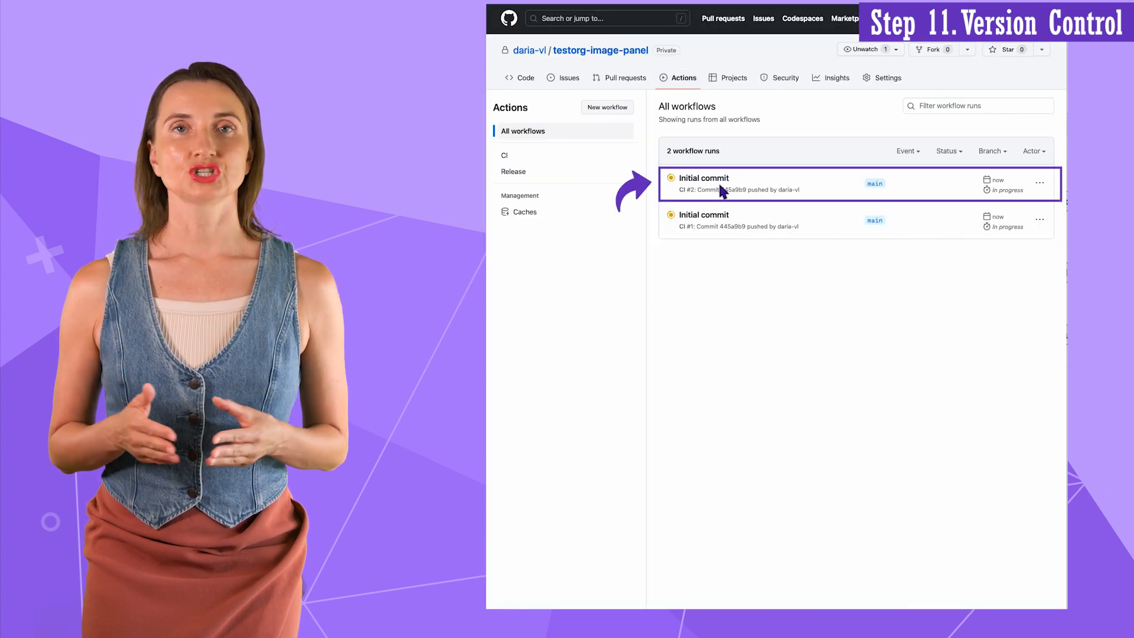
pyautogui.click(702, 179)
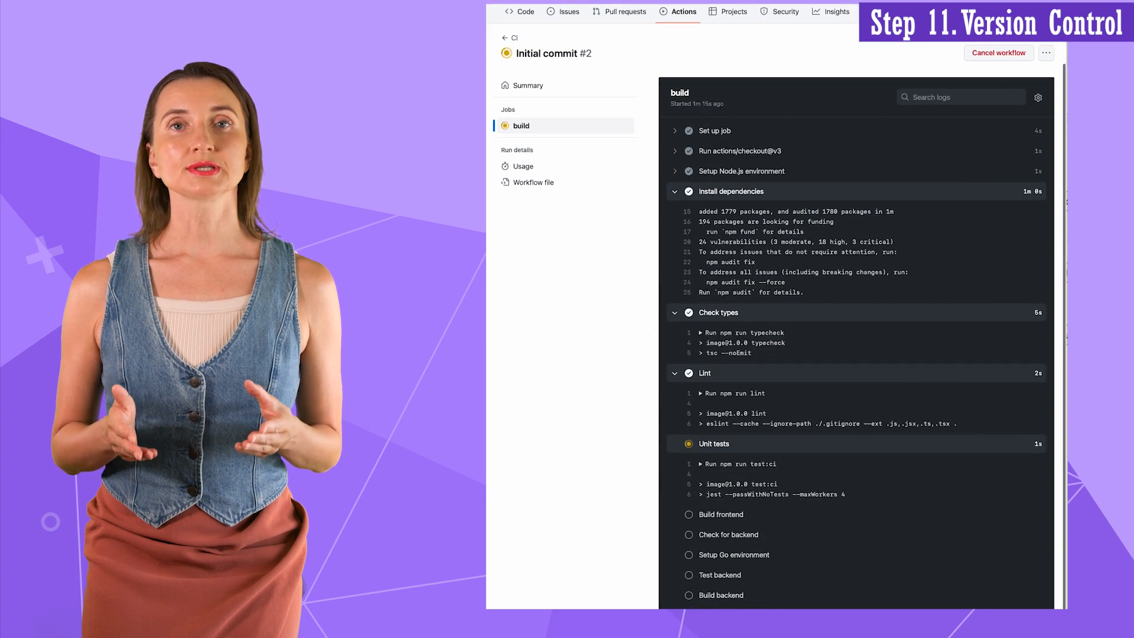
pyautogui.scroll(-3)
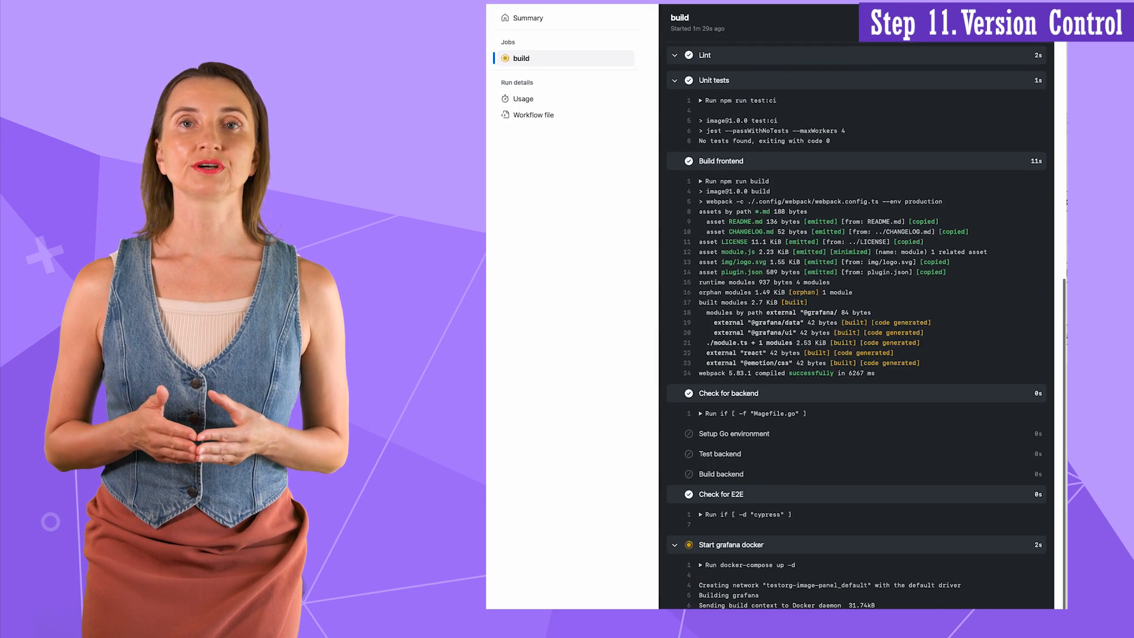
pyautogui.scroll(-3)
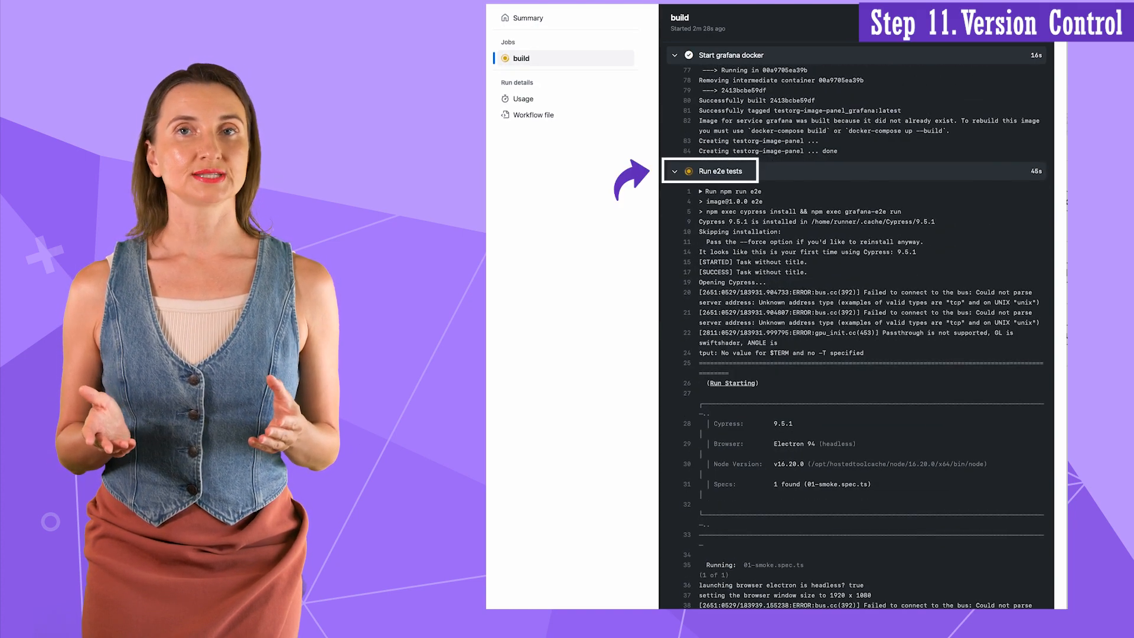
pyautogui.scroll(3)
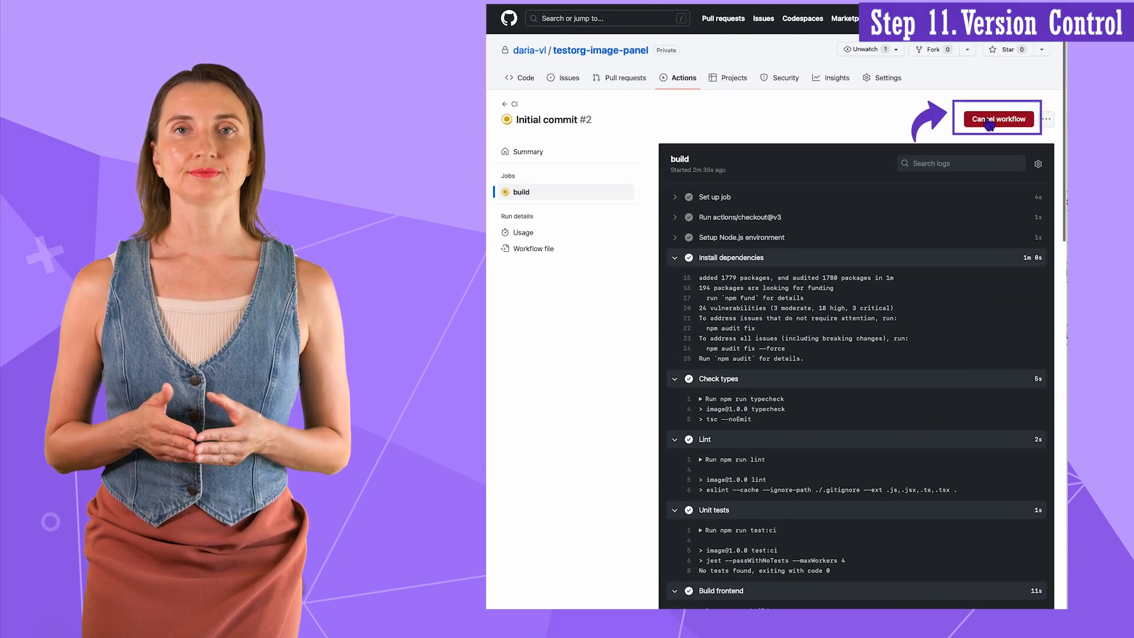
pyautogui.click(997, 118)
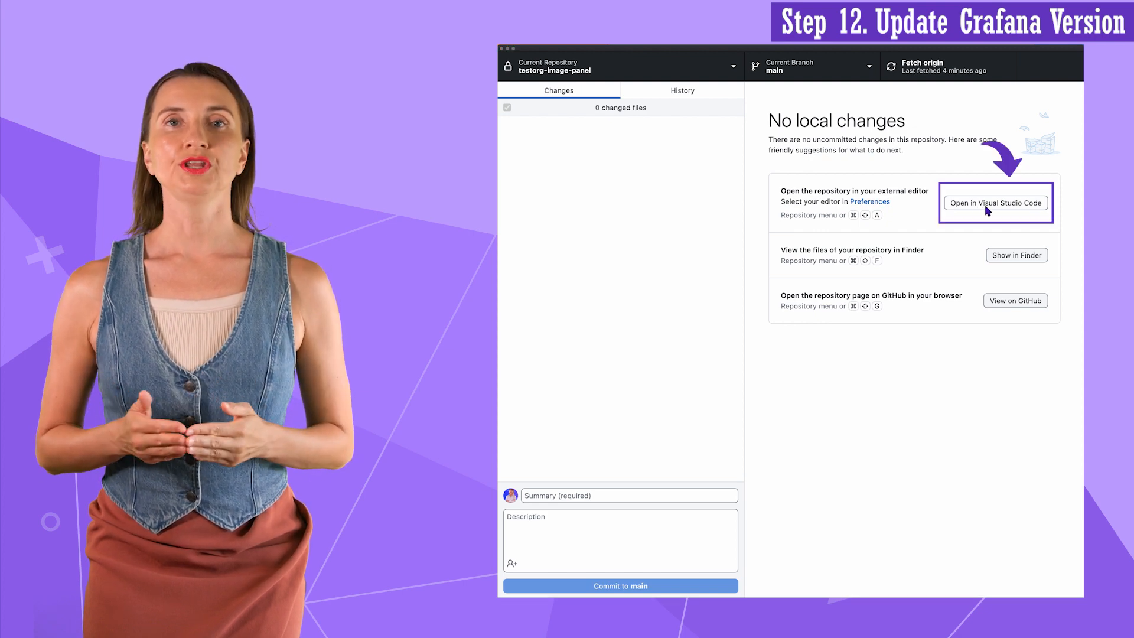
# Step: Set grafana_version to 9.5.2 and add GF_USERS_DEFAULT_THEME=light in docker-compose.yaml
pyautogui.click(995, 202)
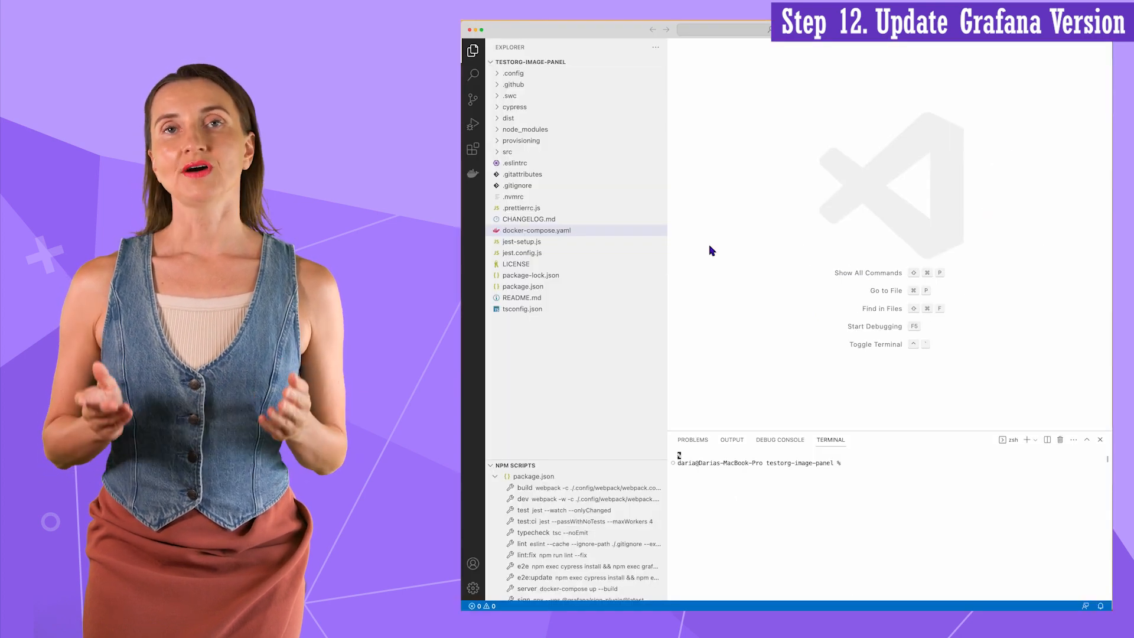
pyautogui.click(537, 231)
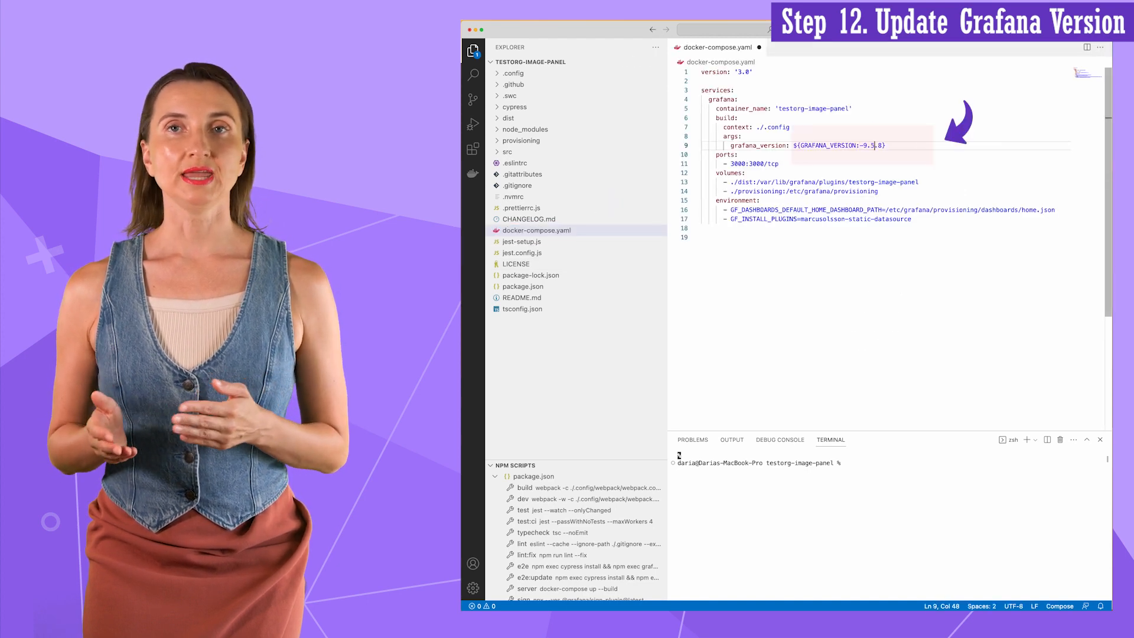
pyautogui.write('9.5.2')
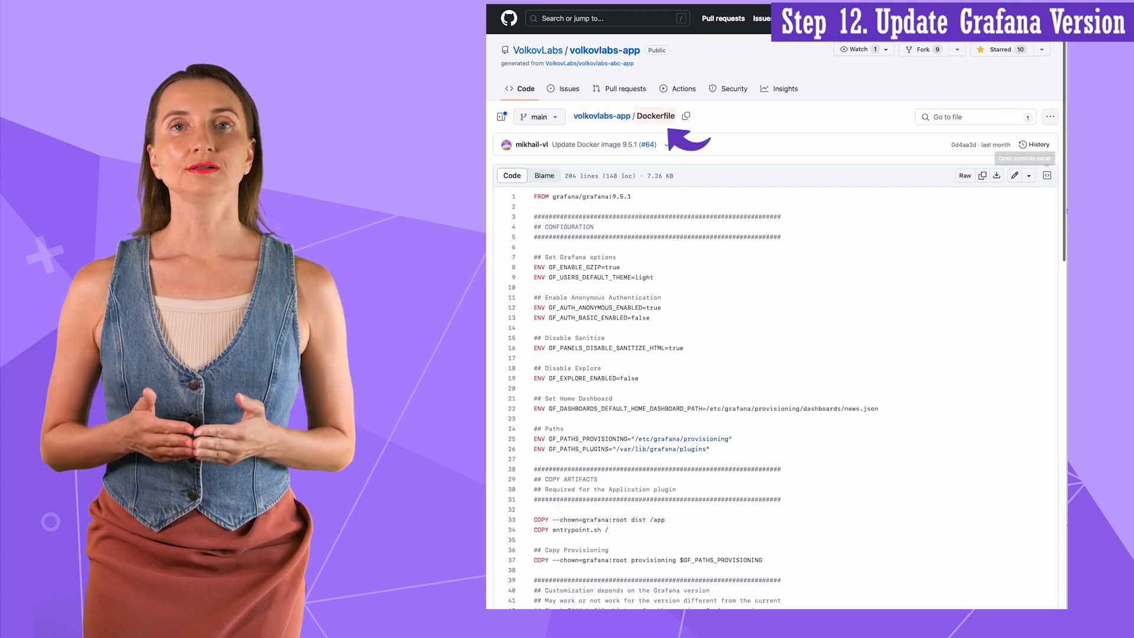
pyautogui.doubleClick(598, 276)
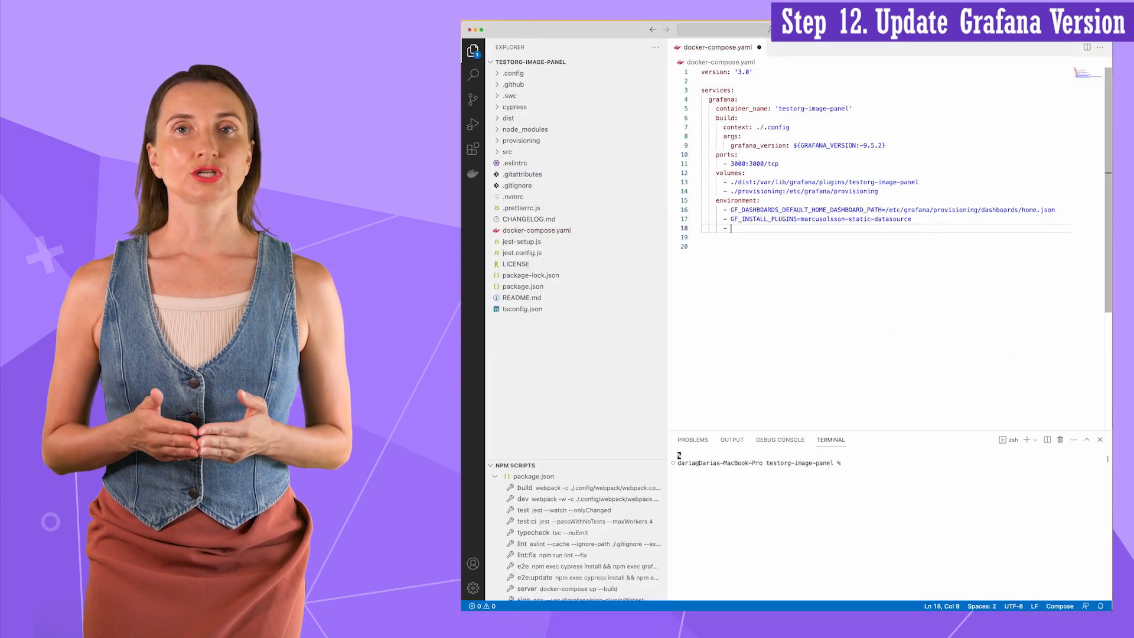
pyautogui.press('cmd+v')
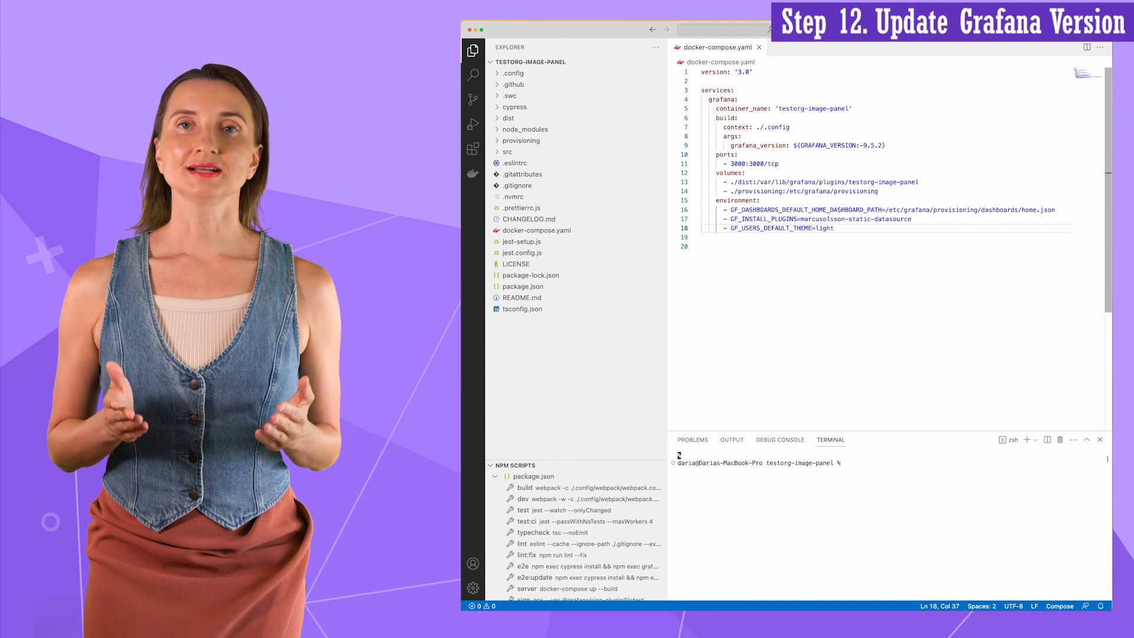
pyautogui.moveTo(656, 417)
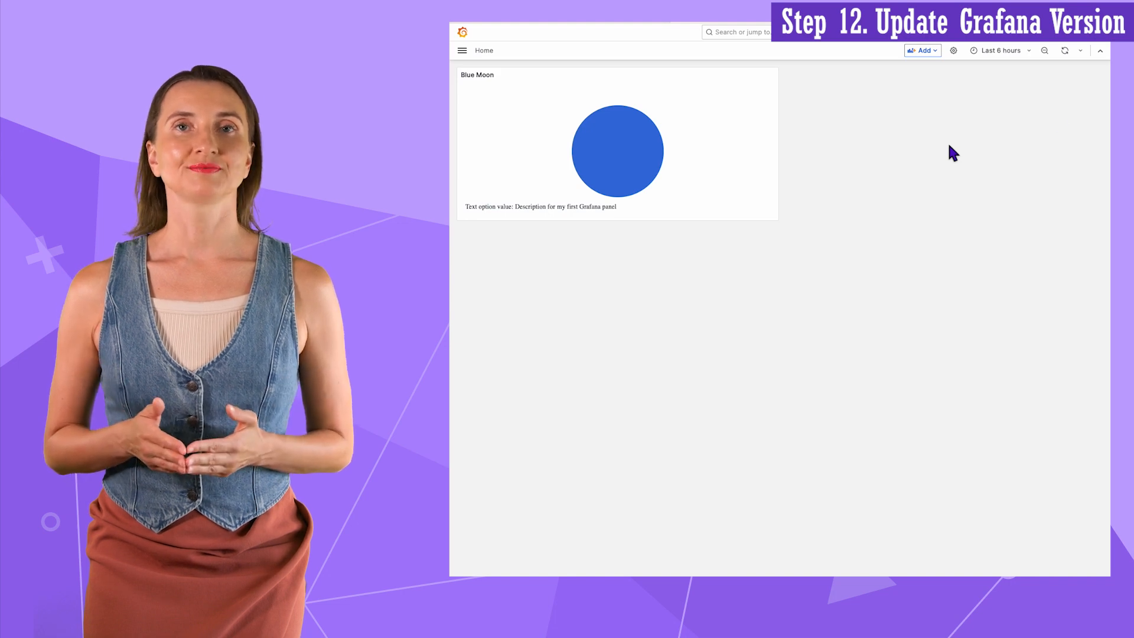
# Step: View Grafana's Home dashboard showing the Blue Moon panel in the light theme
pyautogui.click(1091, 50)
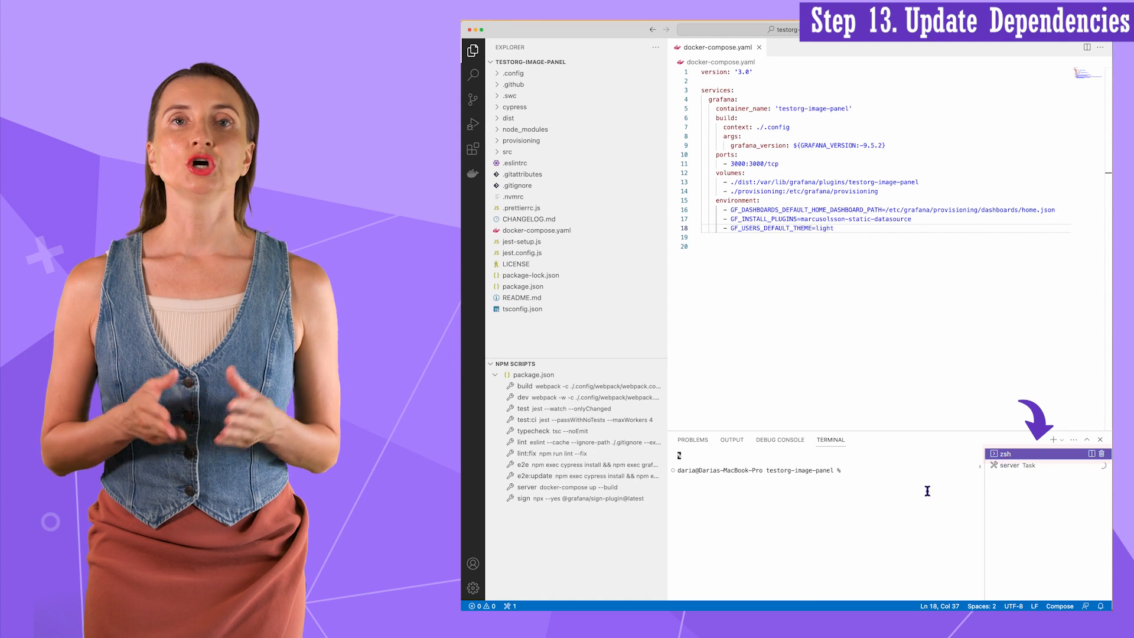
# Step: Run npm update in a new terminal beside the server task
pyautogui.write('npm upda')
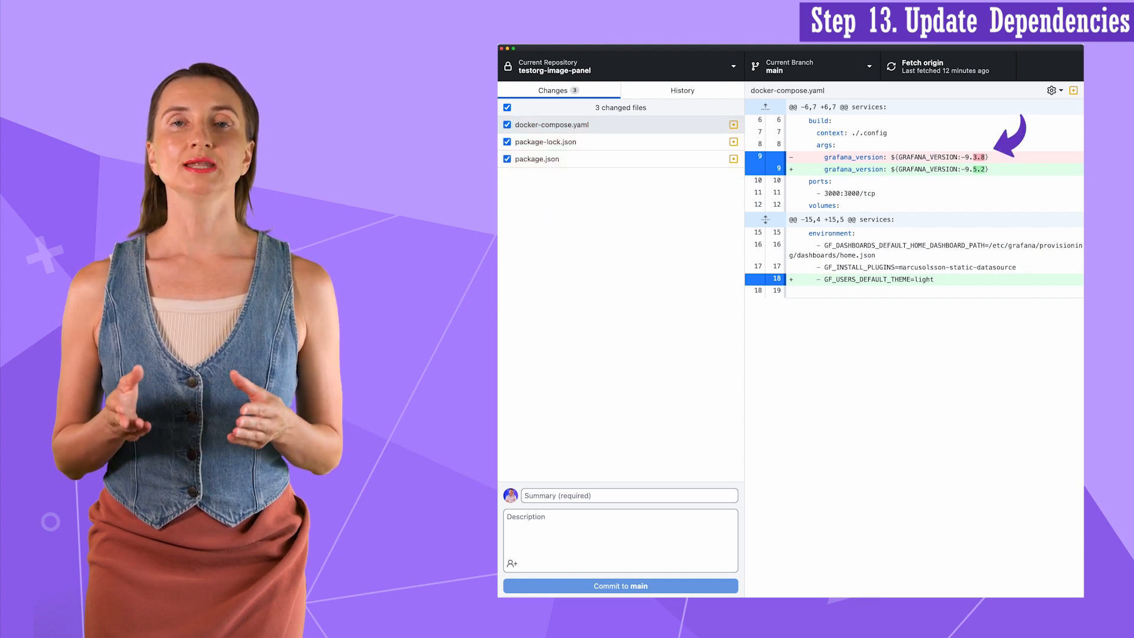
# Step: Create the feat/update-deps branch and switch to it, bringing the changes along
pyautogui.click(539, 158)
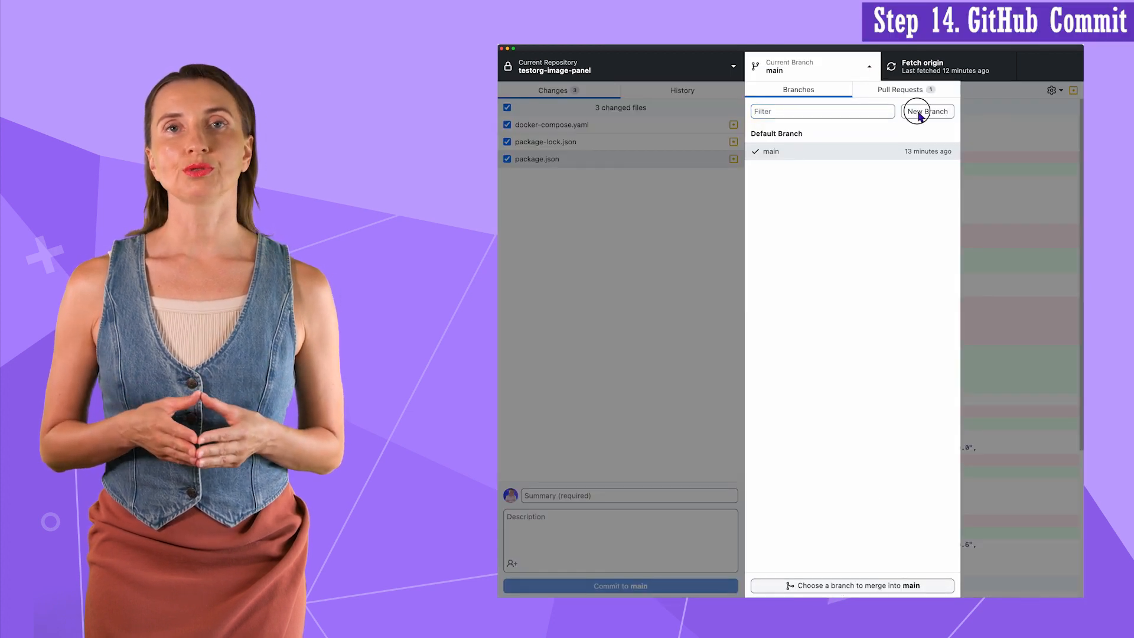
pyautogui.click(927, 111)
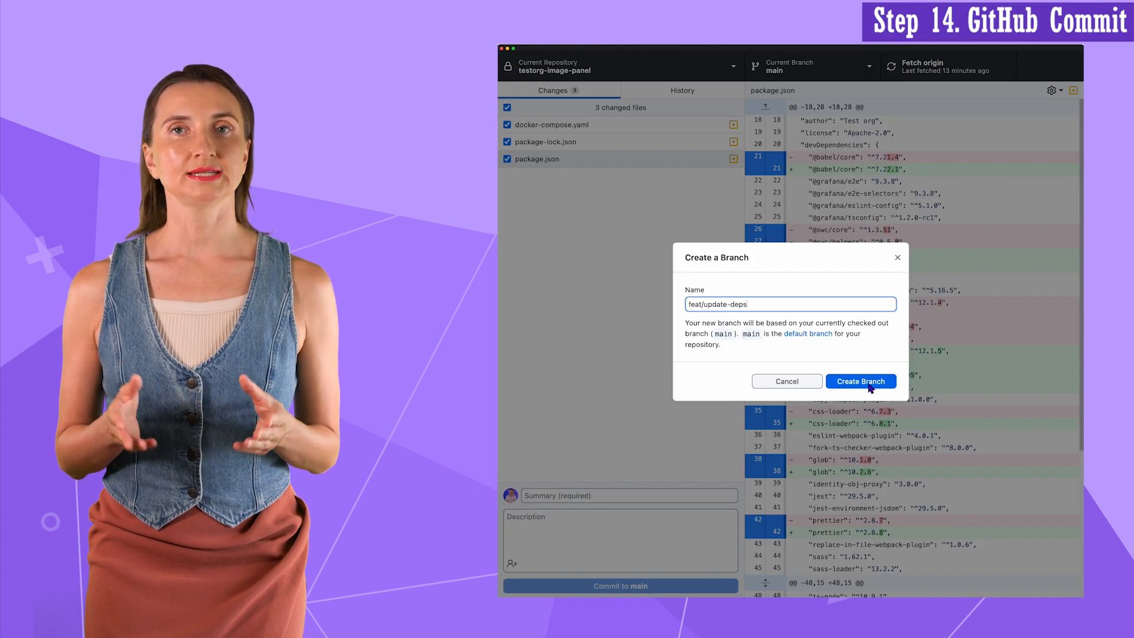
pyautogui.click(859, 381)
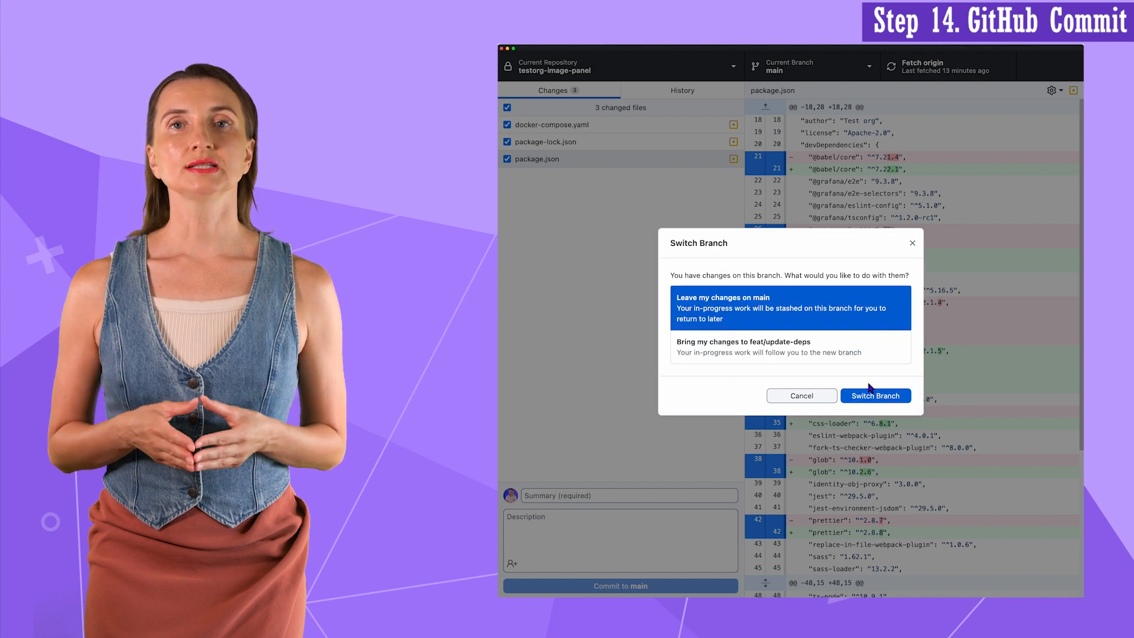
pyautogui.click(790, 348)
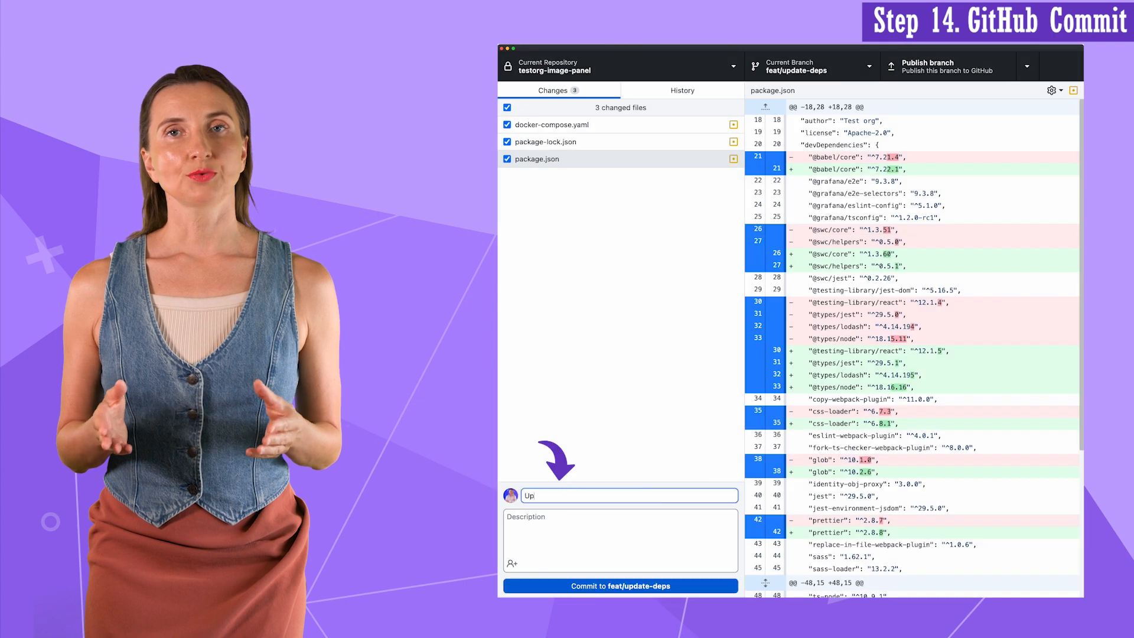
# Step: Commit the three files as 'Update dependencies and Grafana version' to feat/update-deps
pyautogui.write('Update dependencies and Grafana version')
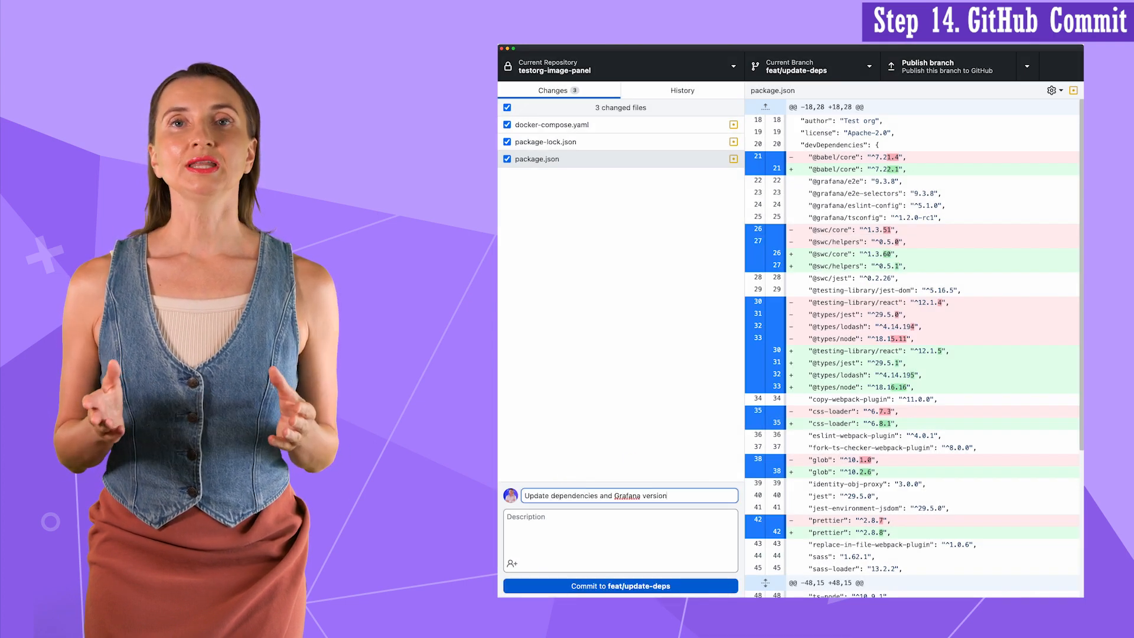
pyautogui.click(619, 586)
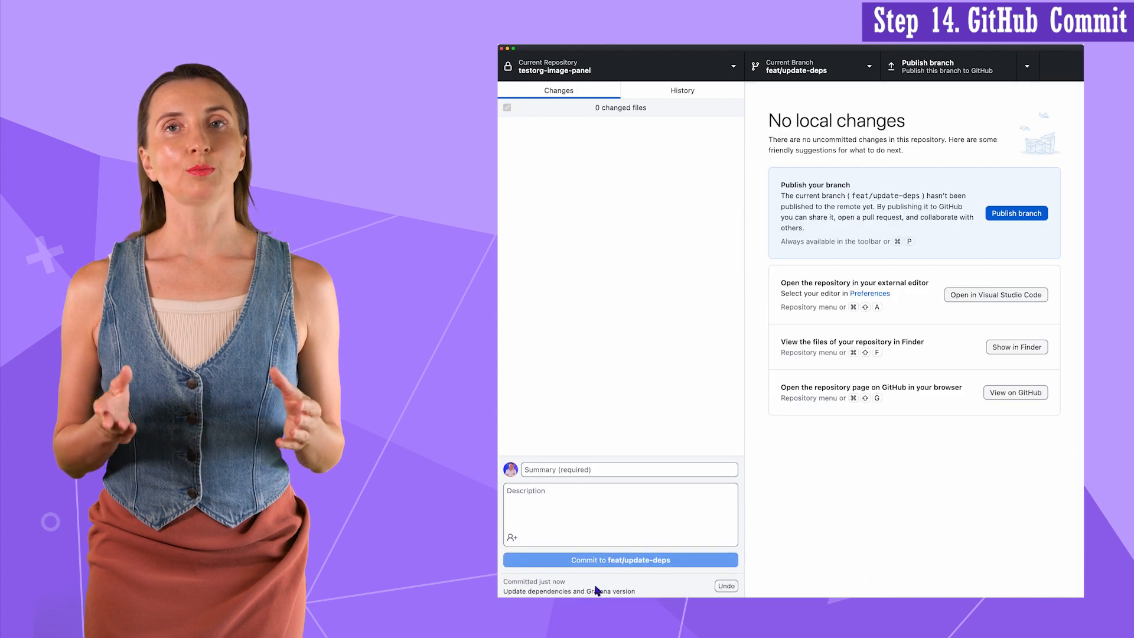
pyautogui.moveTo(658, 424)
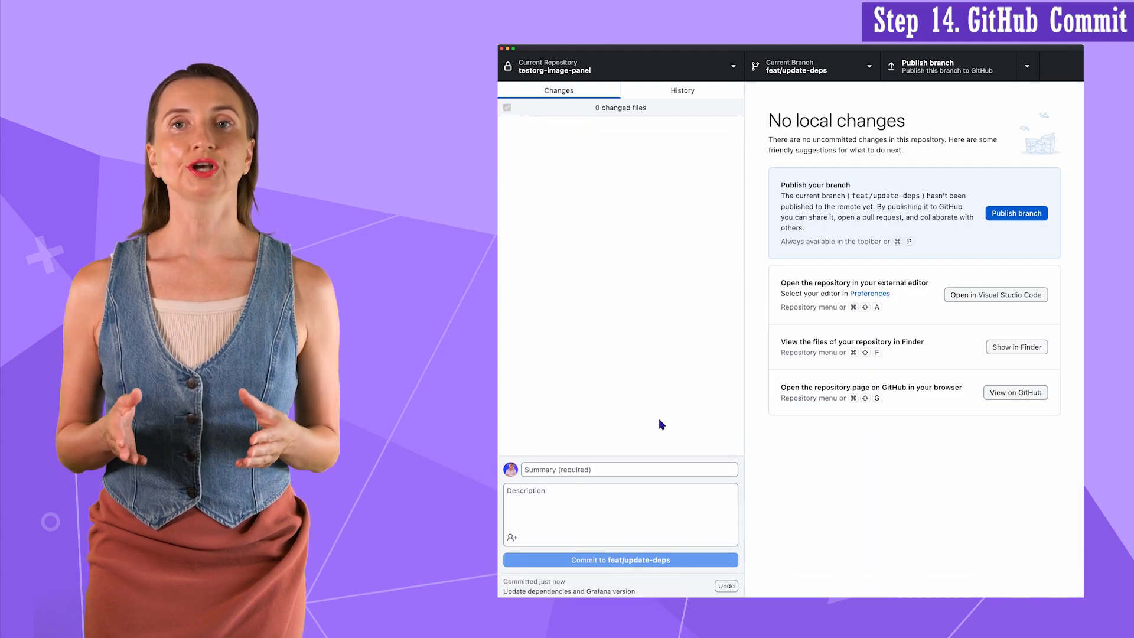
pyautogui.click(1016, 213)
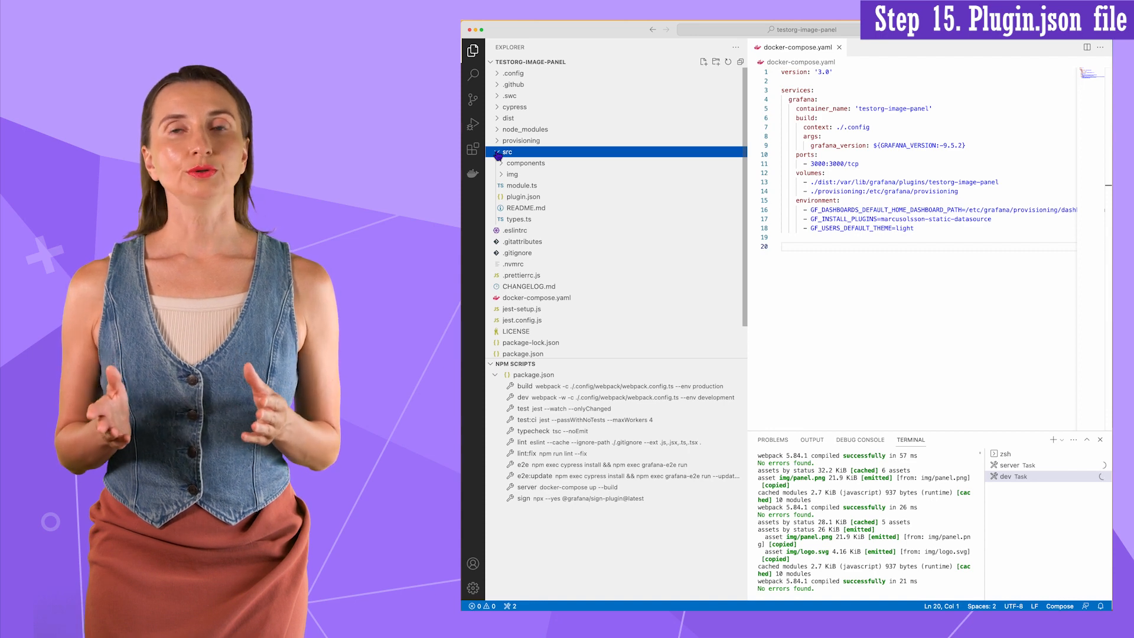
# Step: Review src/plugin.json, then preview logo.svg from the src/img folder
pyautogui.click(522, 196)
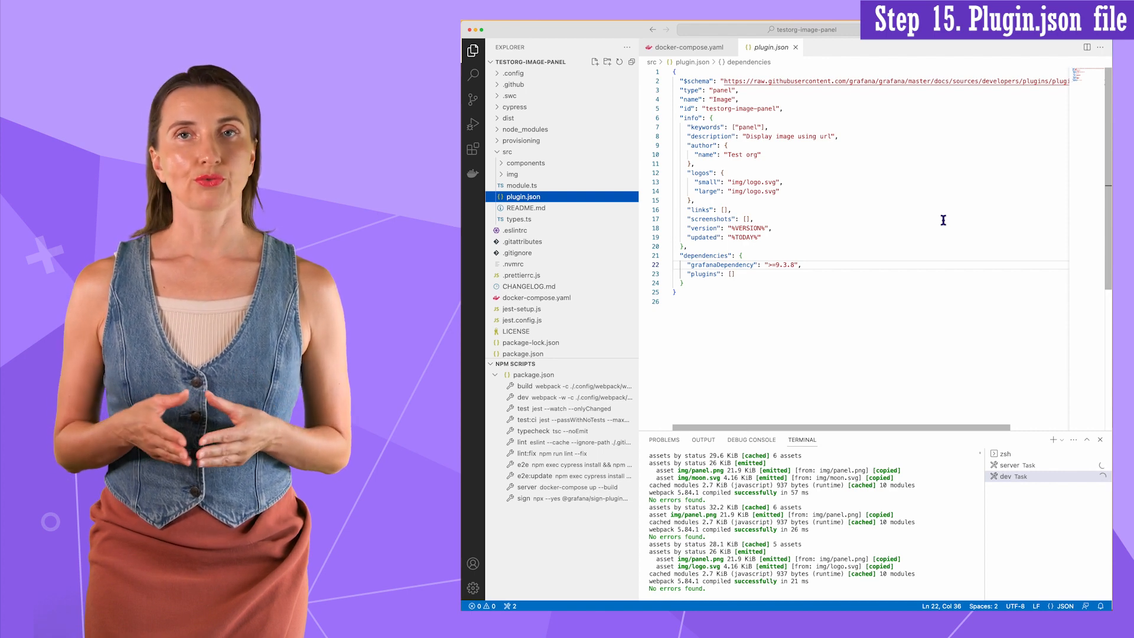
pyautogui.click(511, 174)
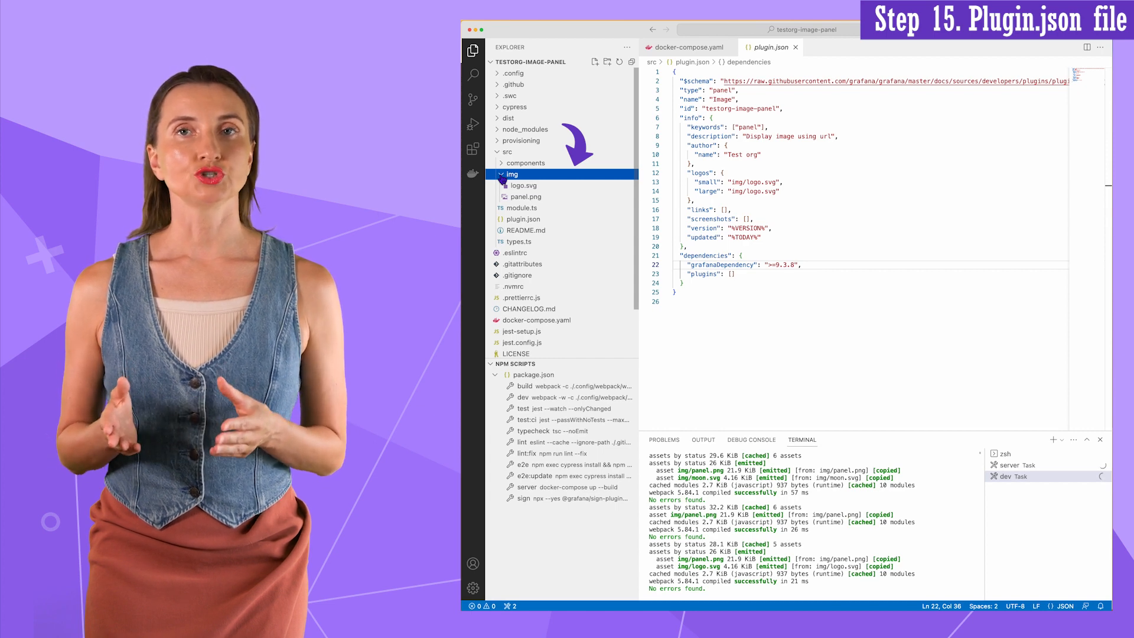
pyautogui.click(522, 185)
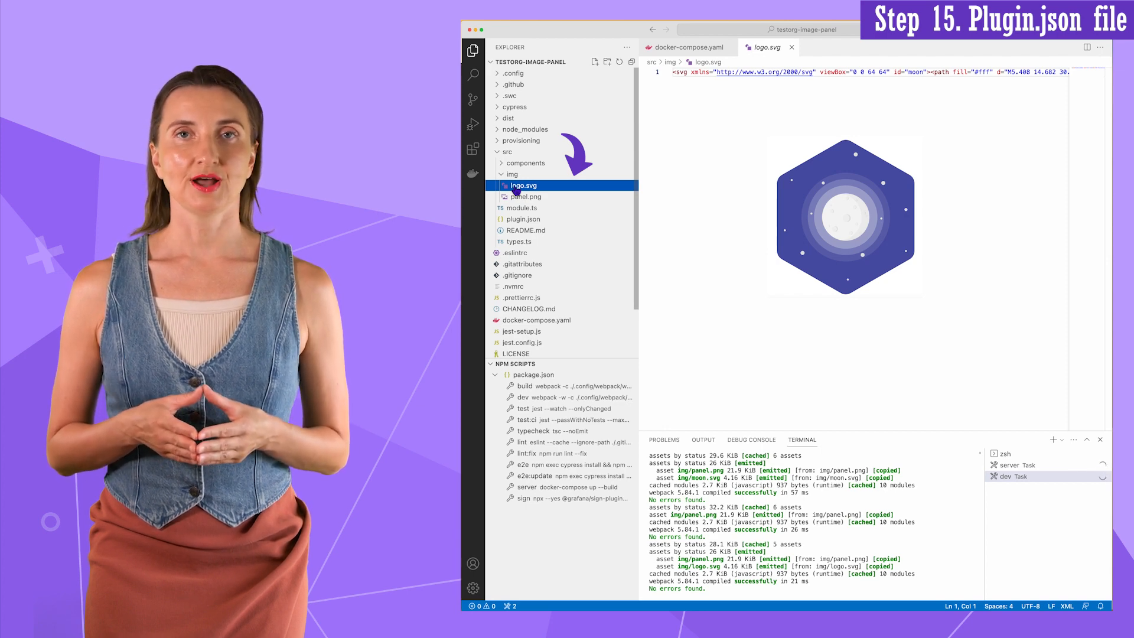
pyautogui.click(523, 218)
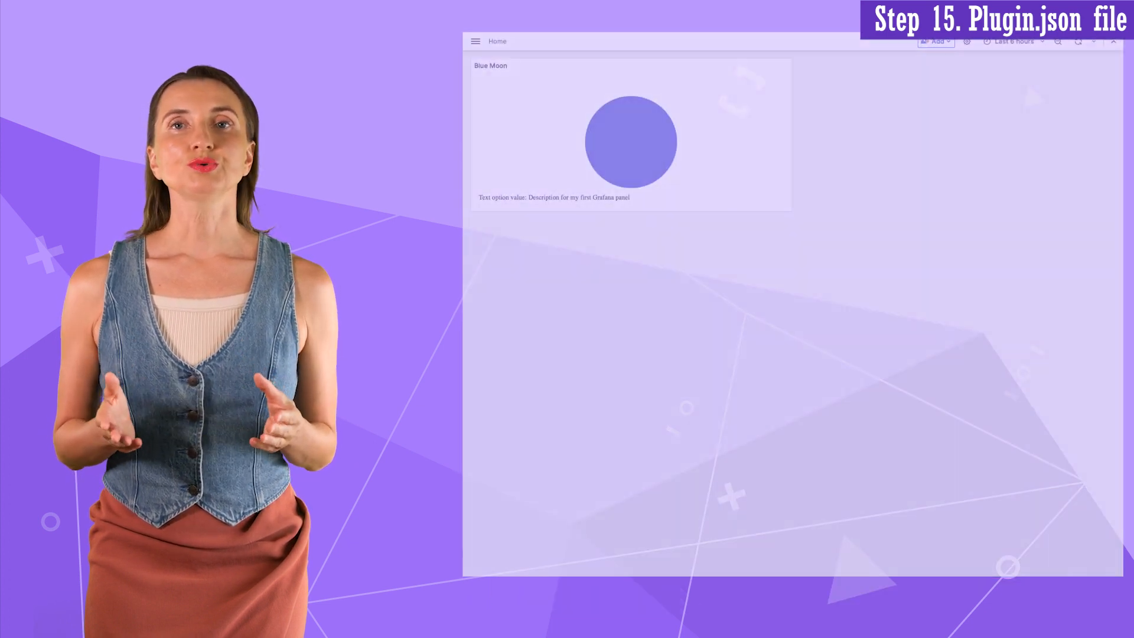
# Step: Filter Grafana's full plugin catalogue by 'image' and inspect the unsigned Image plugin by Test org
pyautogui.click(475, 41)
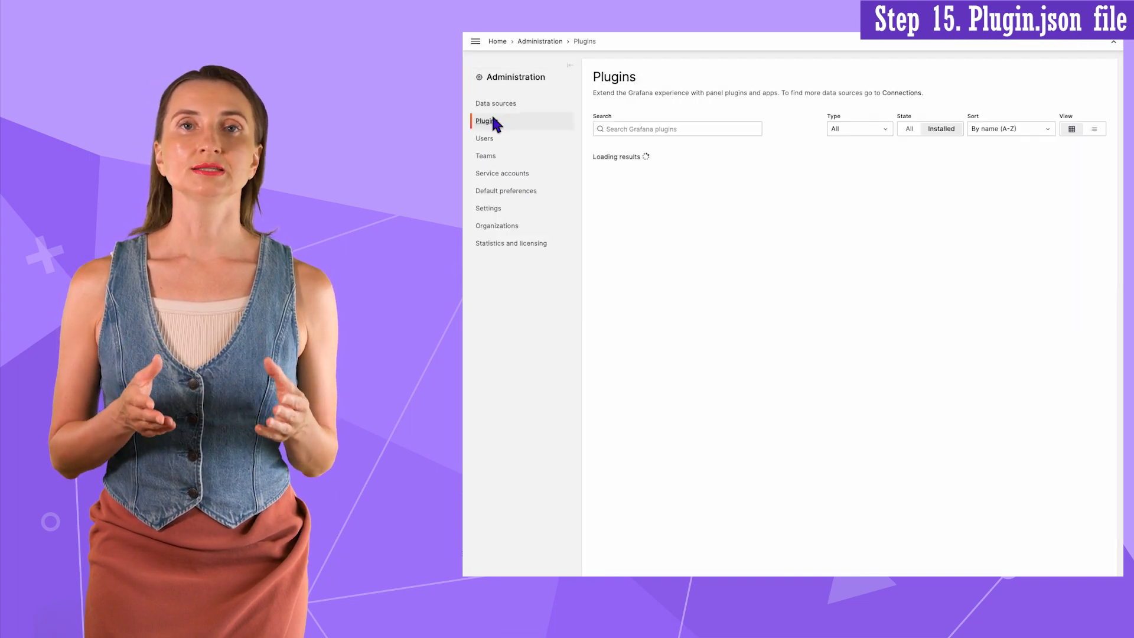
pyautogui.write('image')
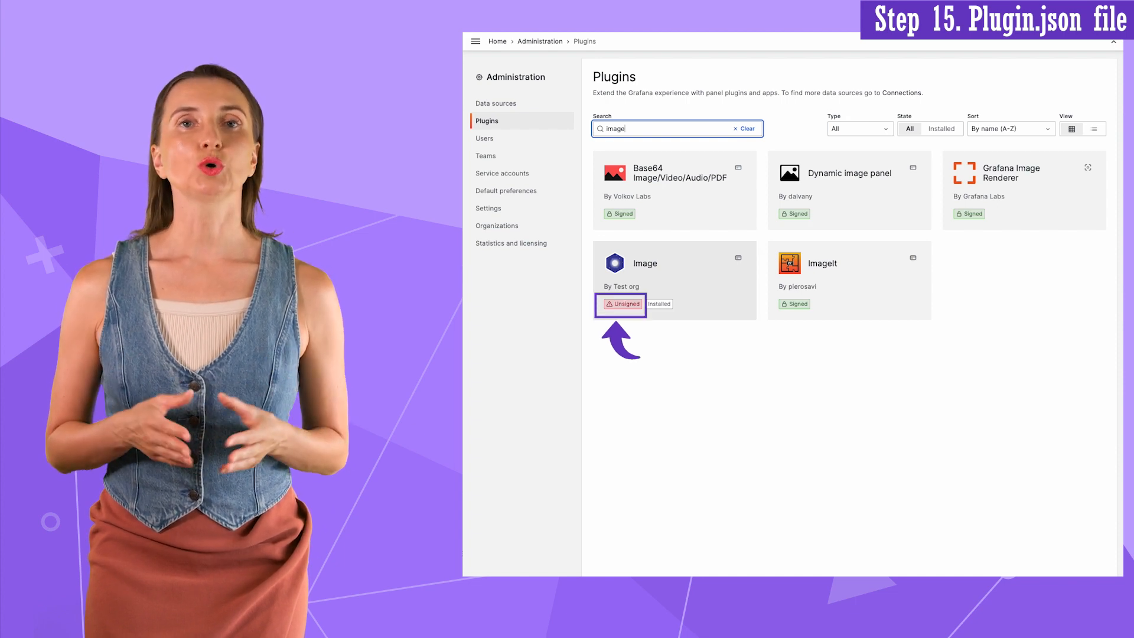
pyautogui.click(643, 264)
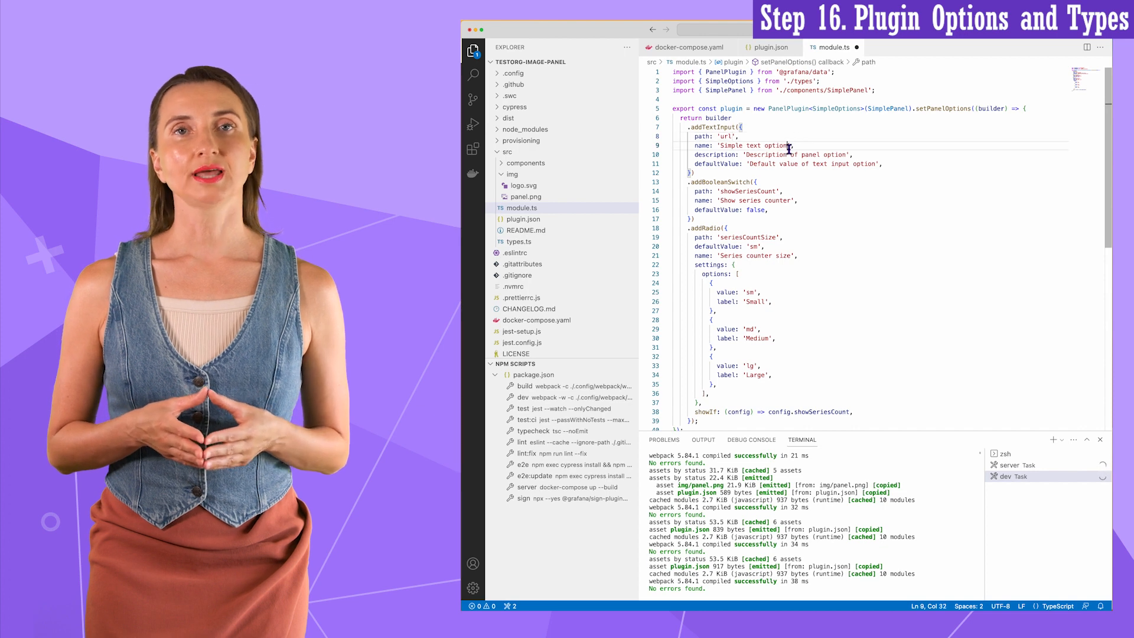
pyautogui.write("Image URL',")
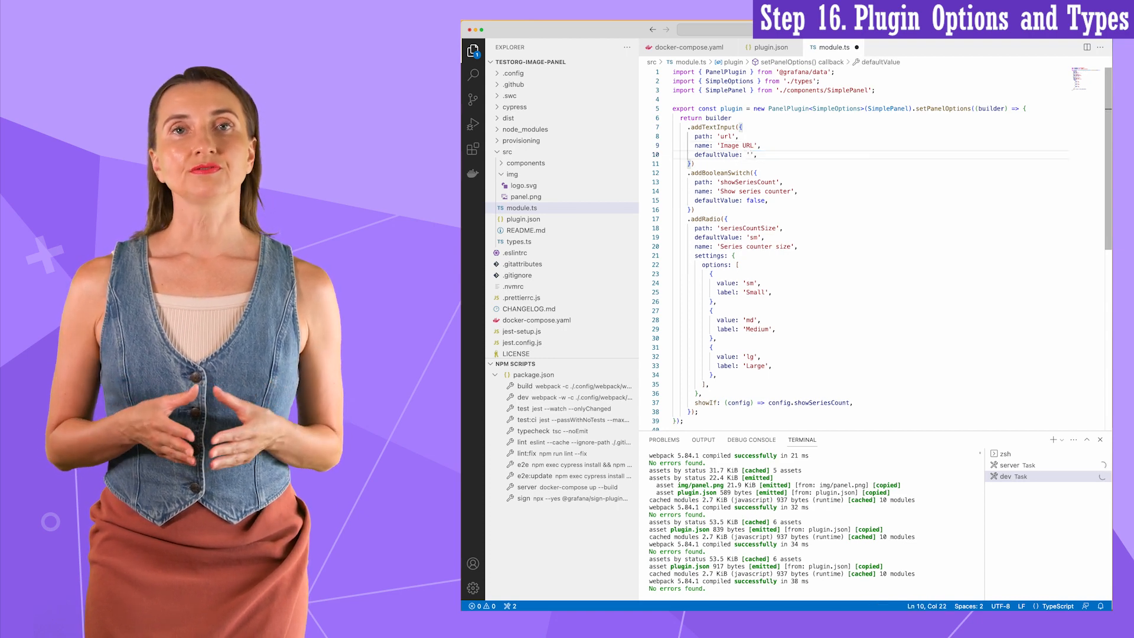
pyautogui.write('https://')
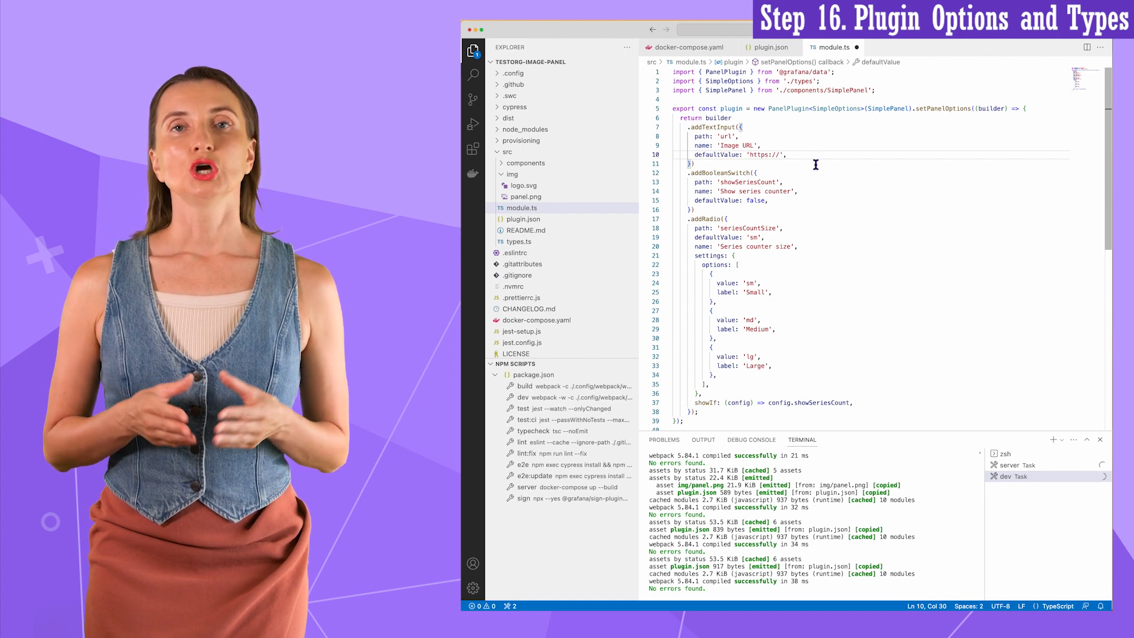
pyautogui.moveTo(686, 173); pyautogui.dragTo(854, 410)
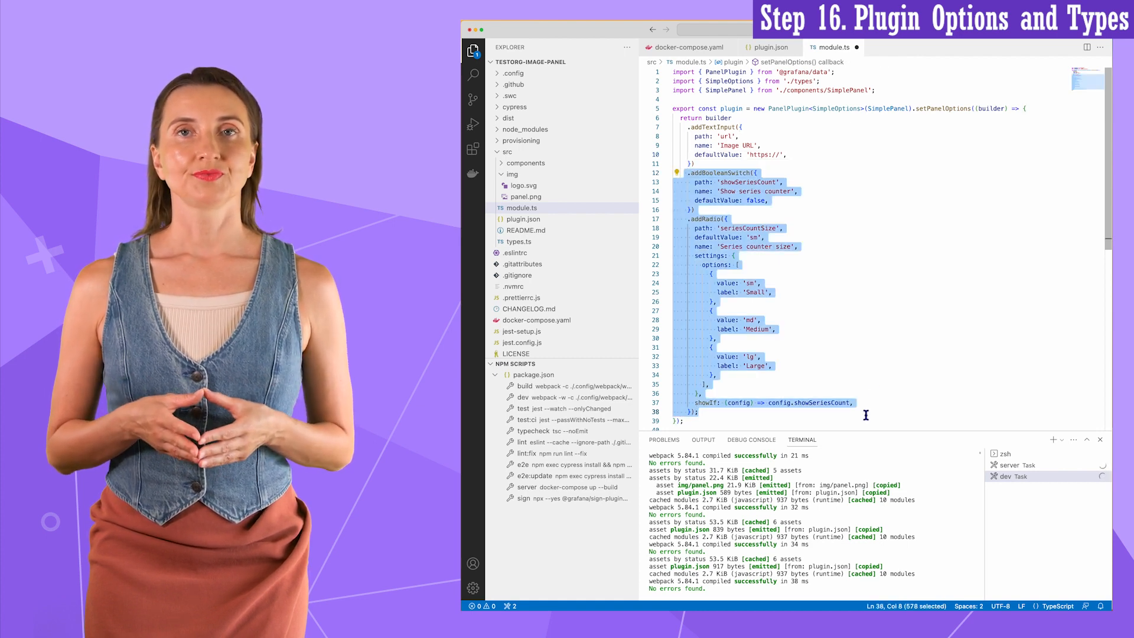
pyautogui.press('Delete')
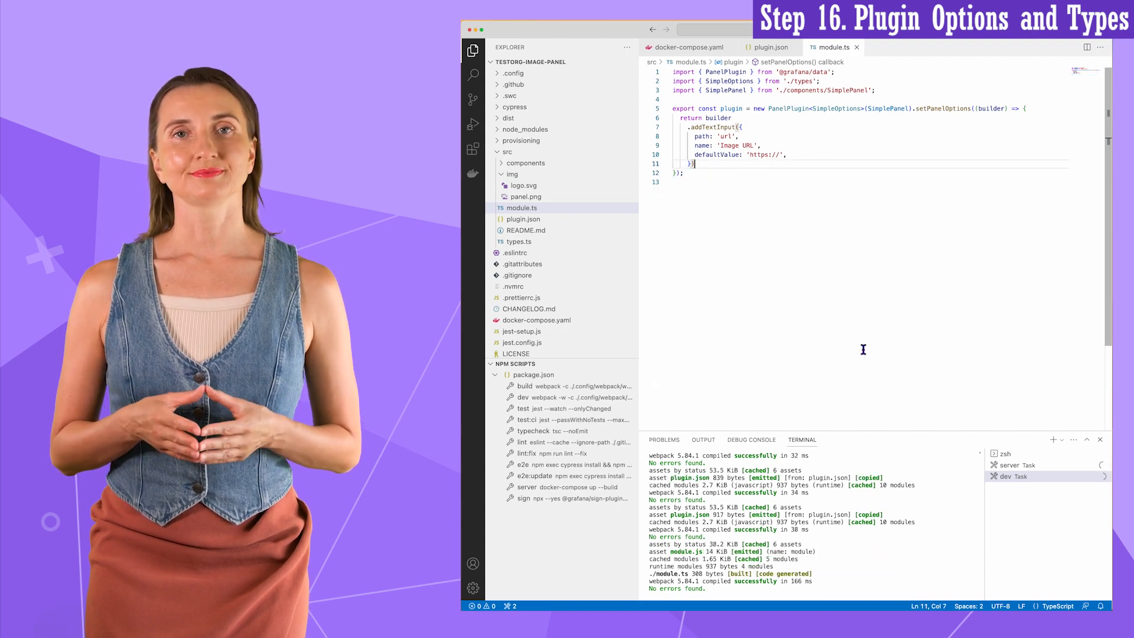
# Step: Rename SimpleOptions to PanelOptions in types.ts with a documented url: string field, then review module.ts
pyautogui.click(519, 241)
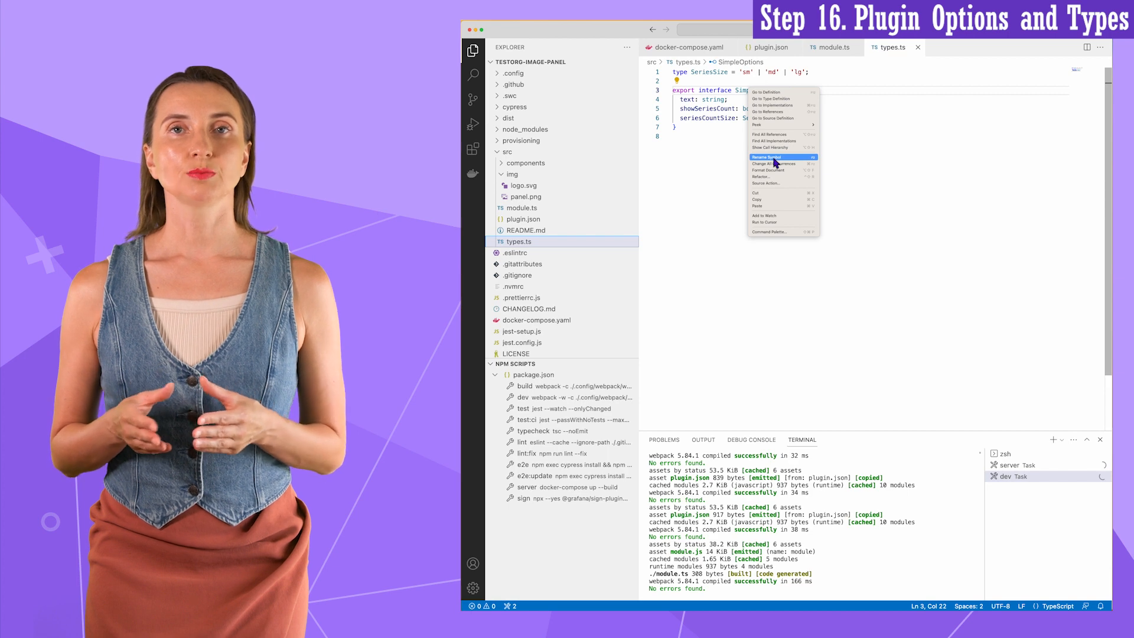
pyautogui.click(769, 157)
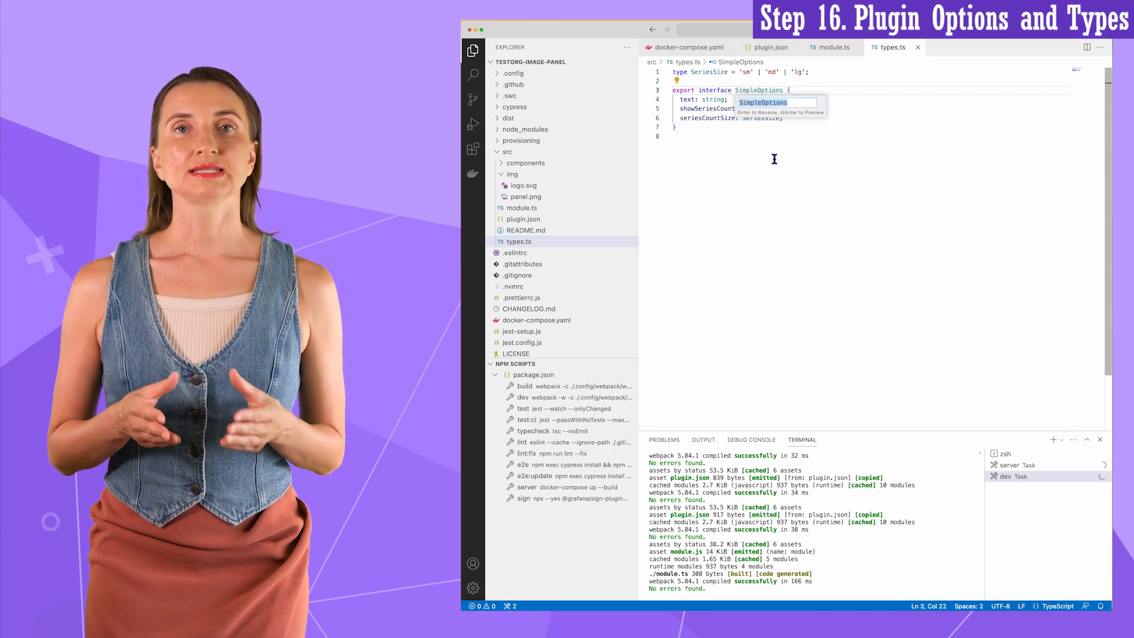
pyautogui.write('PanelOptions')
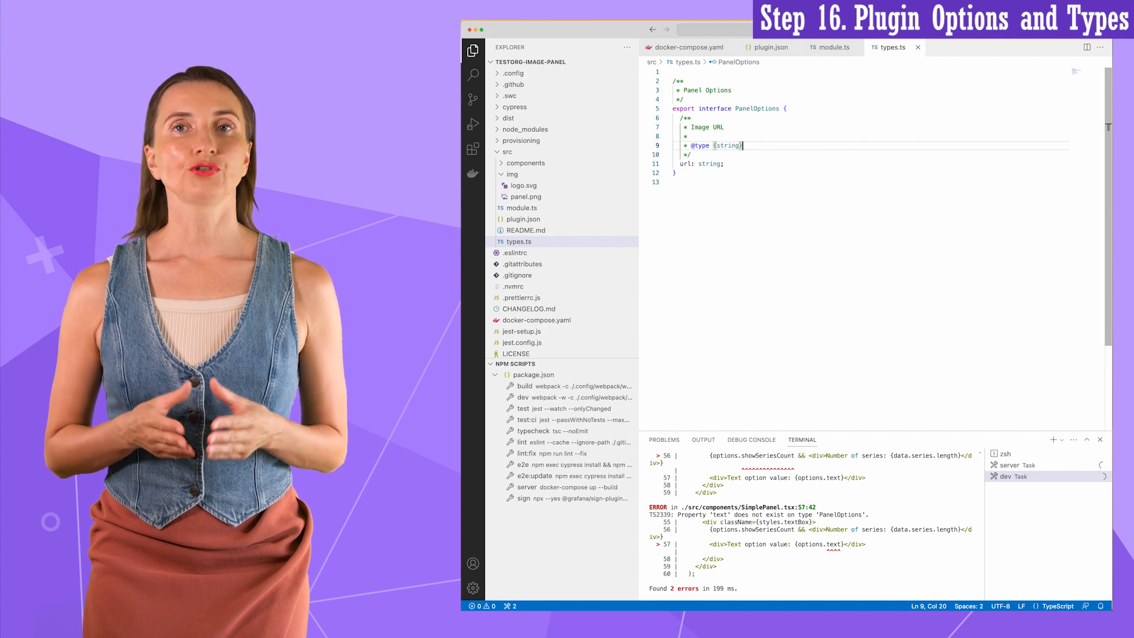
pyautogui.moveTo(710, 163)
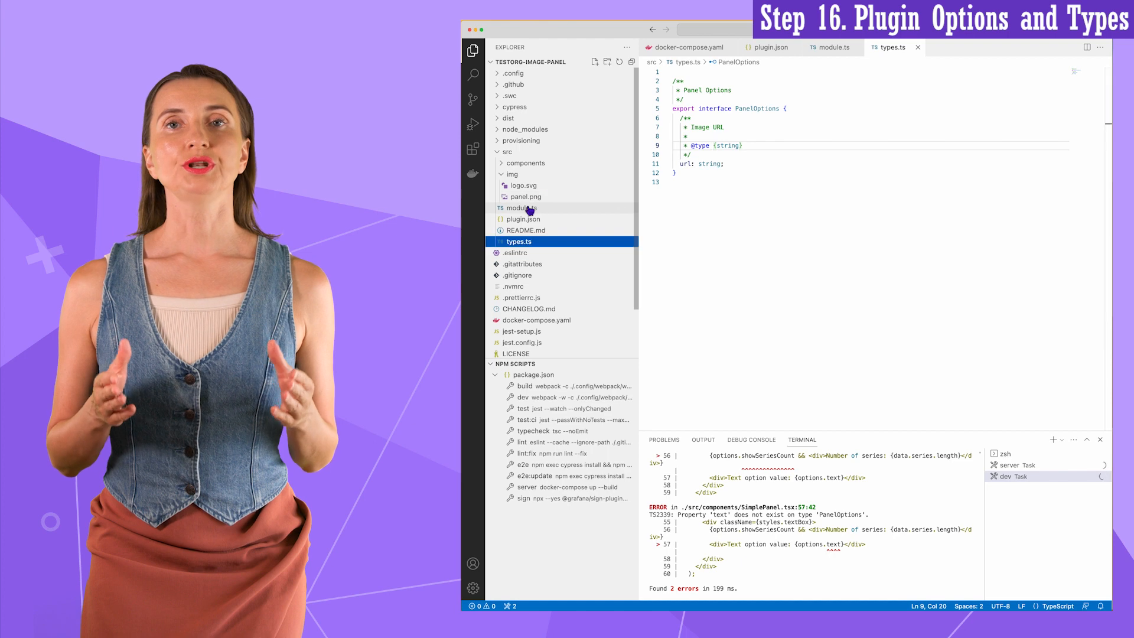
pyautogui.click(518, 207)
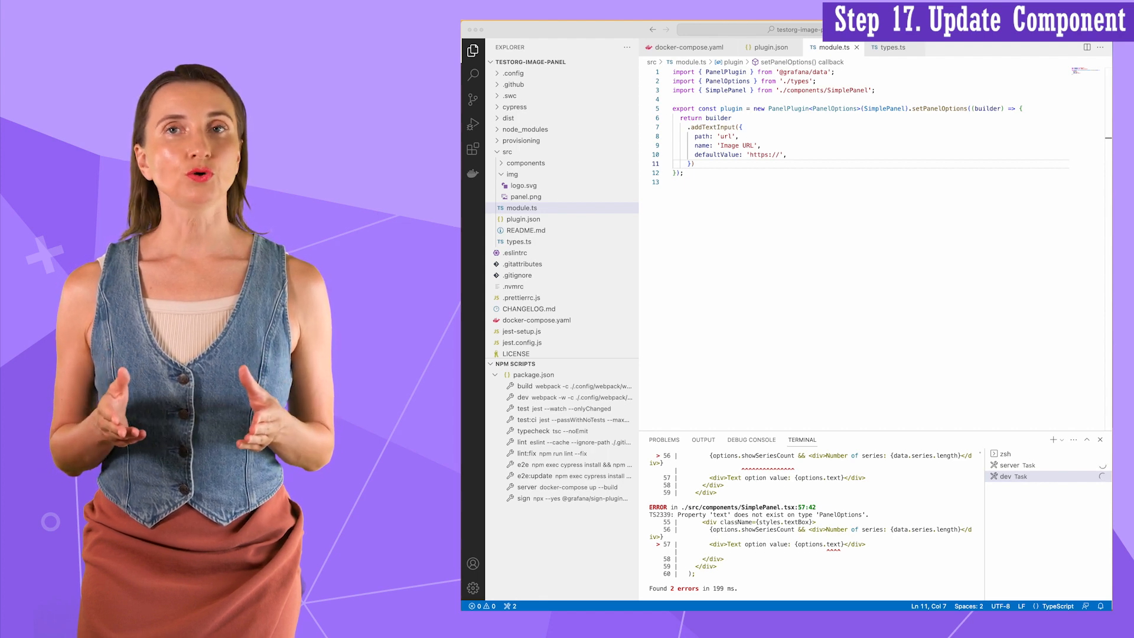
# Step: Move SimplePanel.tsx into a components/ImagePanel folder and add index files re-exporting it
pyautogui.click(524, 163)
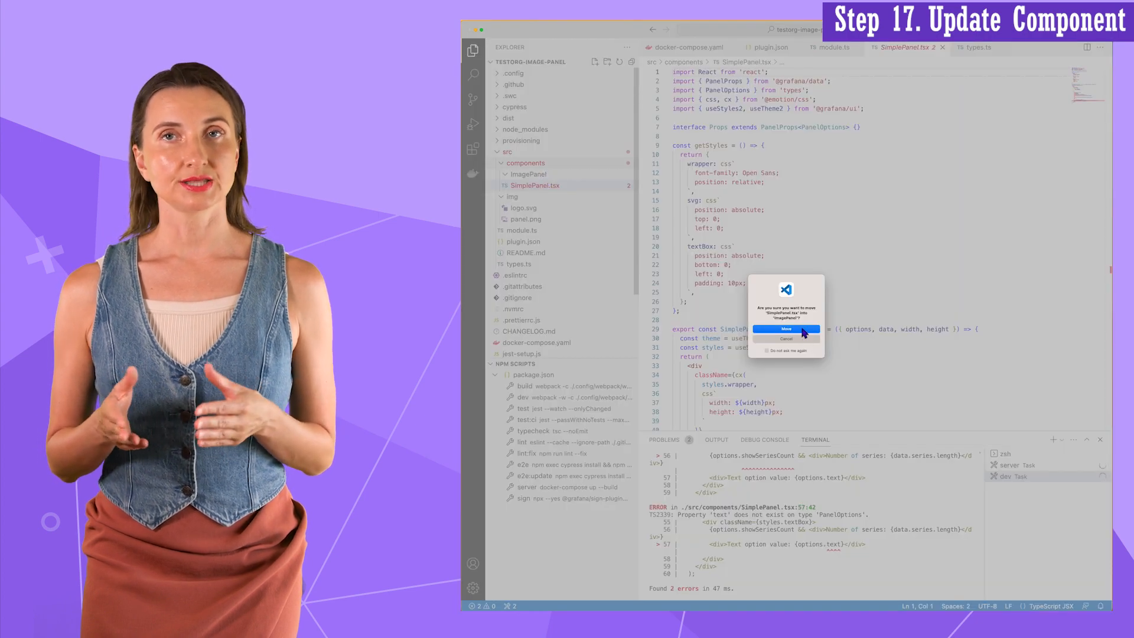
pyautogui.click(786, 329)
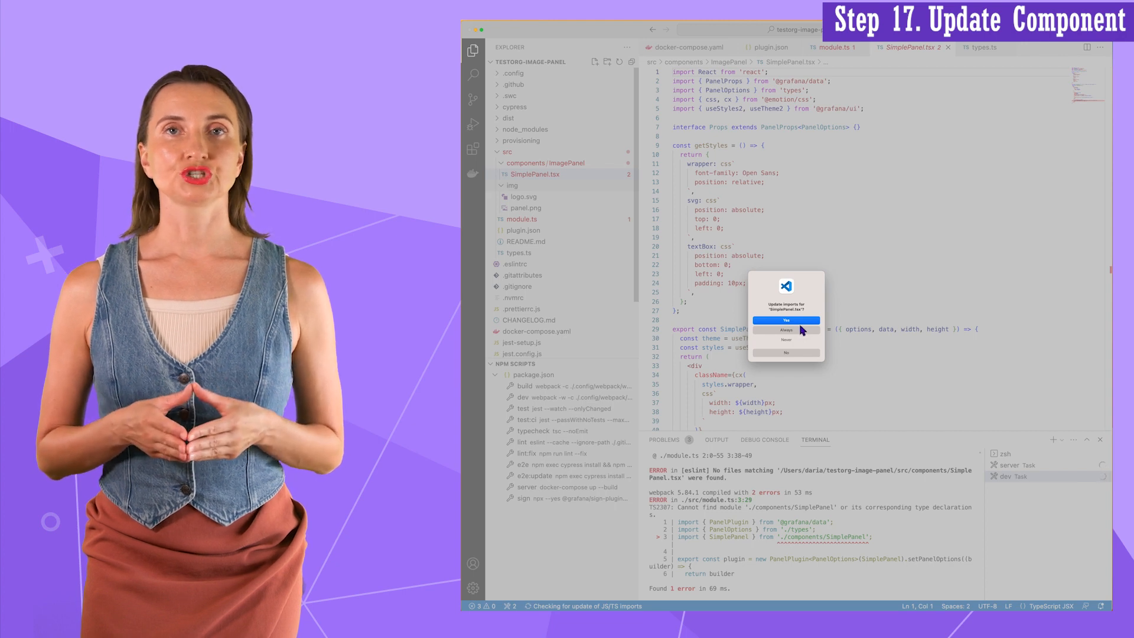
pyautogui.click(786, 320)
pyautogui.write('e')
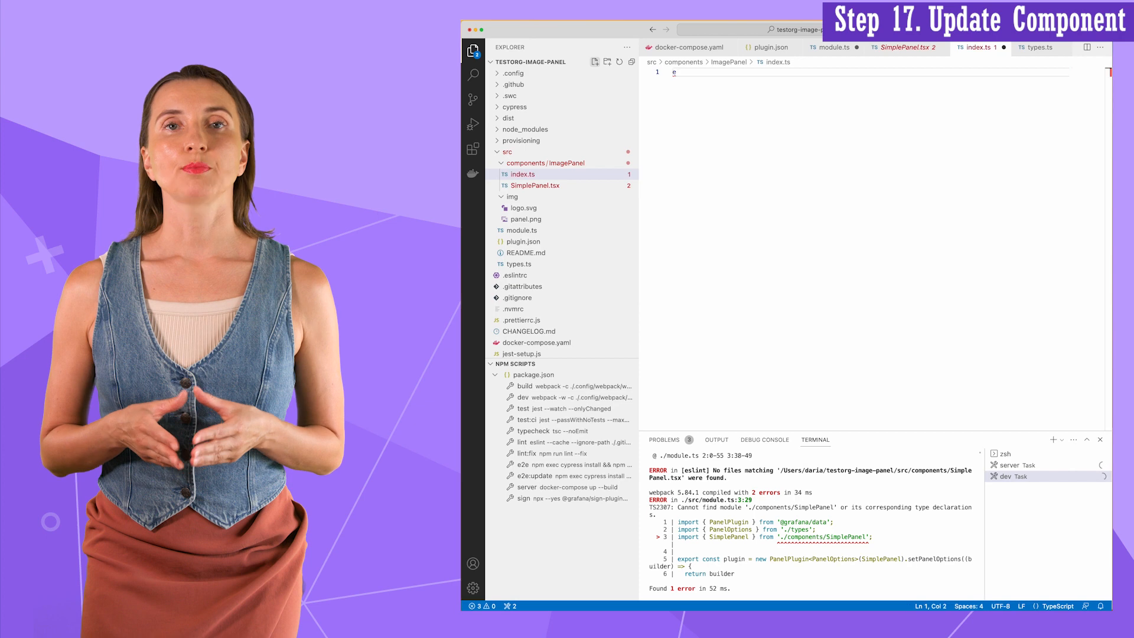
pyautogui.write("xport * from './SimplePanel'")
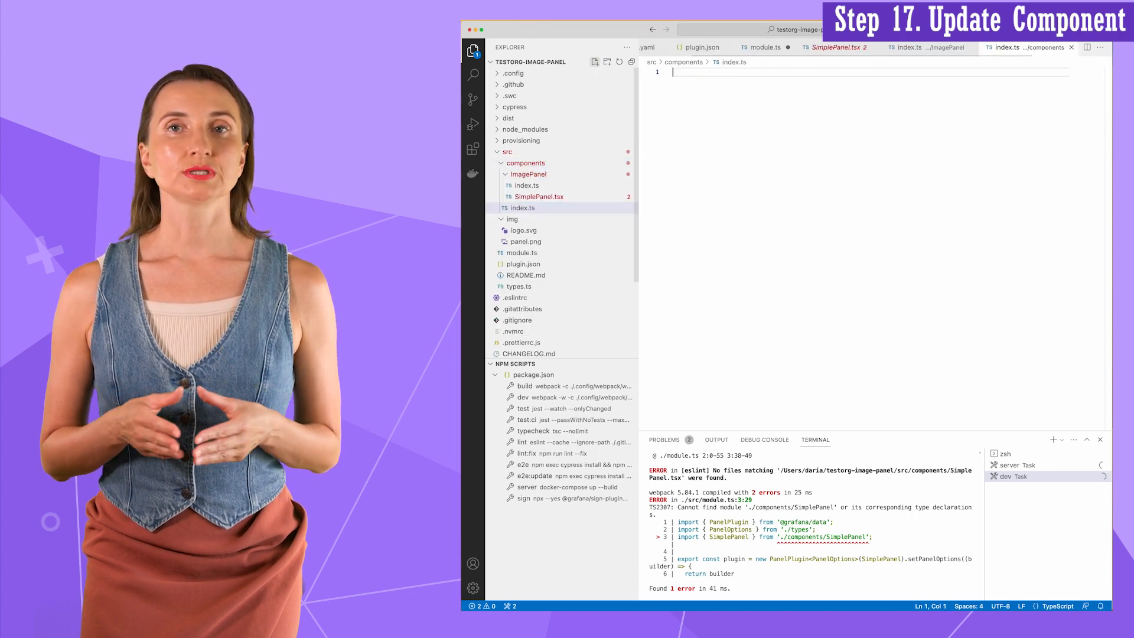
pyautogui.write("export * from './ImagePanel")
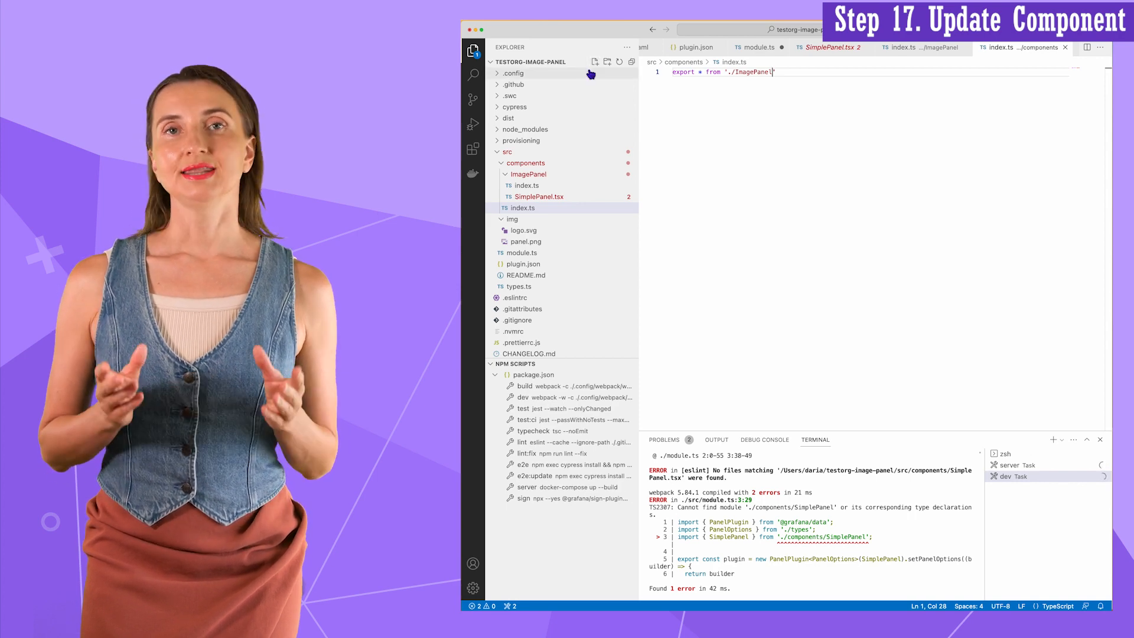
# Step: Rename the SimplePanel component to ImagePanel across the code, updating its imports
pyautogui.rightClick(540, 196)
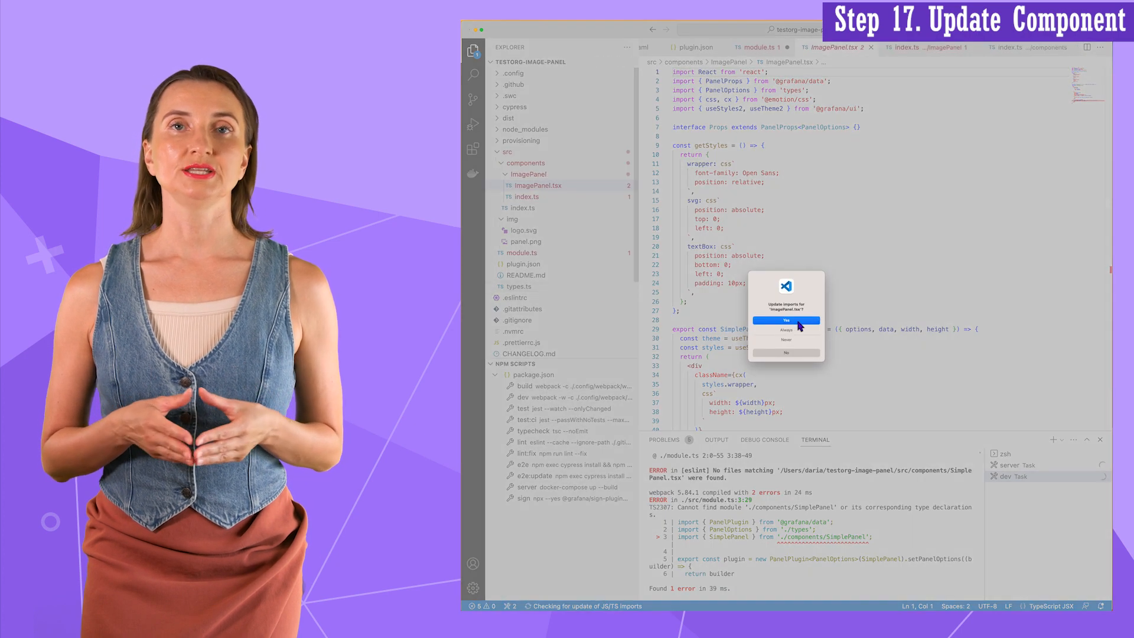
pyautogui.click(785, 320)
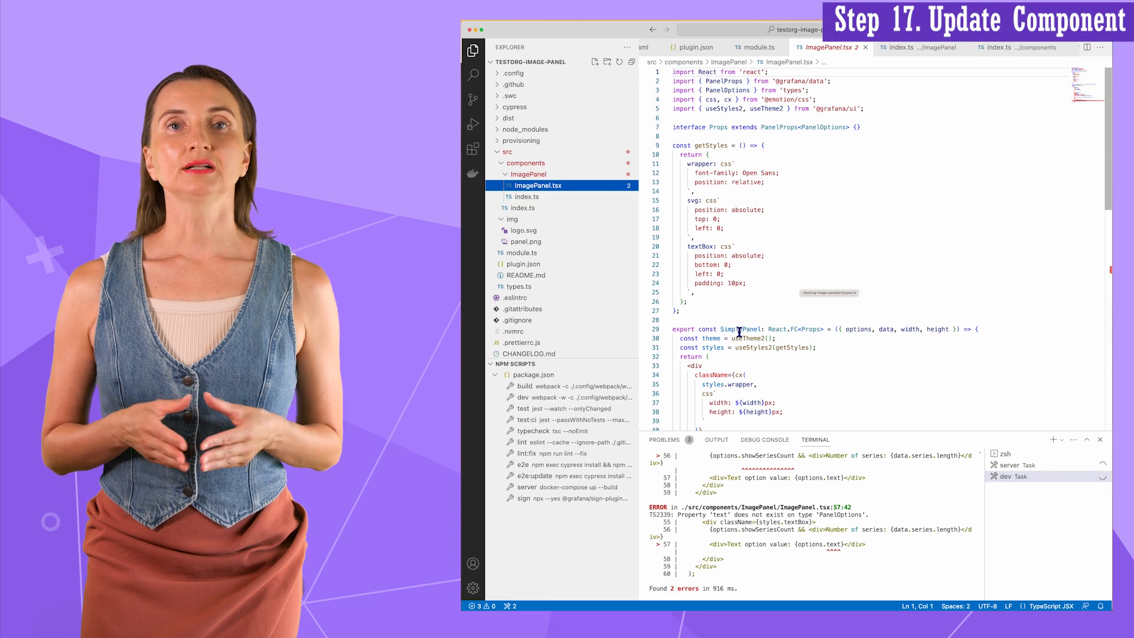
pyautogui.rightClick(736, 330)
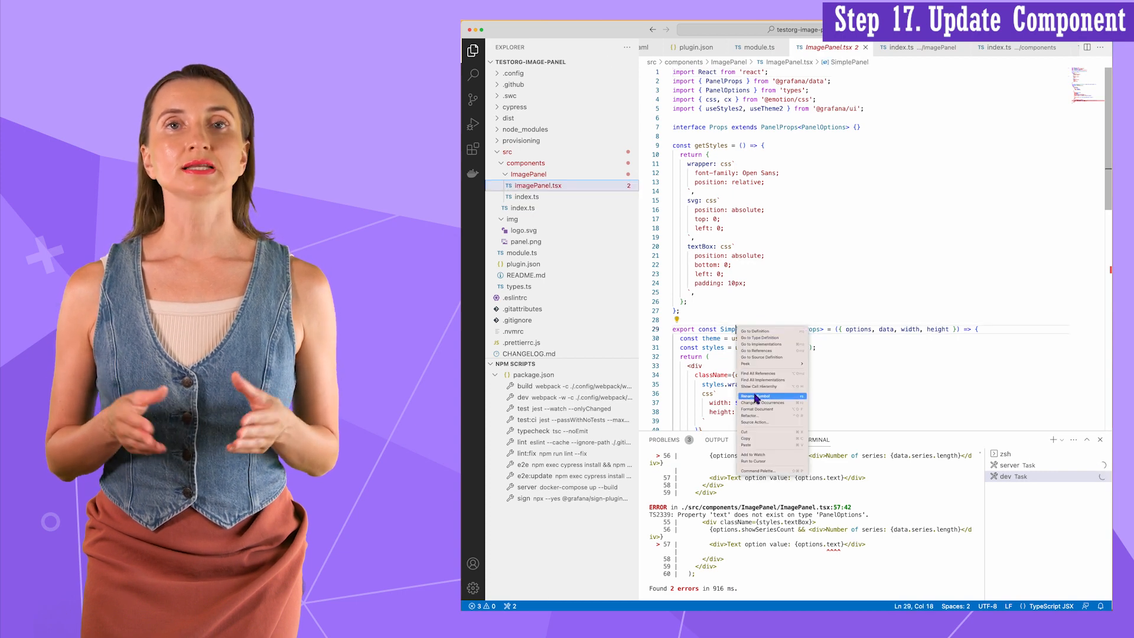
pyautogui.click(758, 397)
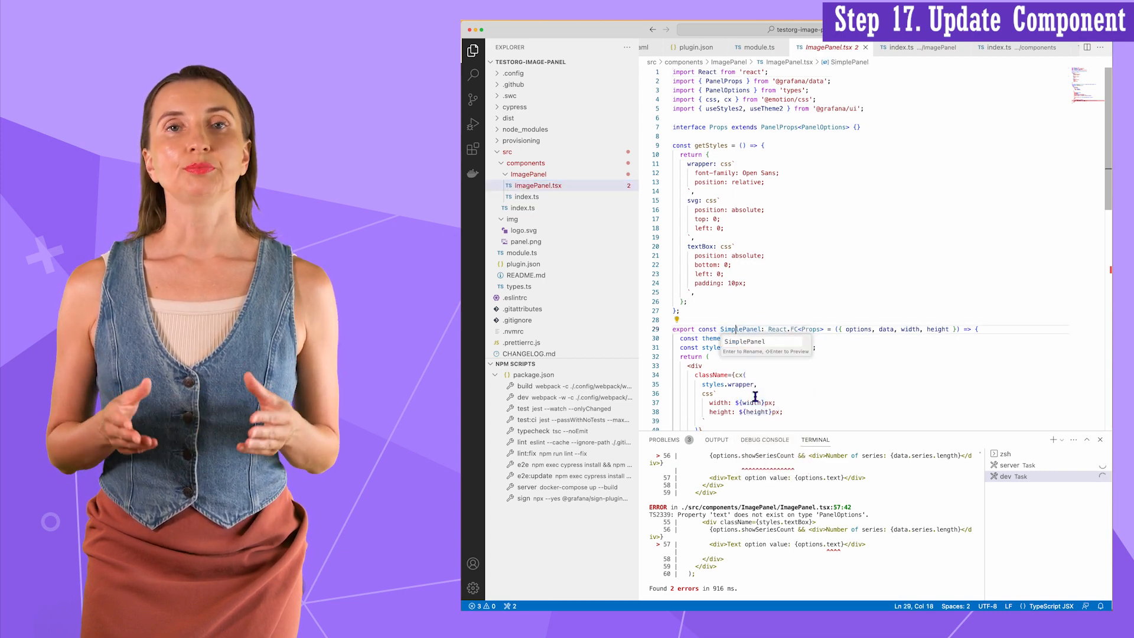
pyautogui.write('ImaPanel')
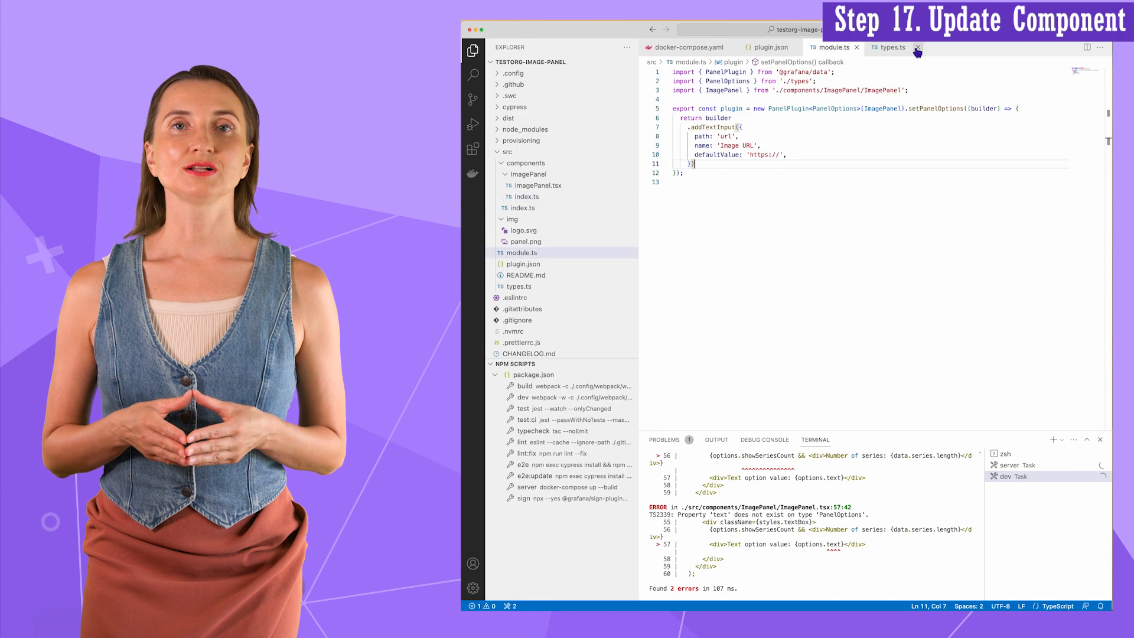
# Step: Add a 'Panel Plugin' doc comment in module.ts
pyautogui.click(917, 47)
pyautogui.write('/**')
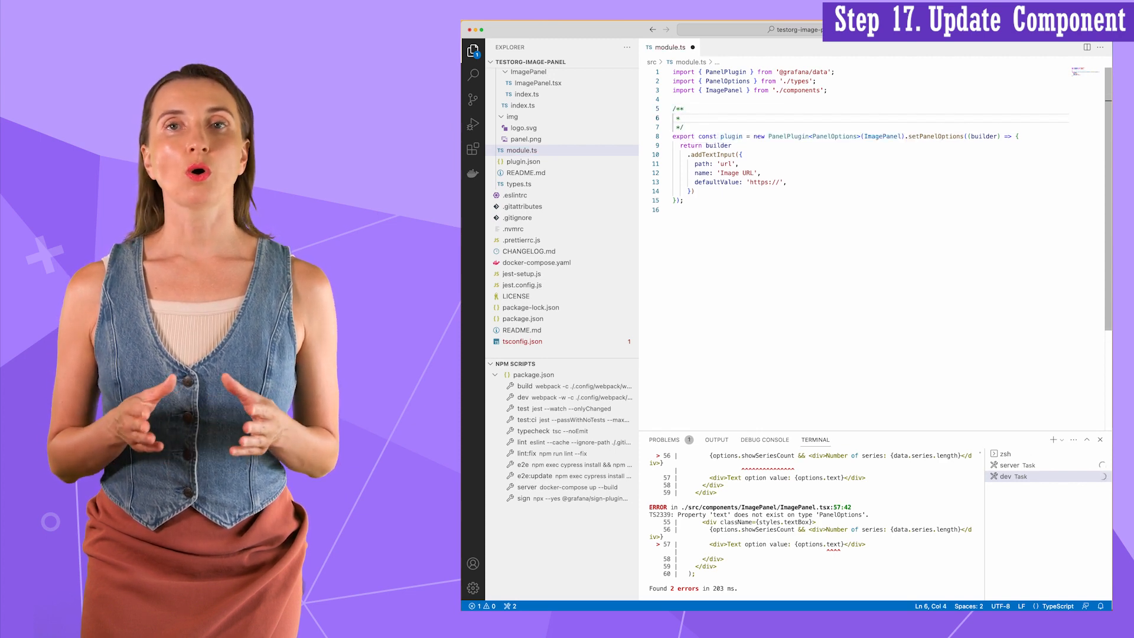
pyautogui.write('Panel Pl')
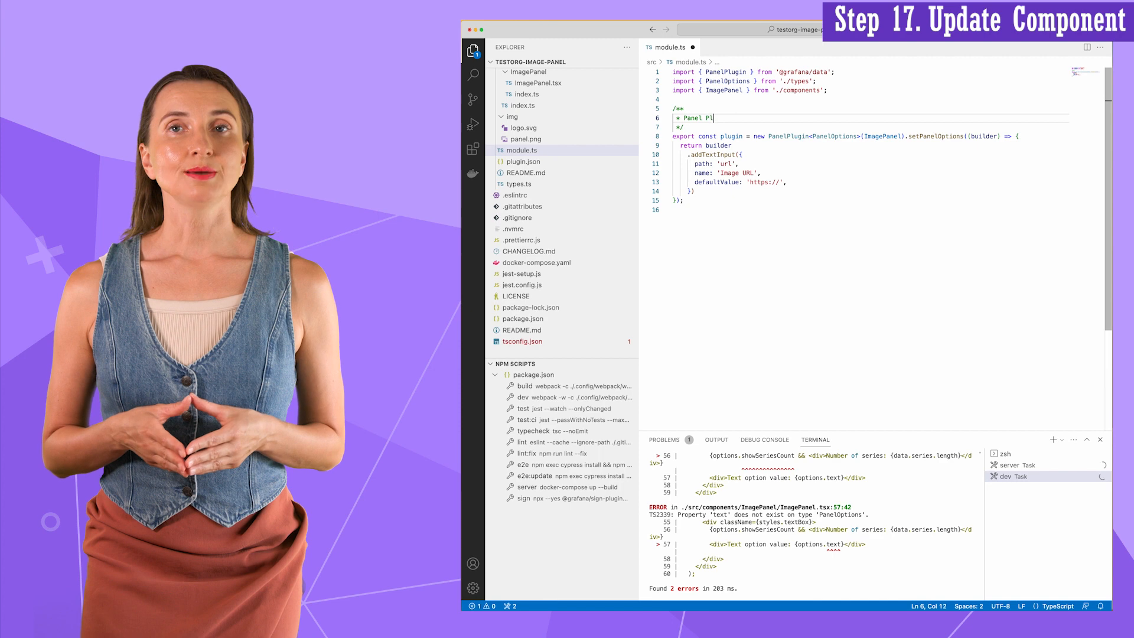
pyautogui.write('ugin')
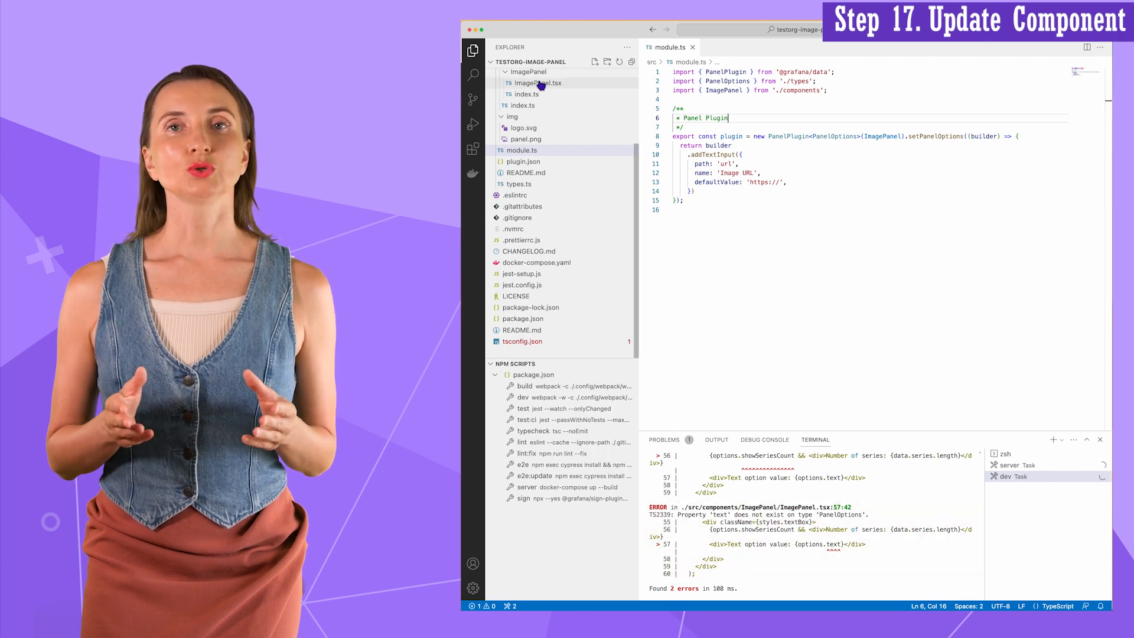
# Step: Remove the textBox div from ImagePanel.tsx and save the components index re-exporting ImagePanel
pyautogui.click(538, 82)
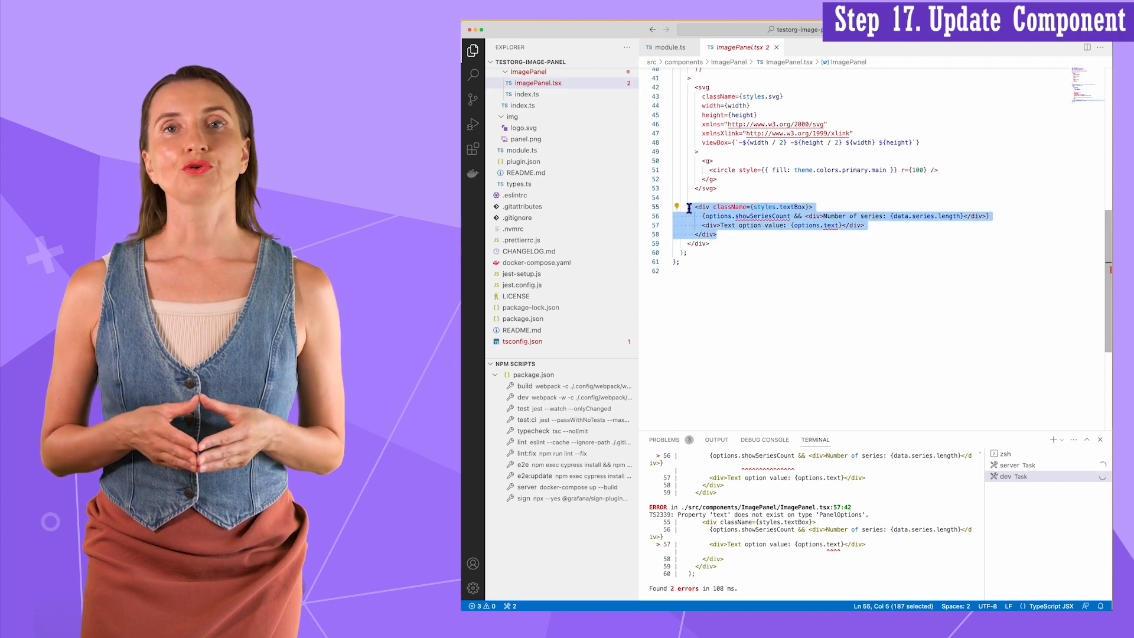
pyautogui.press('Delete')
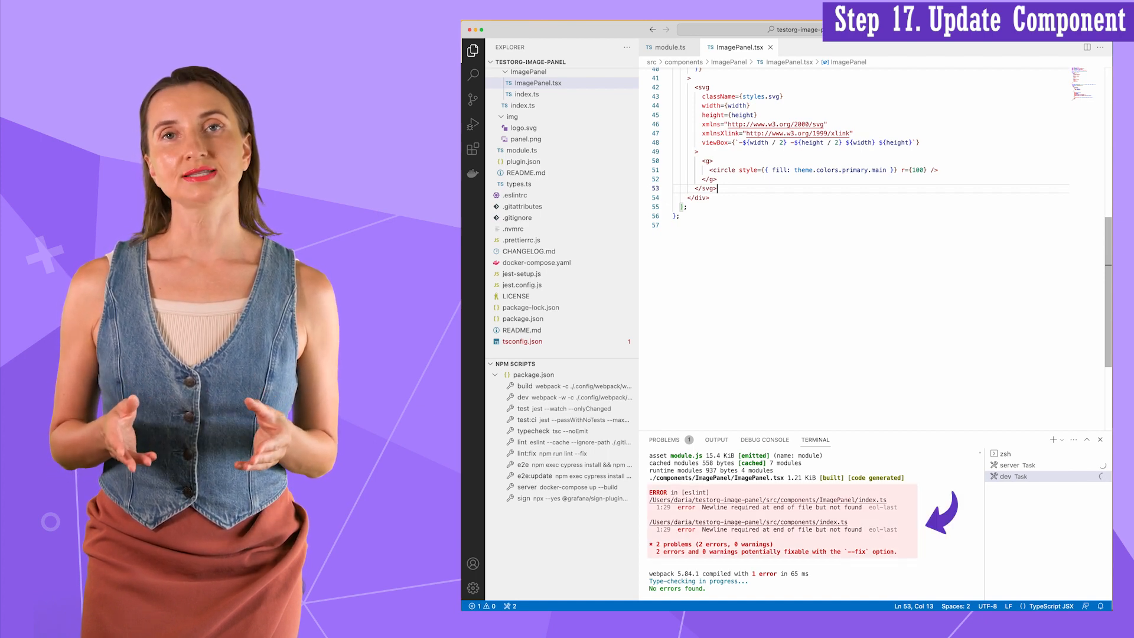
pyautogui.click(526, 94)
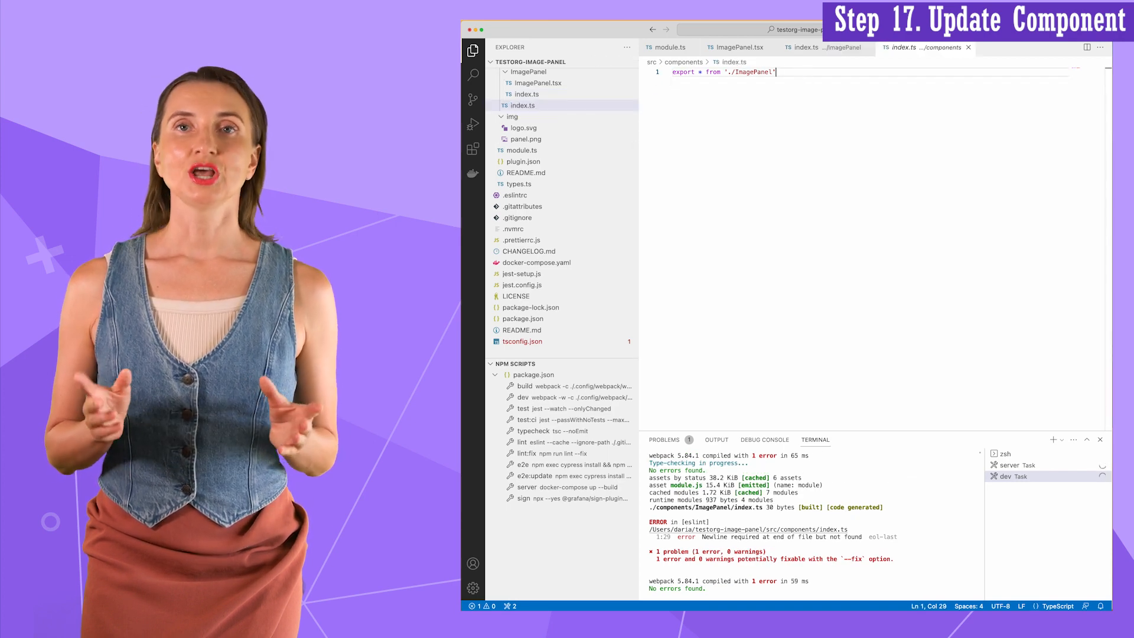
pyautogui.press('Enter')
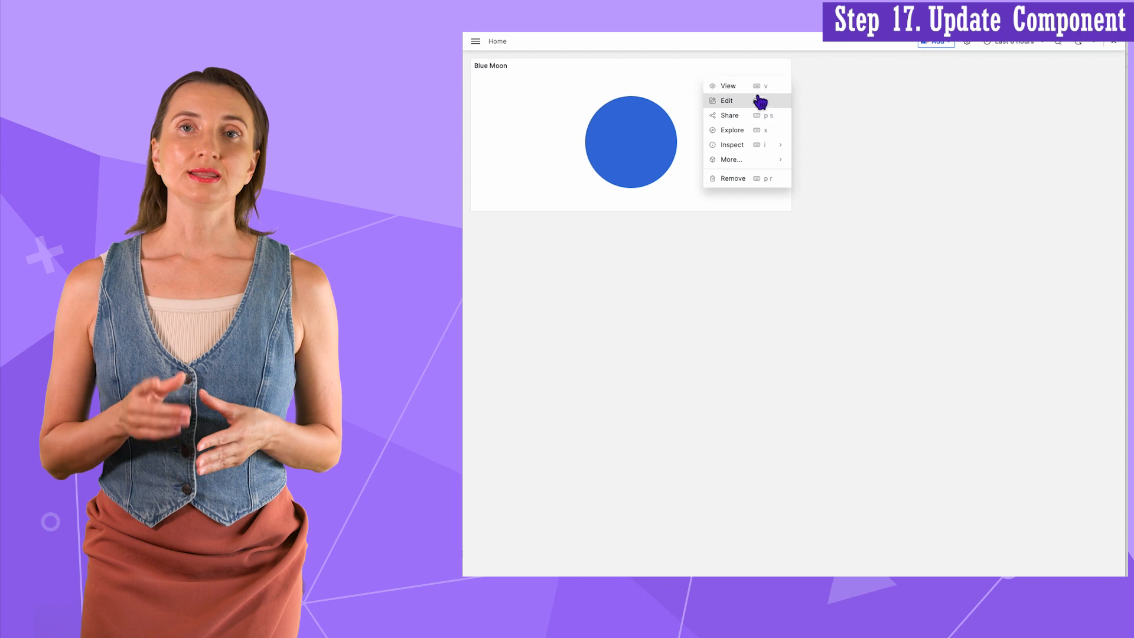
# Step: Open the Blue Moon panel for editing in Grafana
pyautogui.click(726, 101)
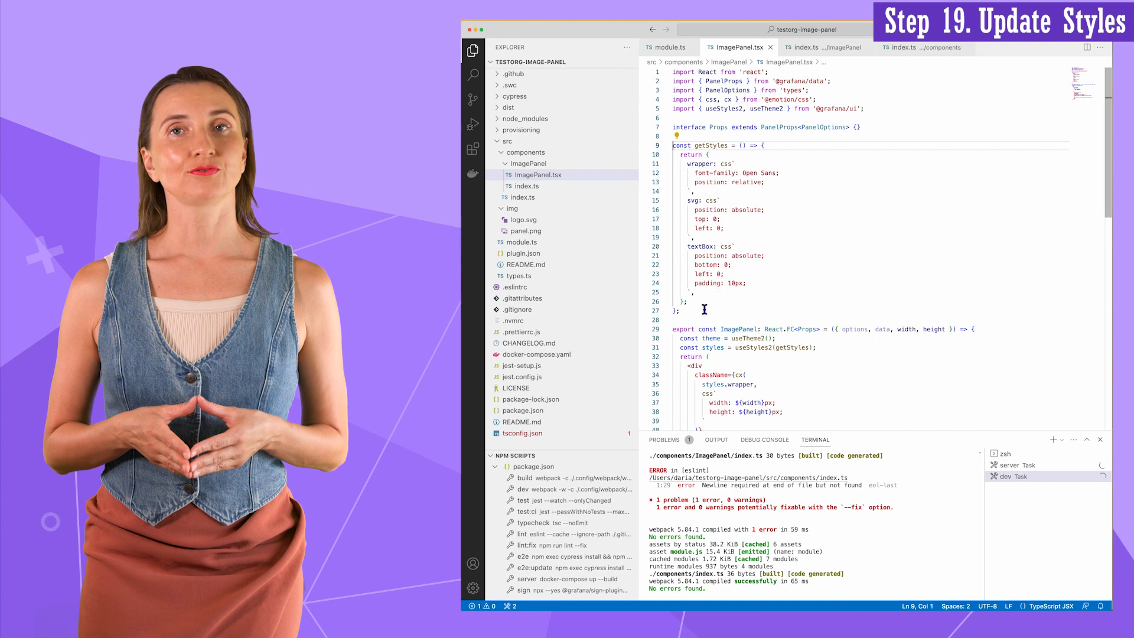
# Step: Move the getStyles definitions into a new src/styles.ts and rename them to Styles
pyautogui.moveTo(674, 144); pyautogui.dragTo(678, 310)
pyautogui.write('style.ts')
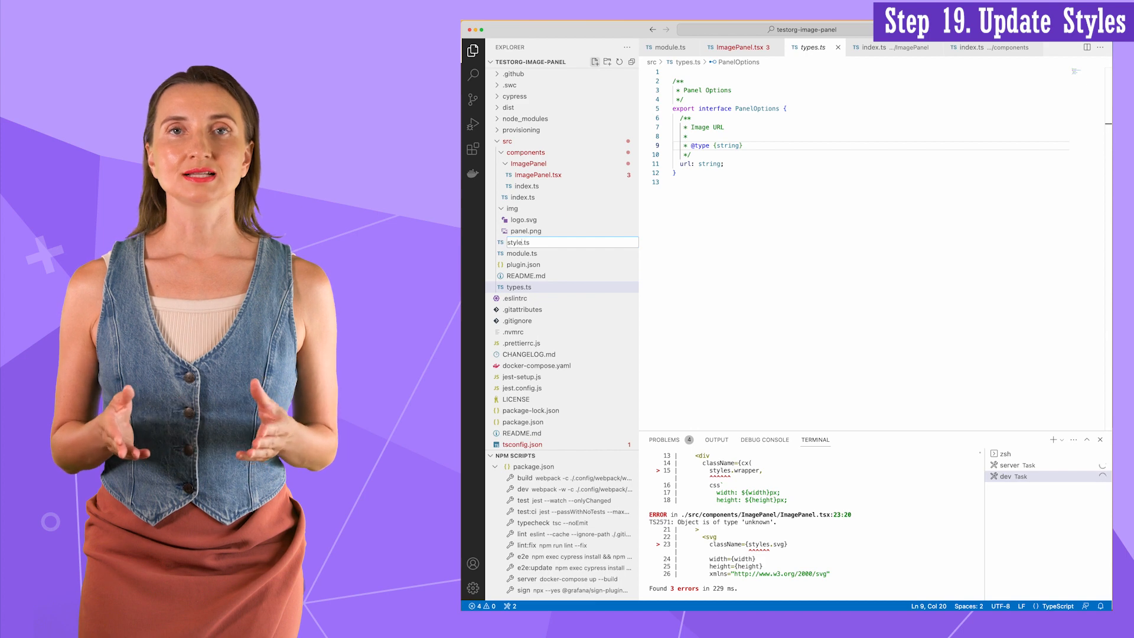
pyautogui.click(518, 275)
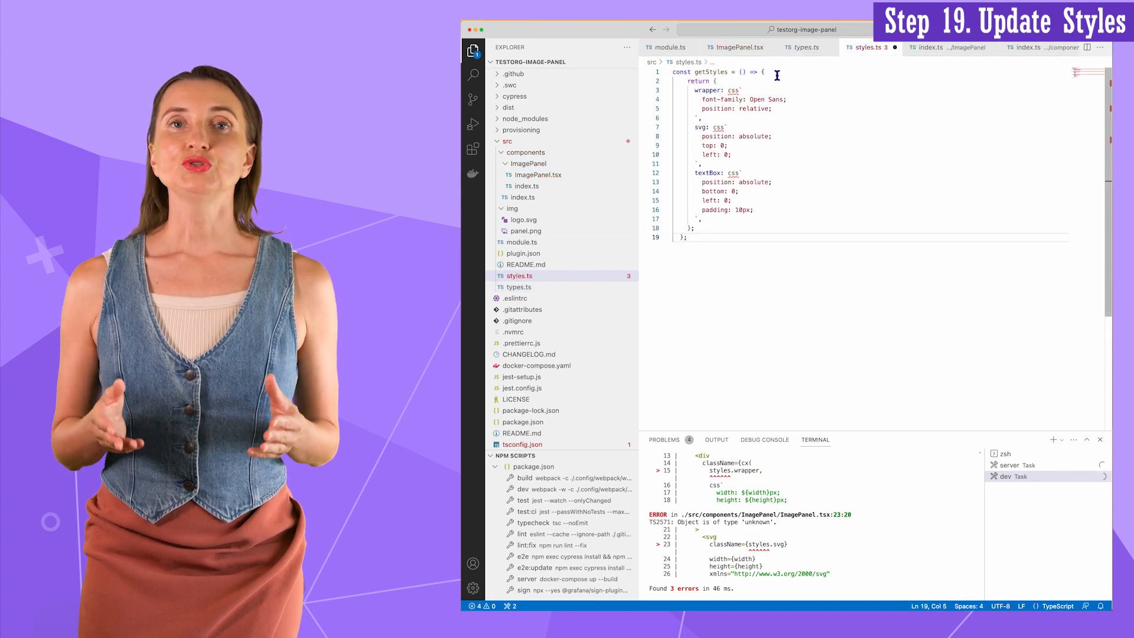
pyautogui.rightClick(723, 73)
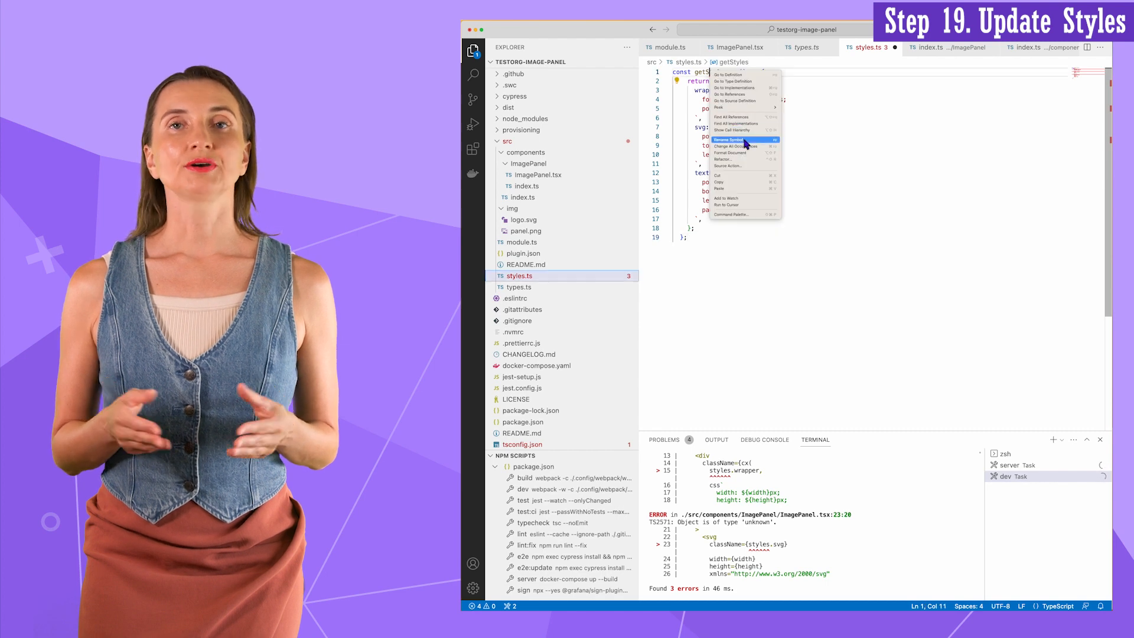
pyautogui.click(728, 140)
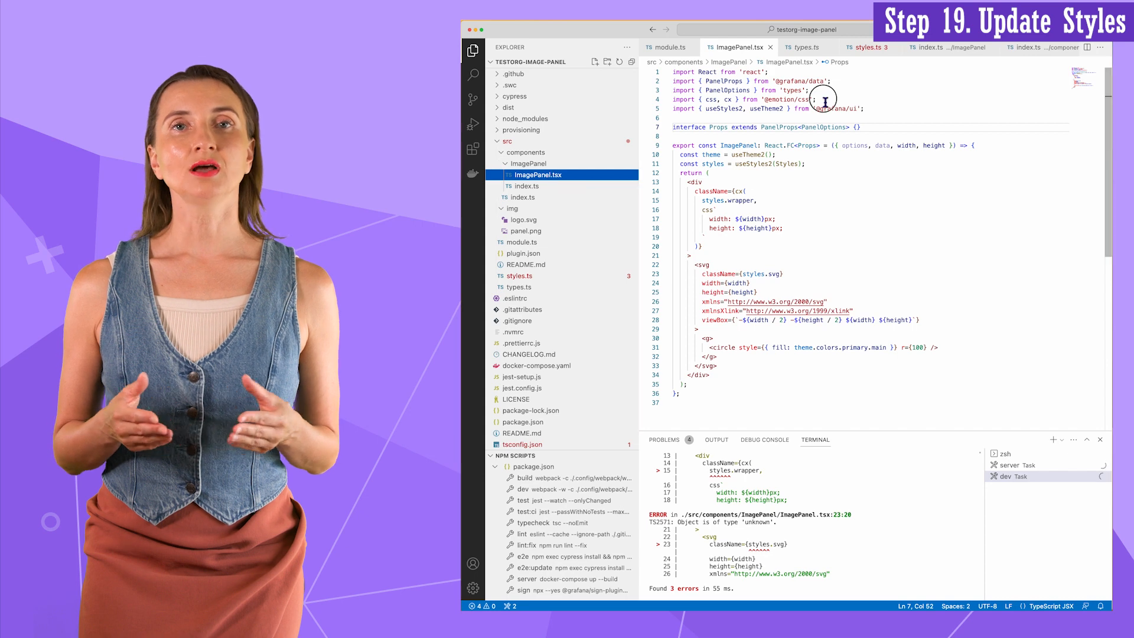
pyautogui.press('cmd+c')
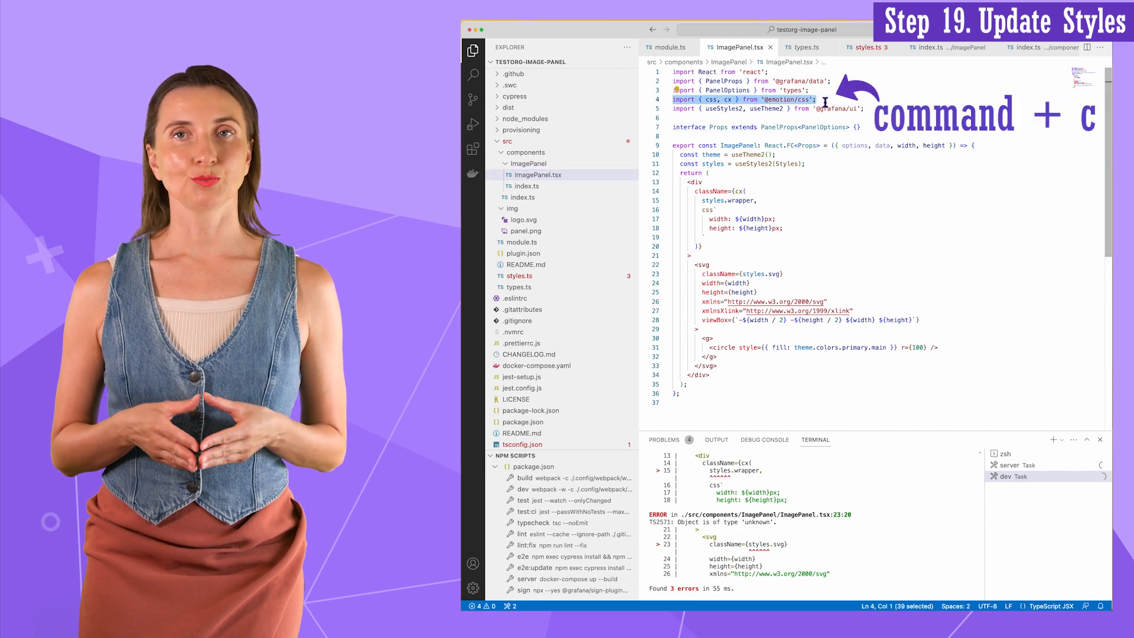
pyautogui.click(868, 48)
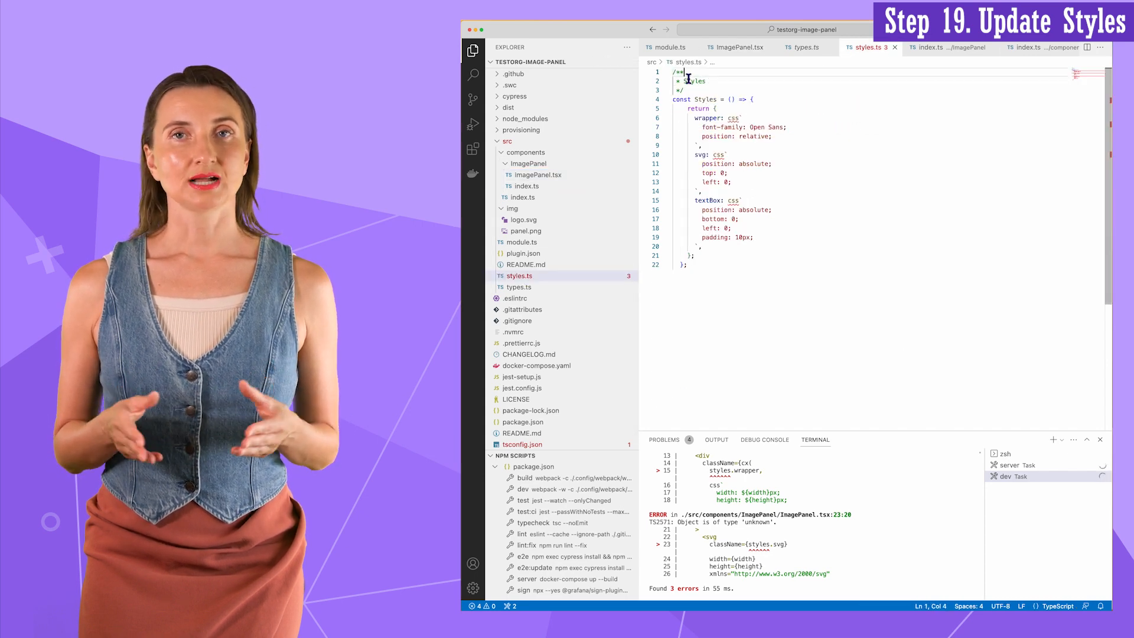
pyautogui.write("import { css, } from '@emotion/css';")
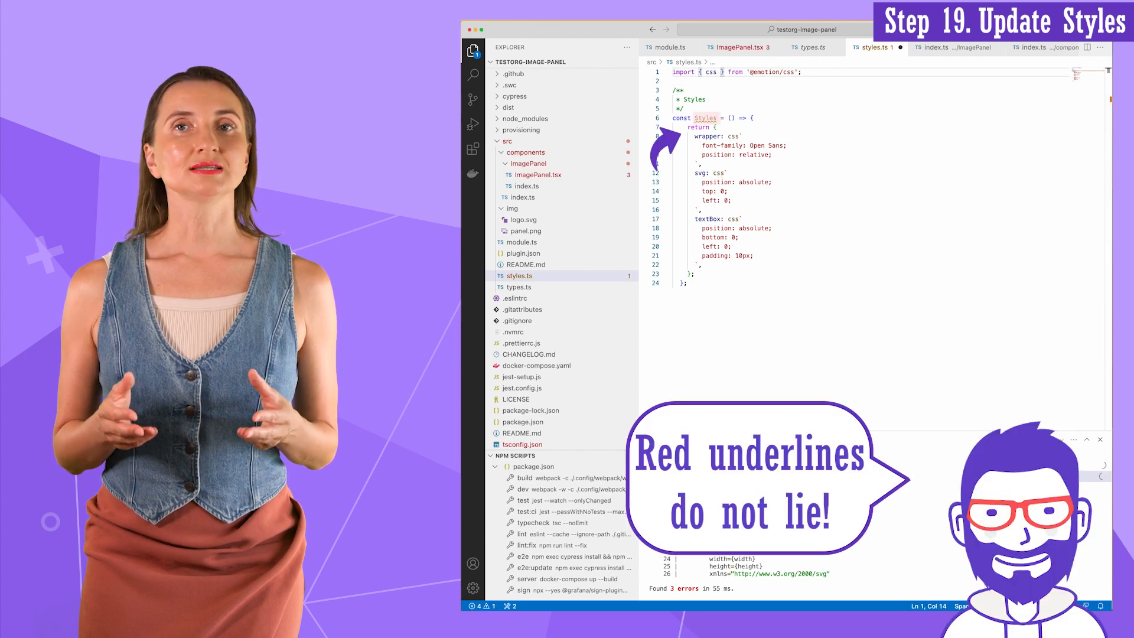
pyautogui.moveTo(705, 118)
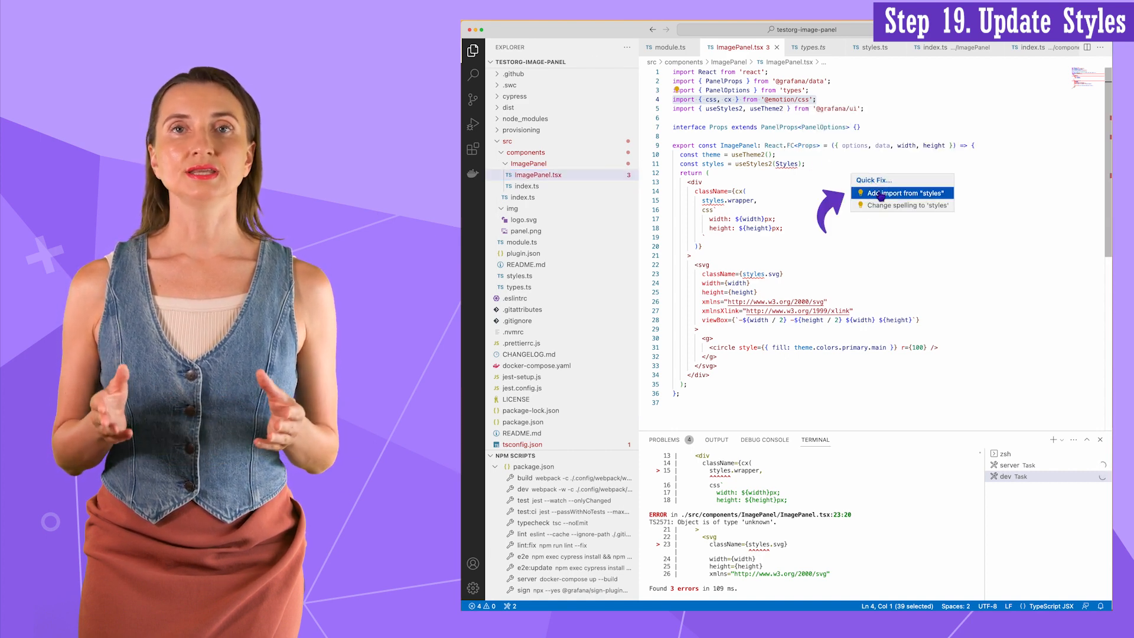
# Step: Import Styles from styles.ts into ImagePanel.tsx via Quick Fix
pyautogui.click(900, 193)
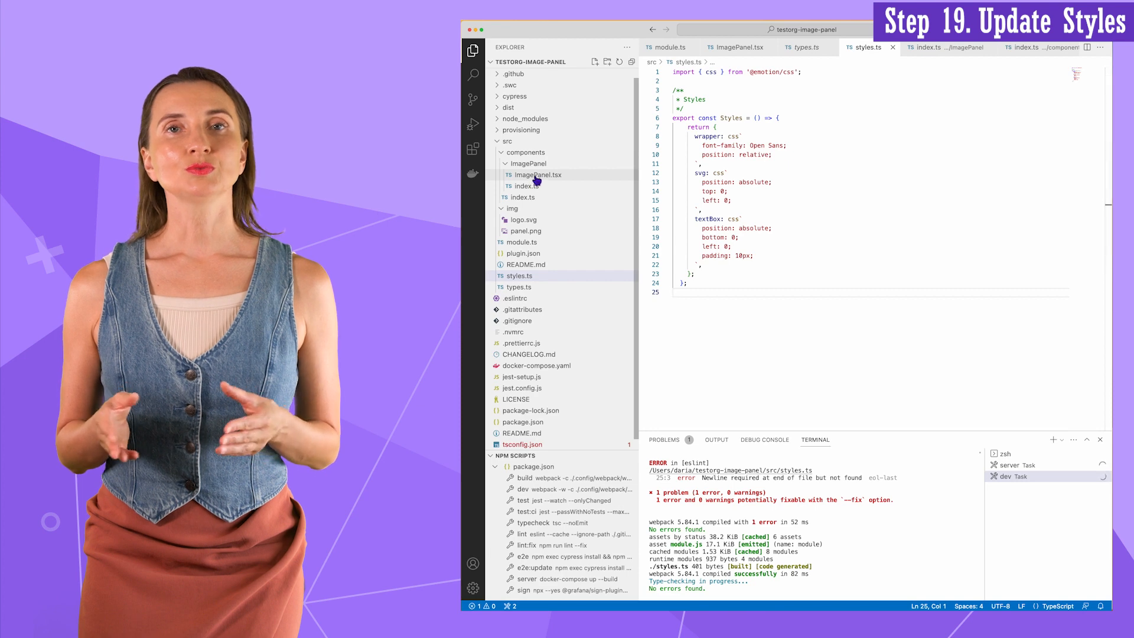
# Step: Replace the svg element in ImagePanel.tsx with an img and remove the circle drawing
pyautogui.click(735, 48)
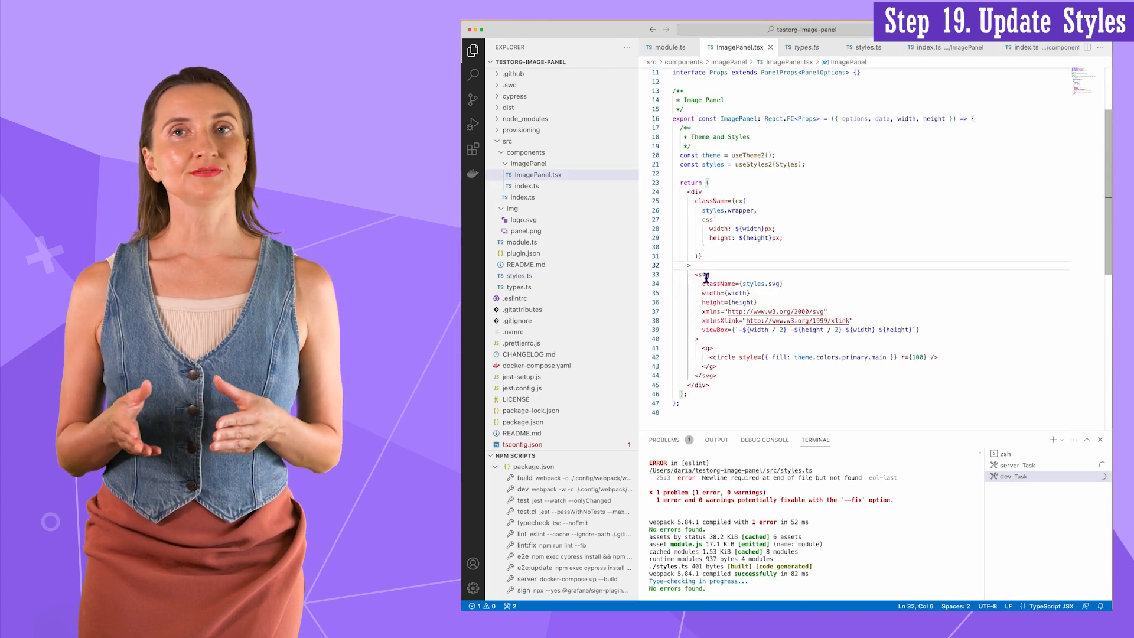
pyautogui.write('img')
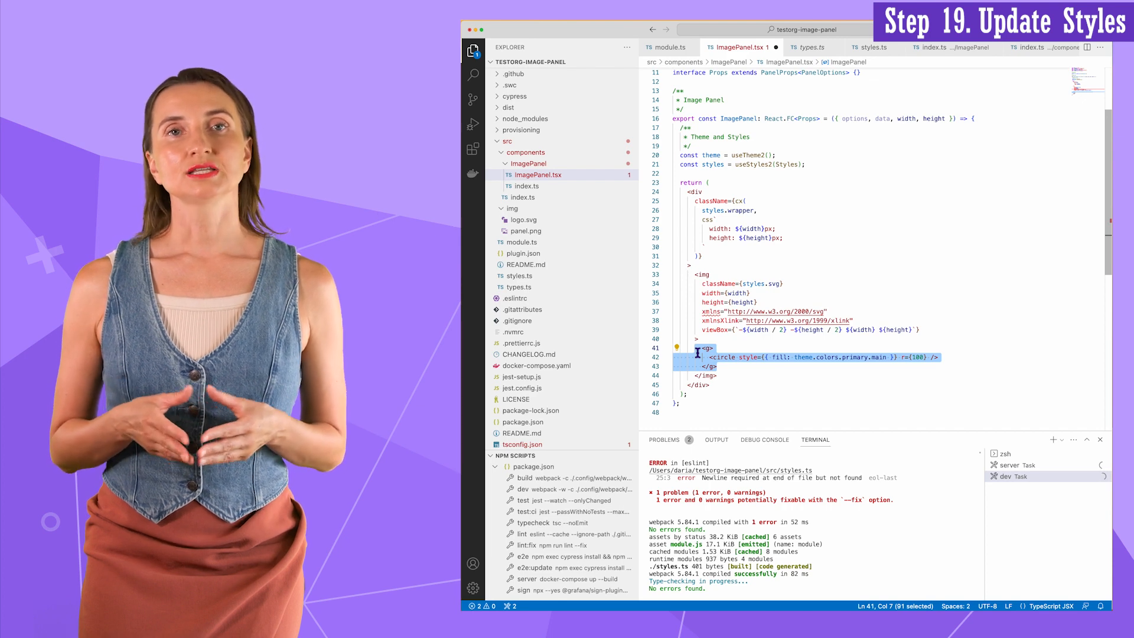
pyautogui.press('Delete')
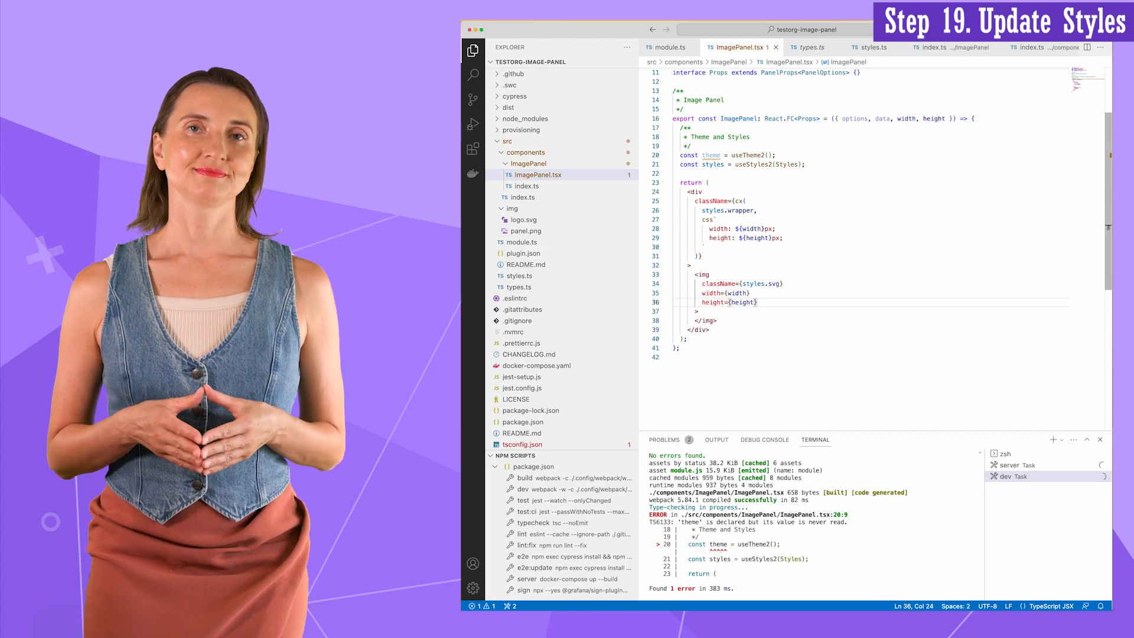
# Step: Rename the svg style to img in styles.ts and delete the textBox style
pyautogui.click(520, 275)
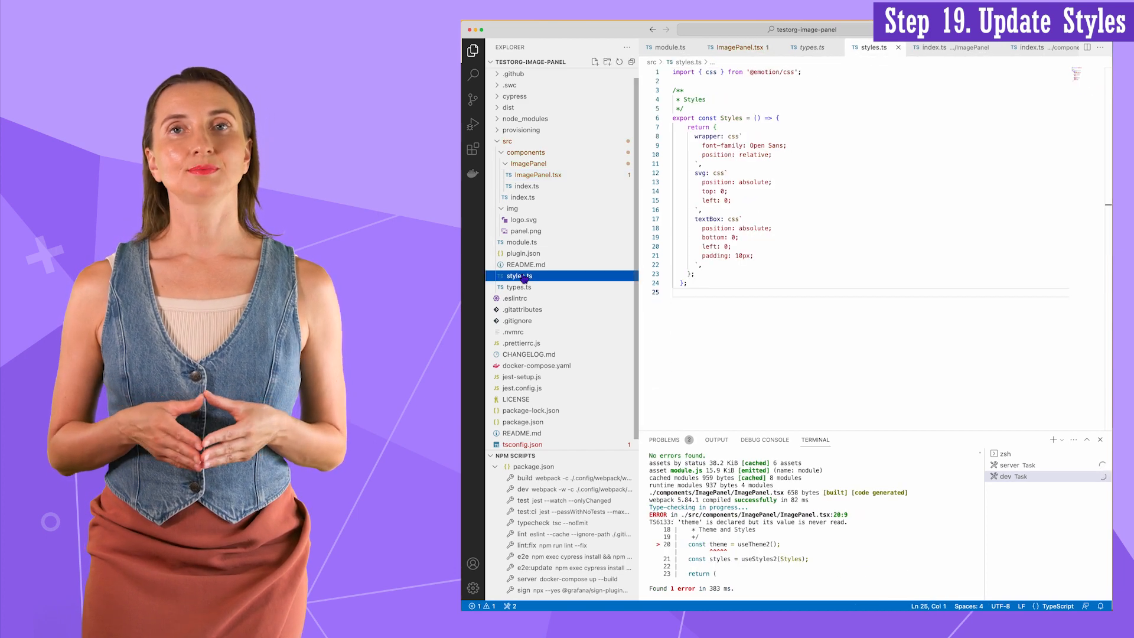
pyautogui.doubleClick(700, 173)
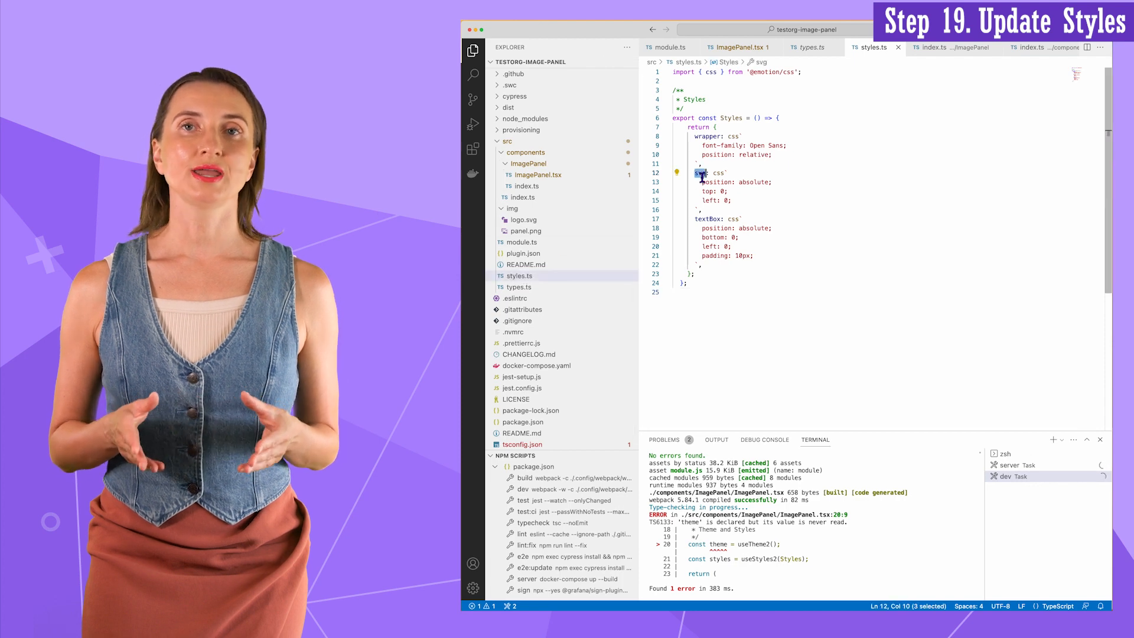
pyautogui.write('img')
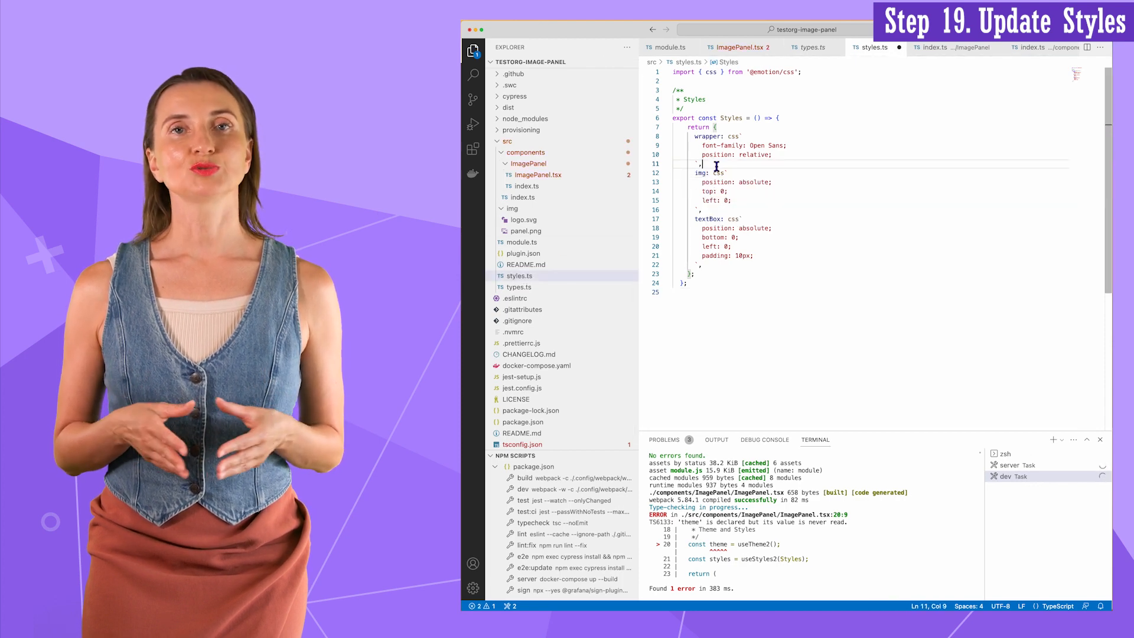
pyautogui.moveTo(694, 219); pyautogui.dragTo(738, 255)
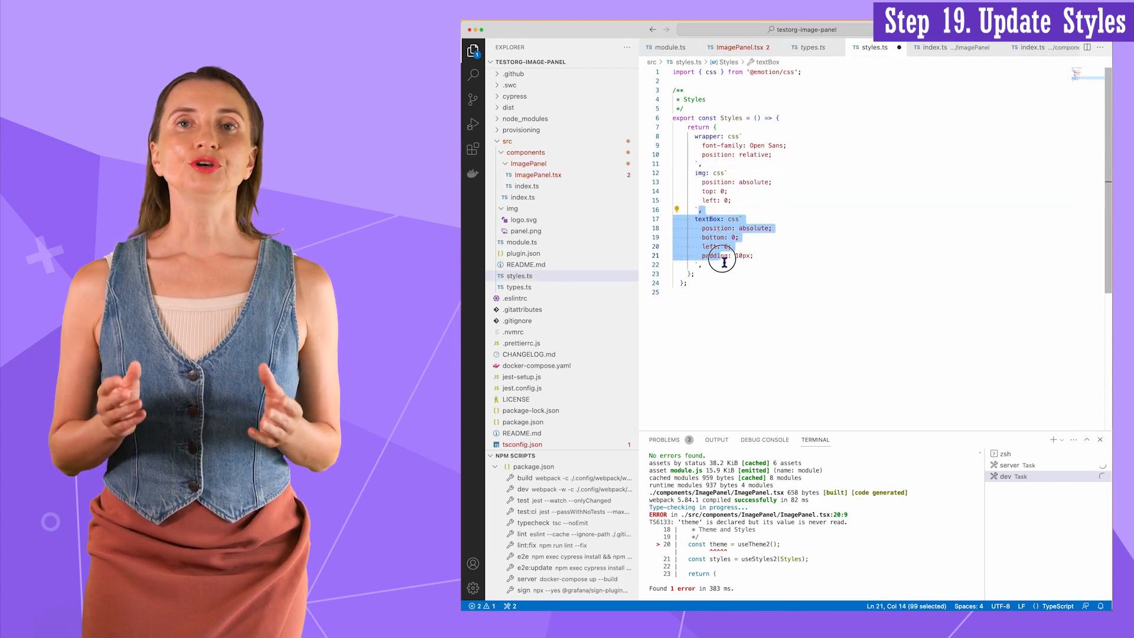
pyautogui.press('Delete')
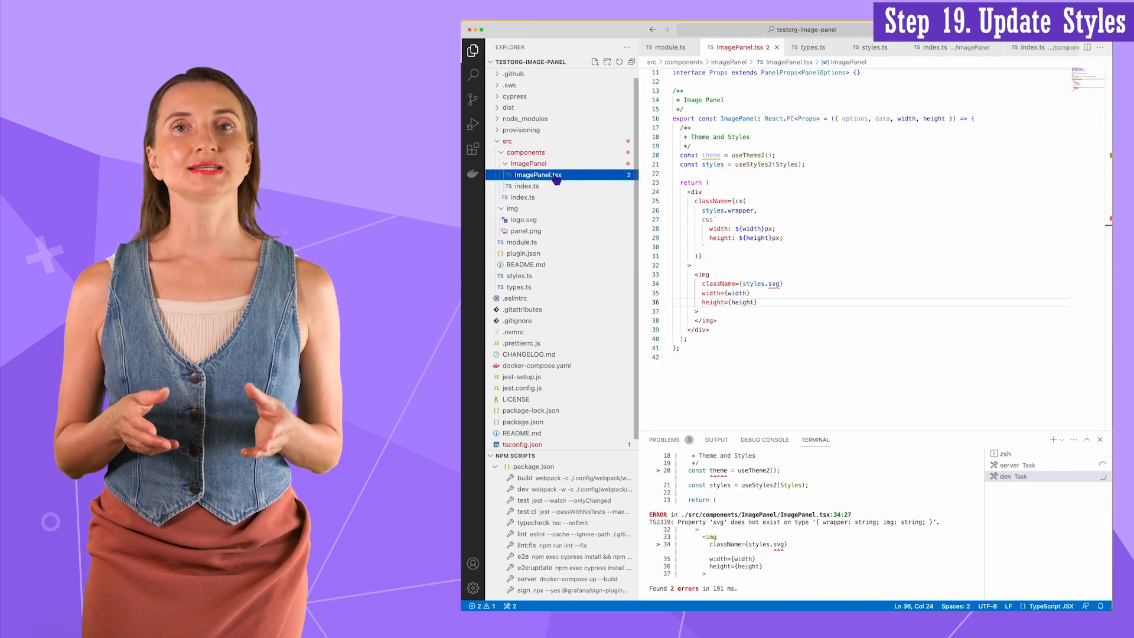
# Step: Give the img className={styles.img} and src={options.url}
pyautogui.doubleClick(775, 283)
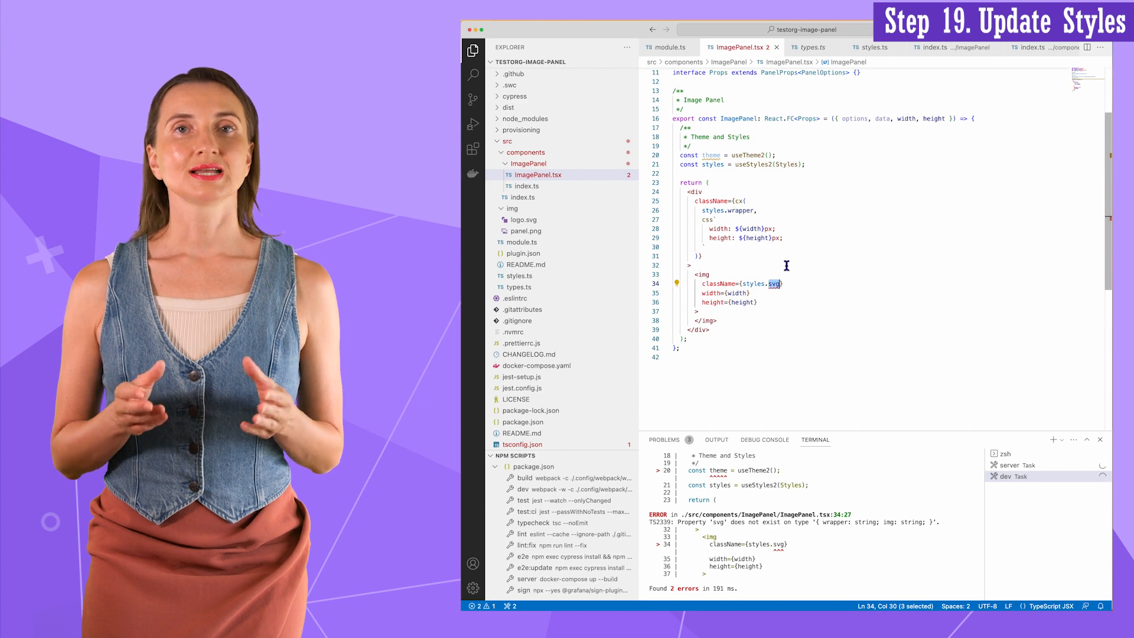
pyautogui.write('img')
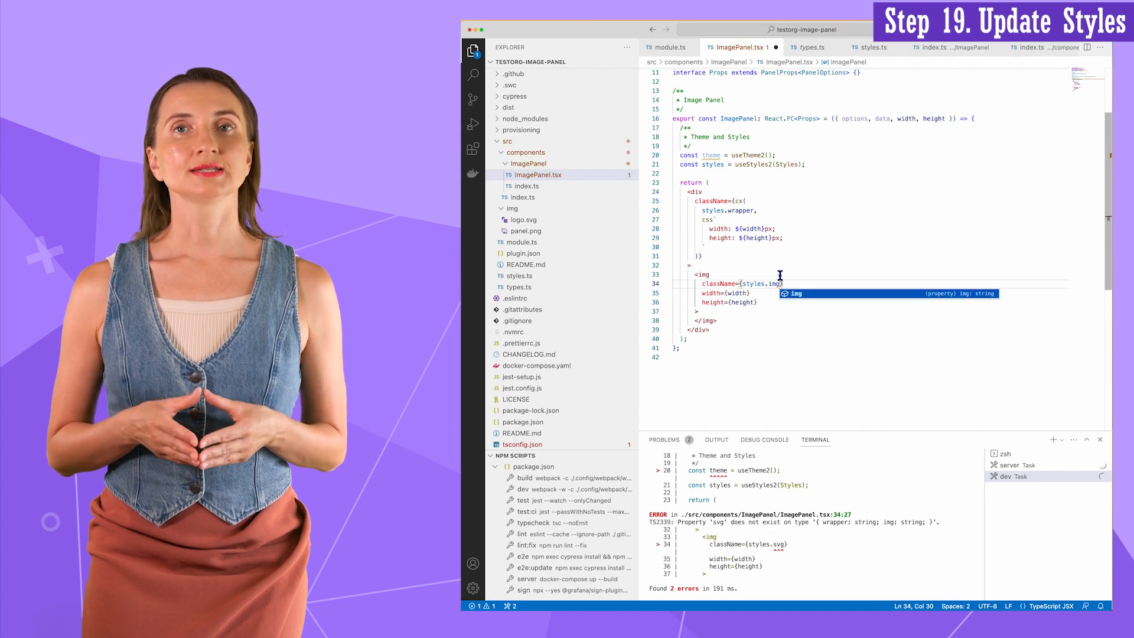
pyautogui.write('src={options.url')
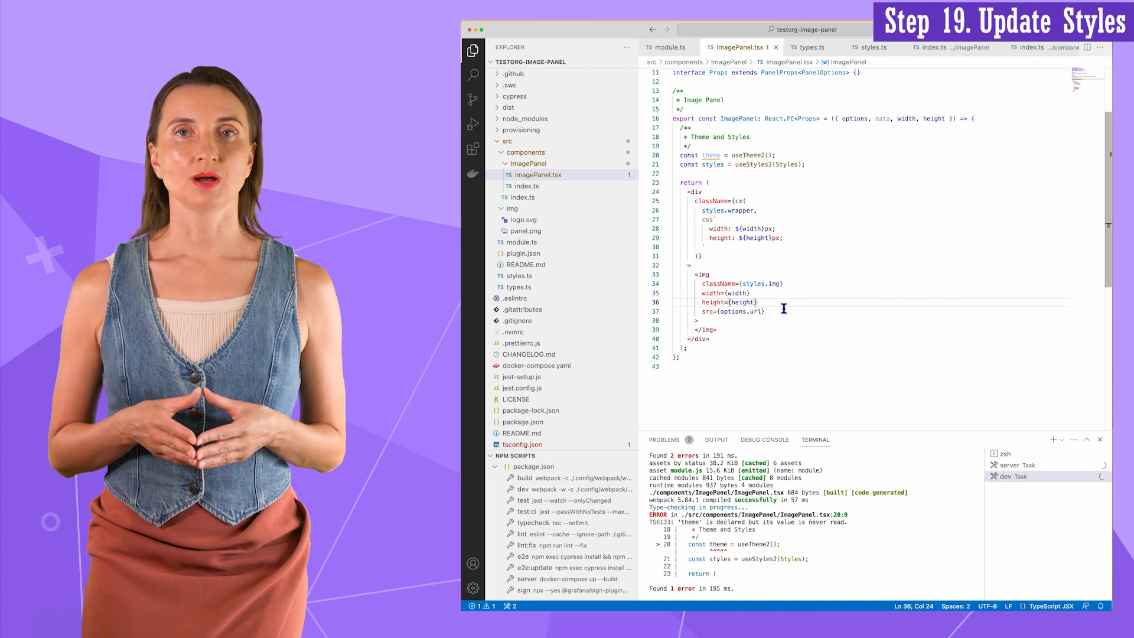
pyautogui.click(781, 155)
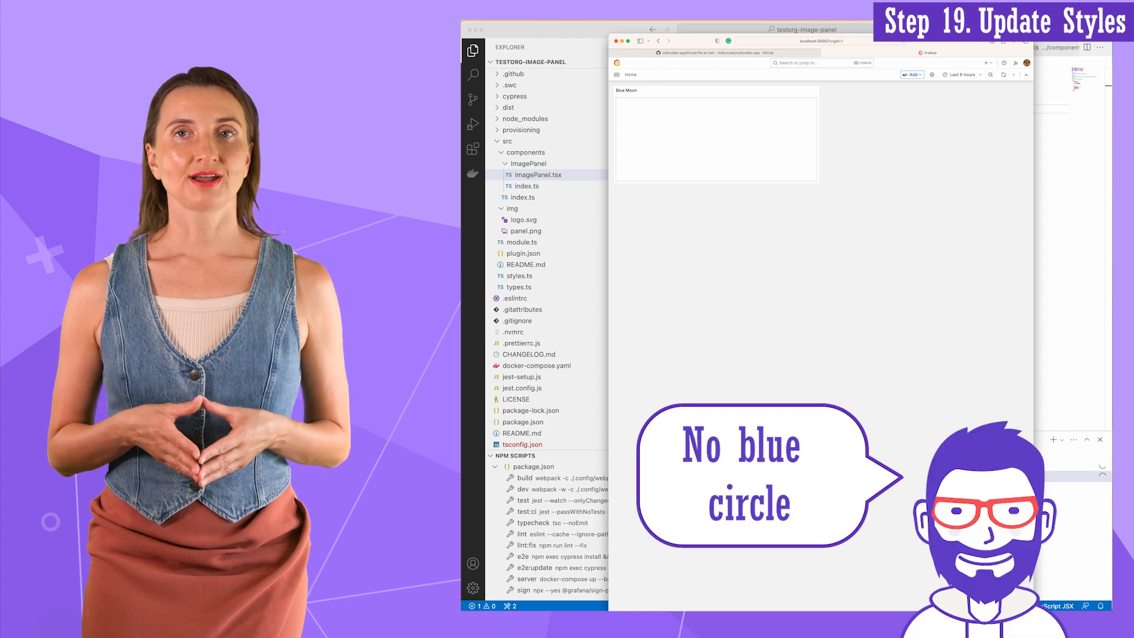
# Step: Edit the Blue Moon panel and return to the dashboard to see the honeycomb image rendered
pyautogui.click(627, 90)
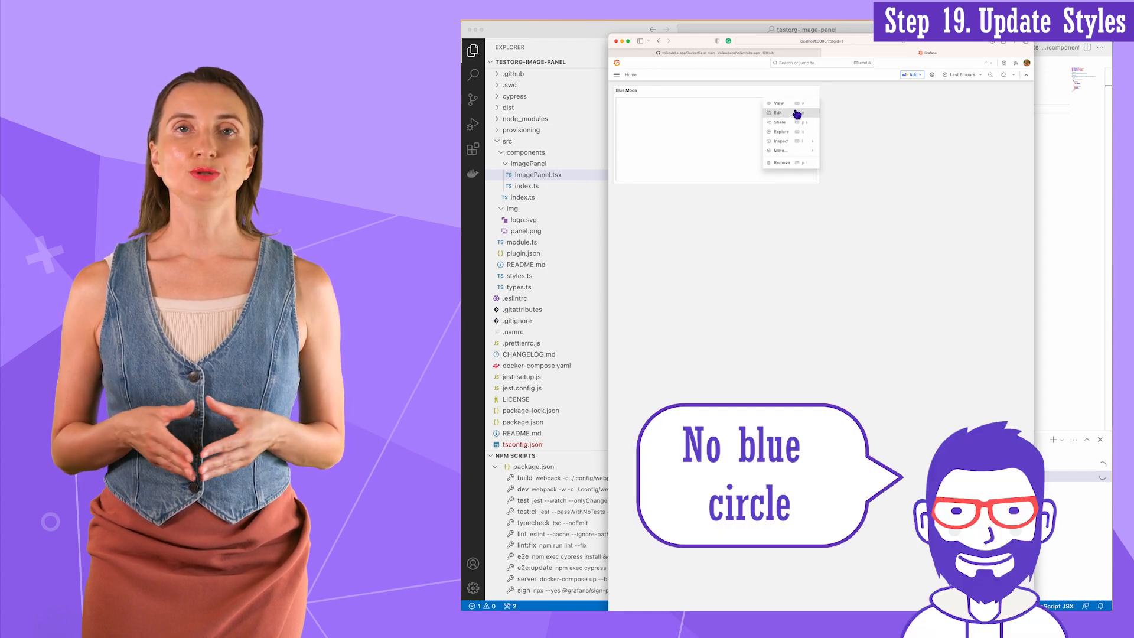
pyautogui.click(779, 113)
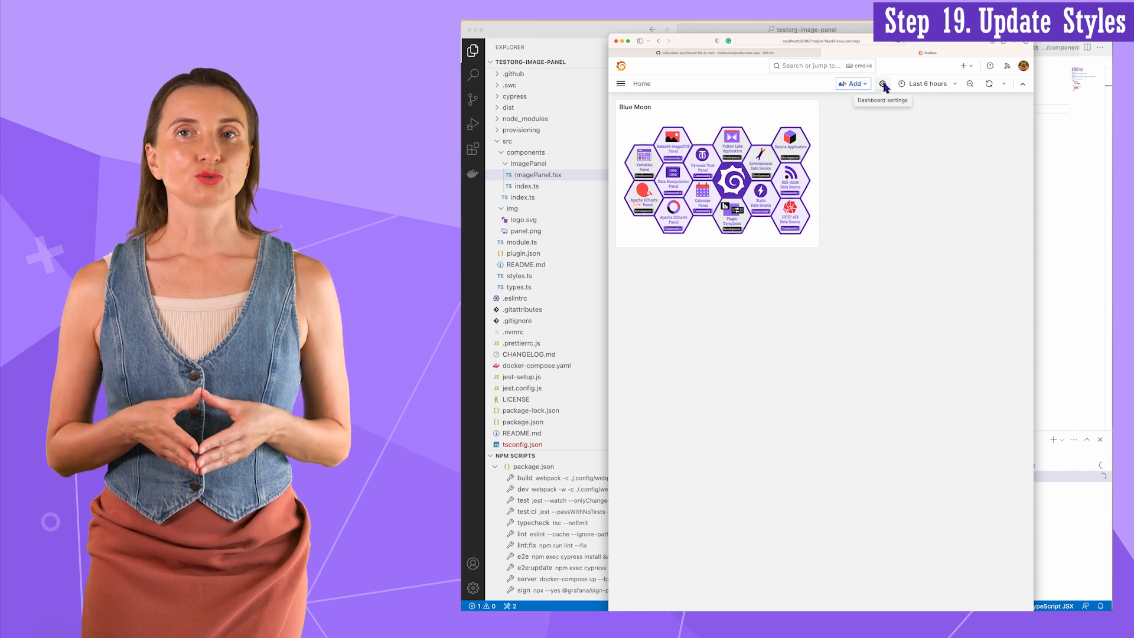
# Step: Copy the dashboard's JSON model from Grafana's Dashboard settings
pyautogui.click(882, 83)
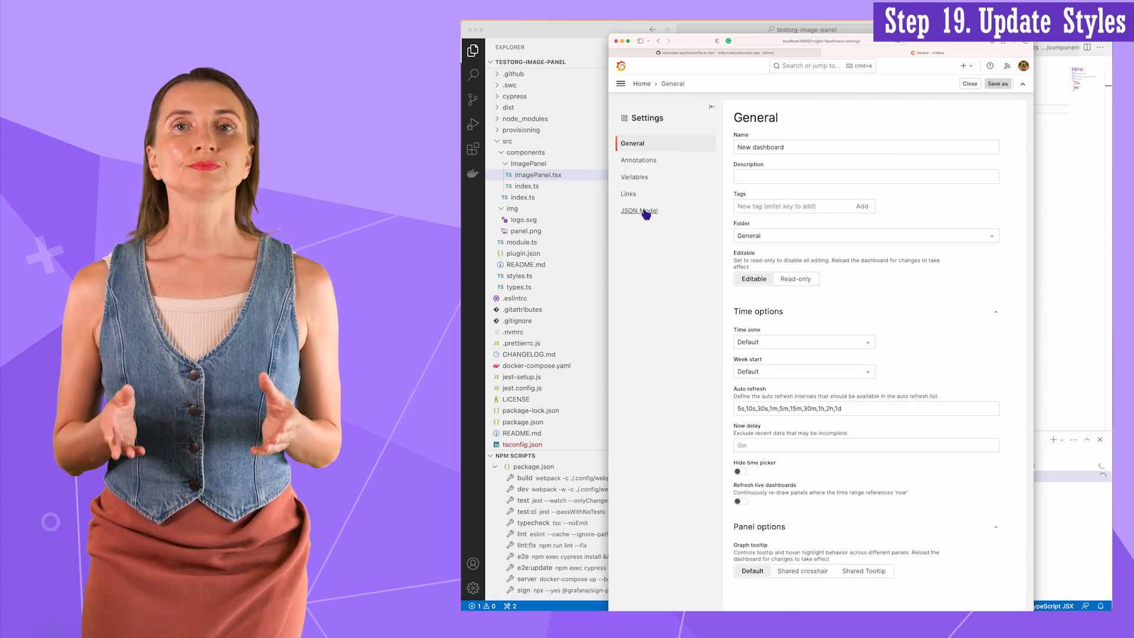
pyautogui.click(638, 210)
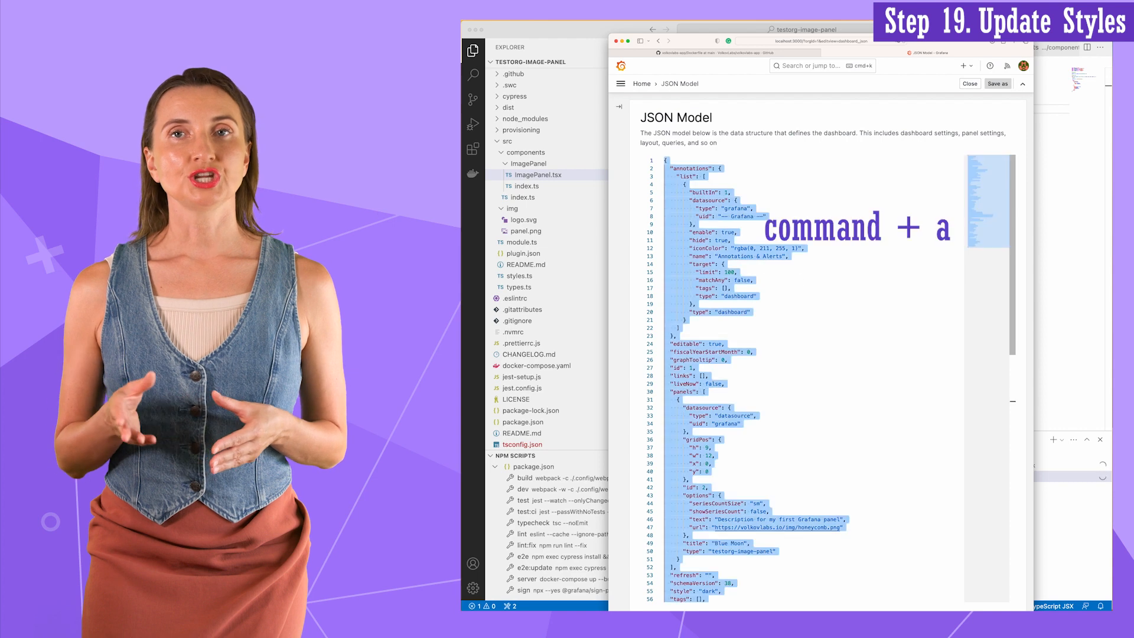
pyautogui.press('cmd+c')
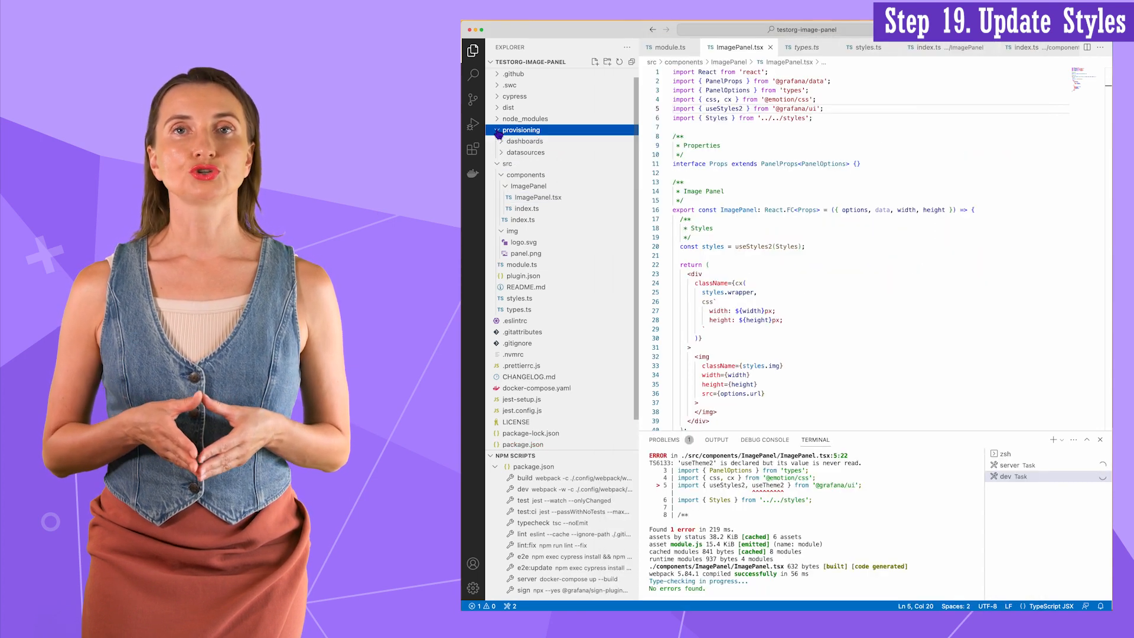
# Step: Paste the JSON model into provisioning/dashboards/home.json, including the Blue Moon image URL
pyautogui.click(523, 140)
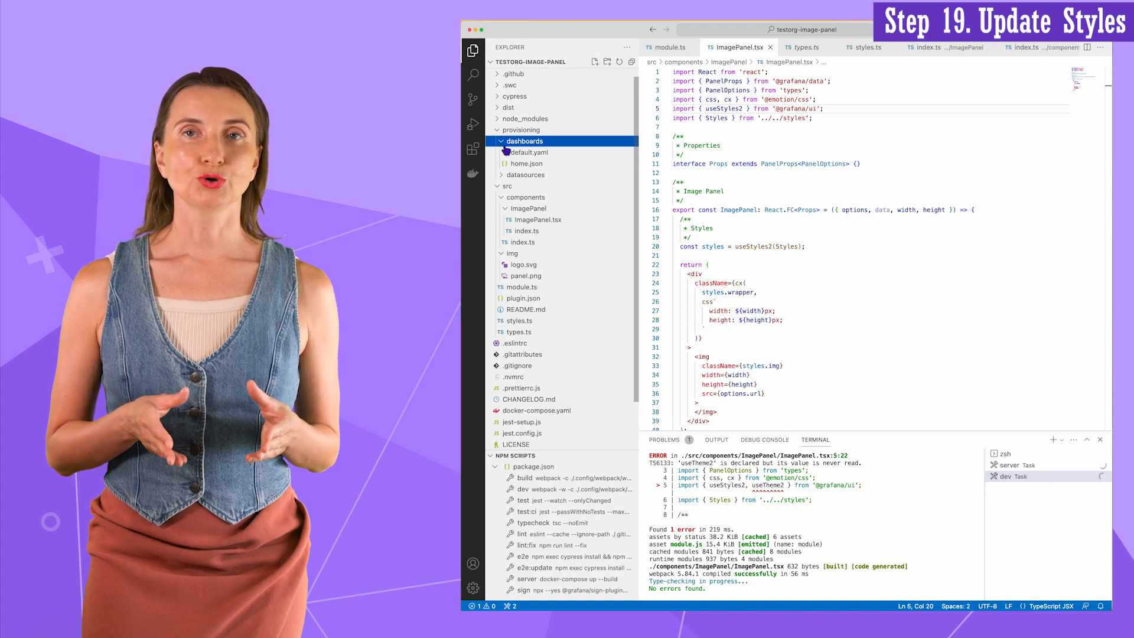
pyautogui.click(526, 163)
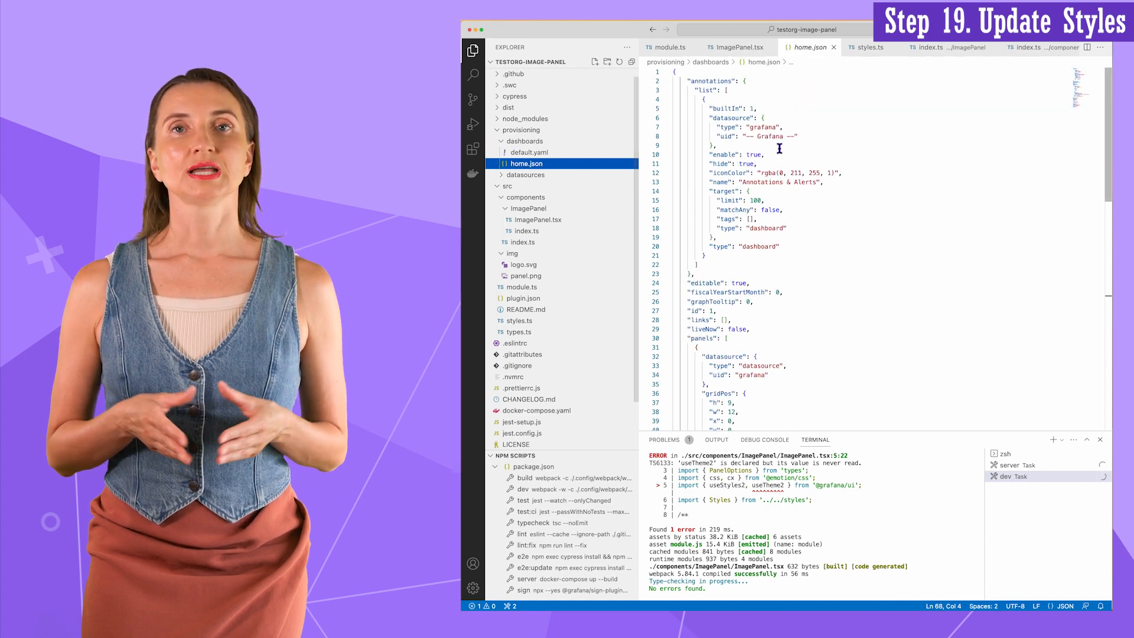
pyautogui.press('cmd+a')
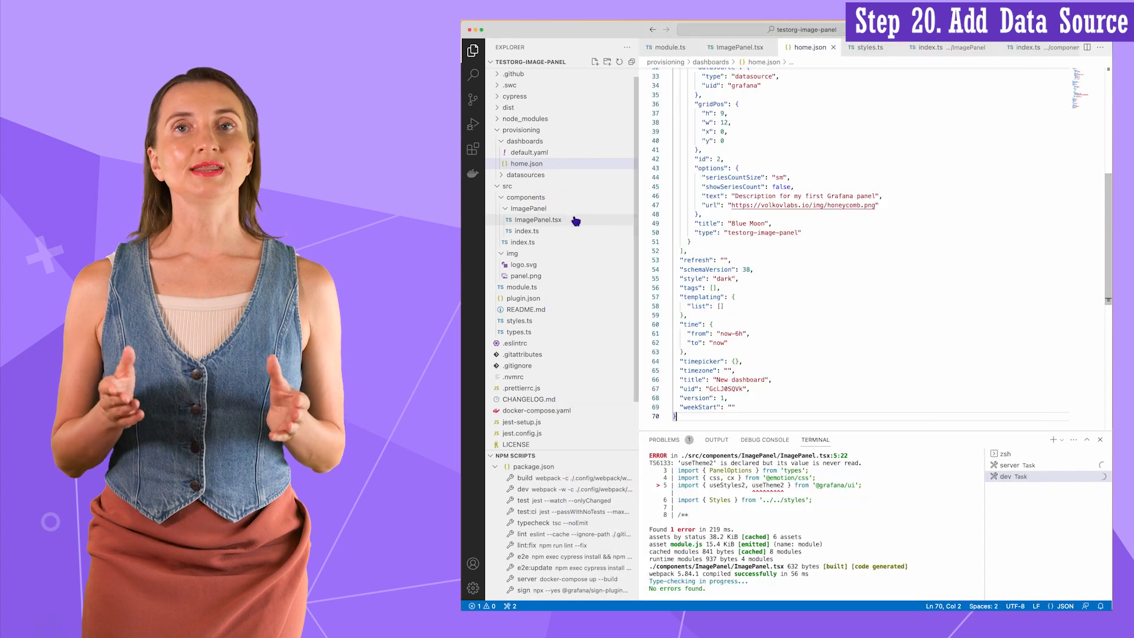
# Step: Derive src from the last value of a string field in data.series, import FieldType, and set src={src} on the img
pyautogui.click(538, 219)
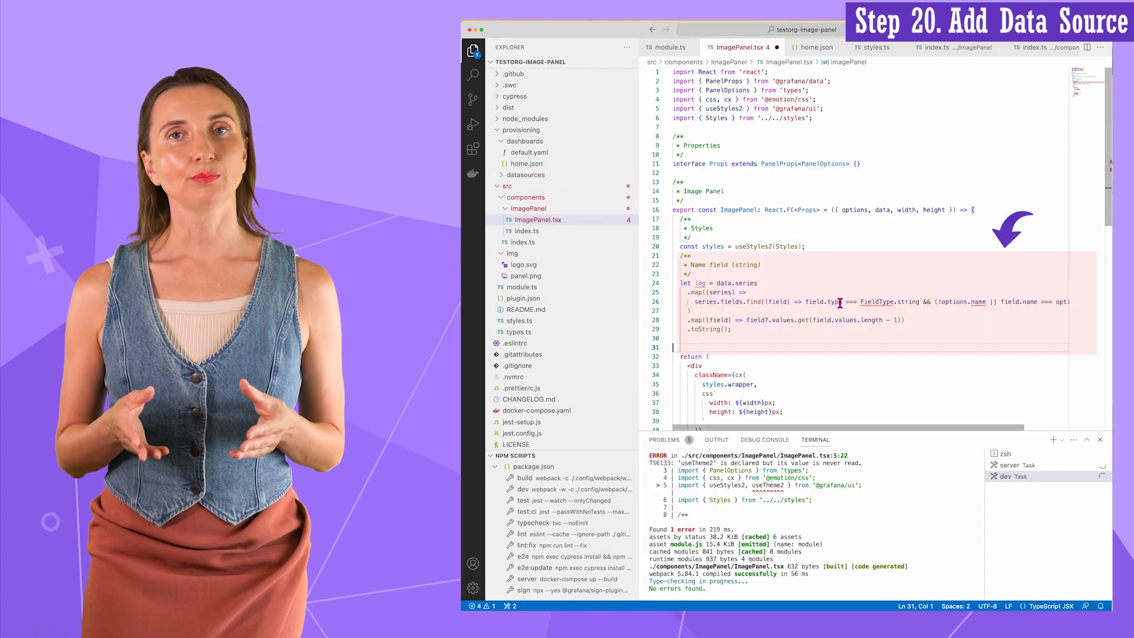
pyautogui.click(834, 249)
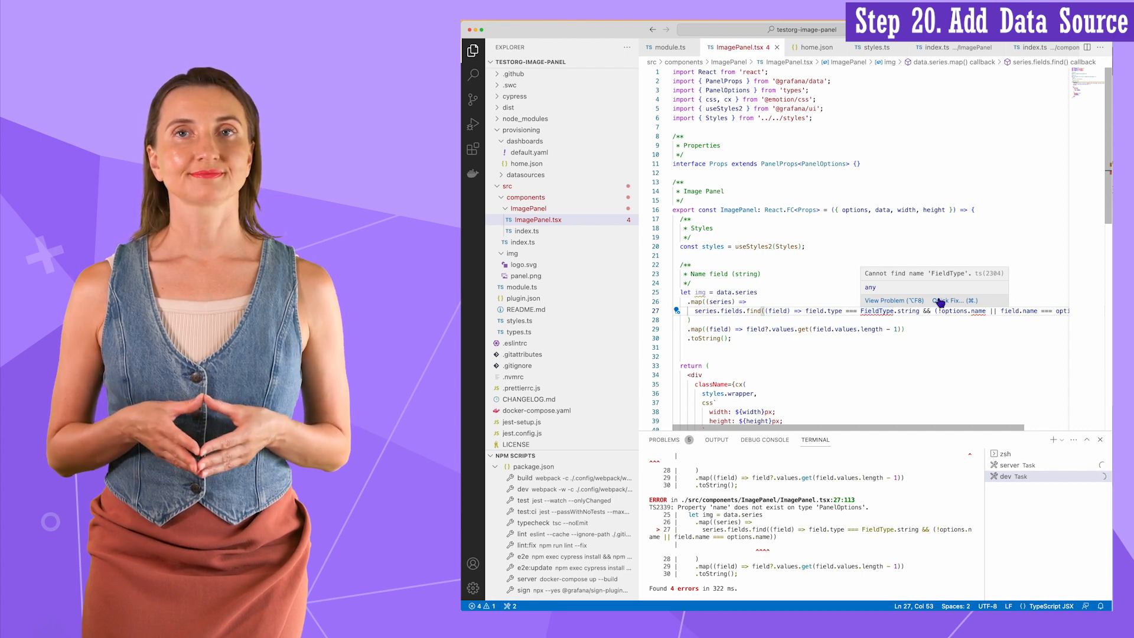
pyautogui.click(953, 300)
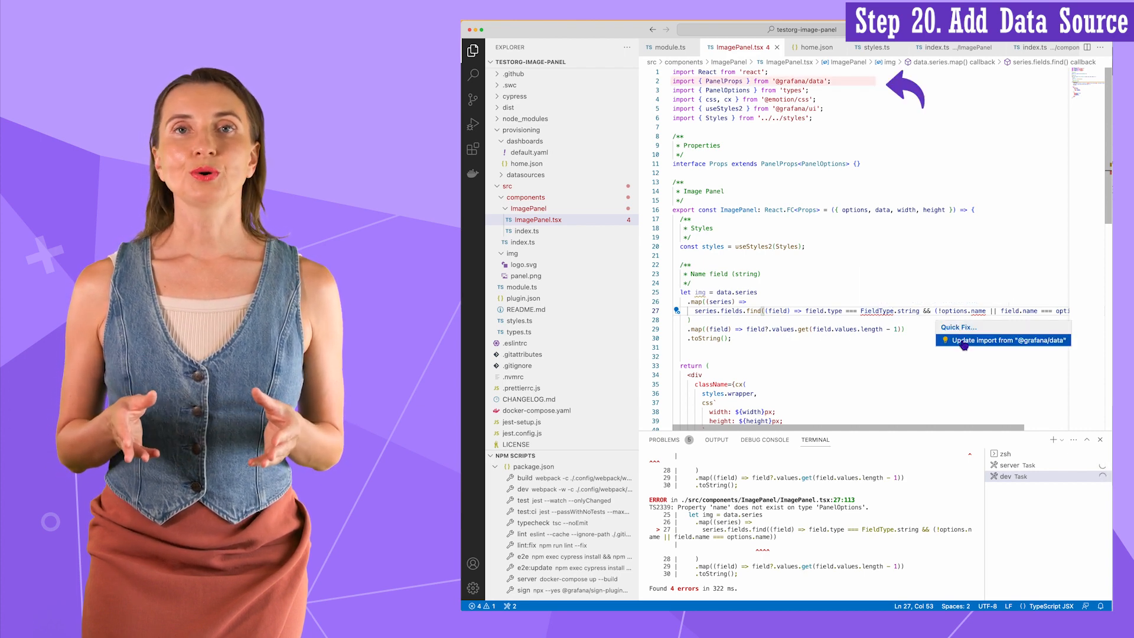
pyautogui.click(1001, 340)
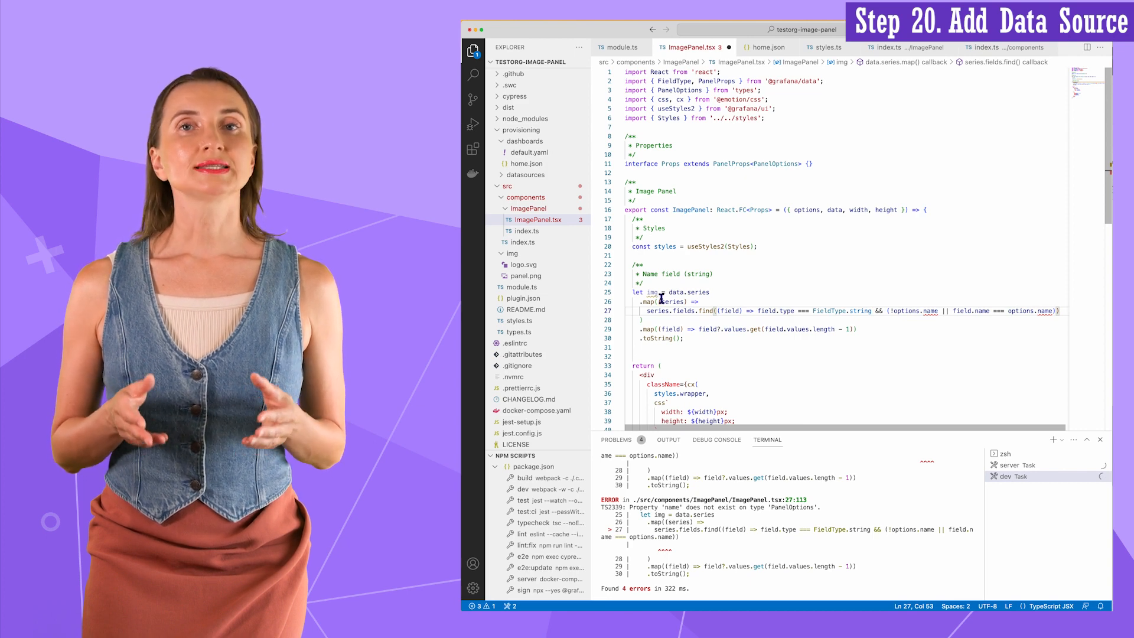
pyautogui.write('src')
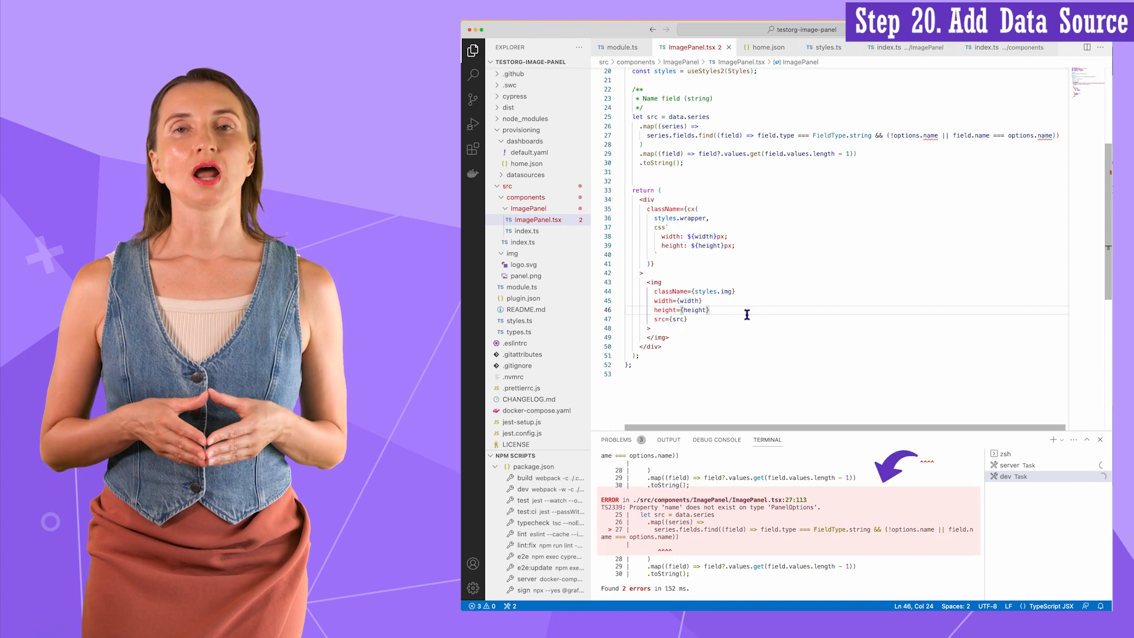
# Step: Rename the PanelOptions url field to a string 'name' option commented 'Field name with URL'
pyautogui.click(518, 330)
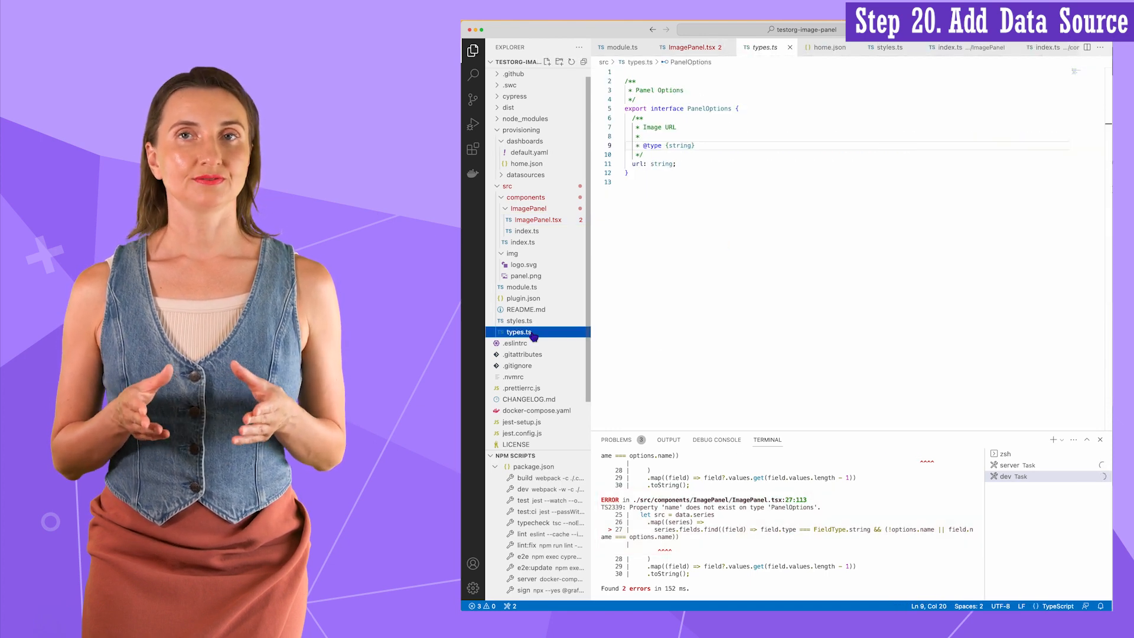
pyautogui.write('name with')
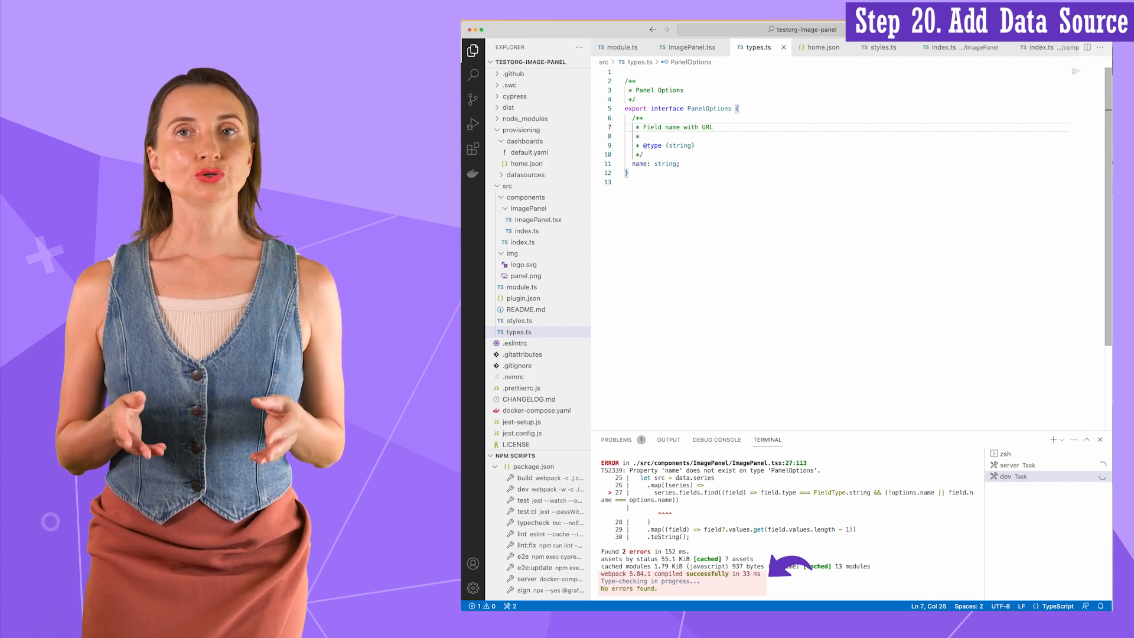
pyautogui.click(522, 287)
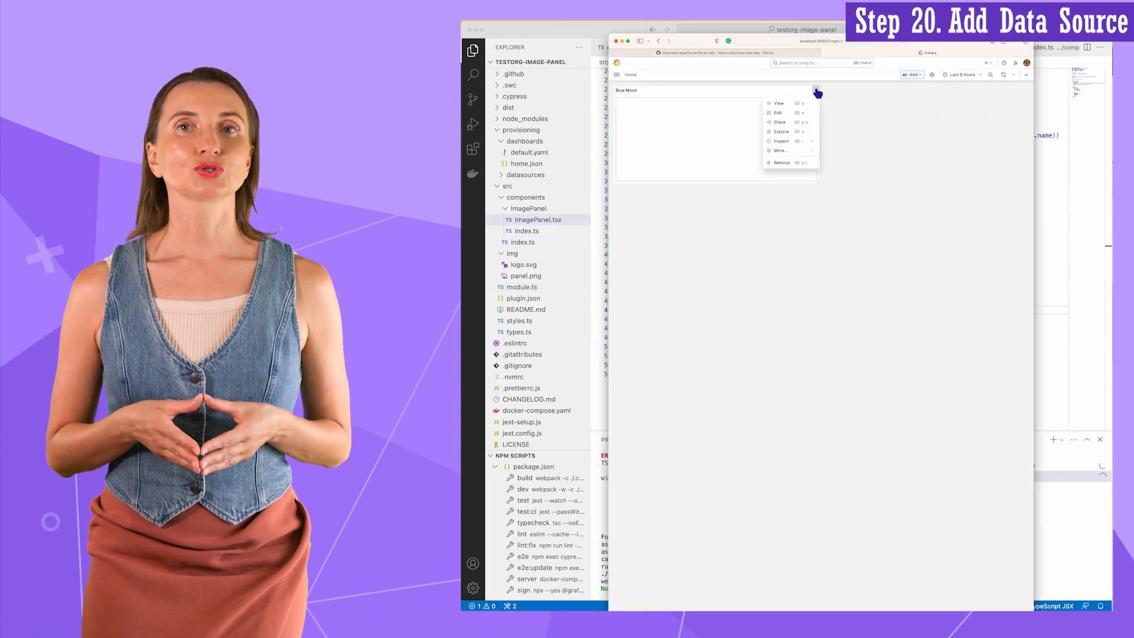
# Step: Switch the Blue Moon panel query to the Static data source and name it 'Image name'
pyautogui.click(778, 113)
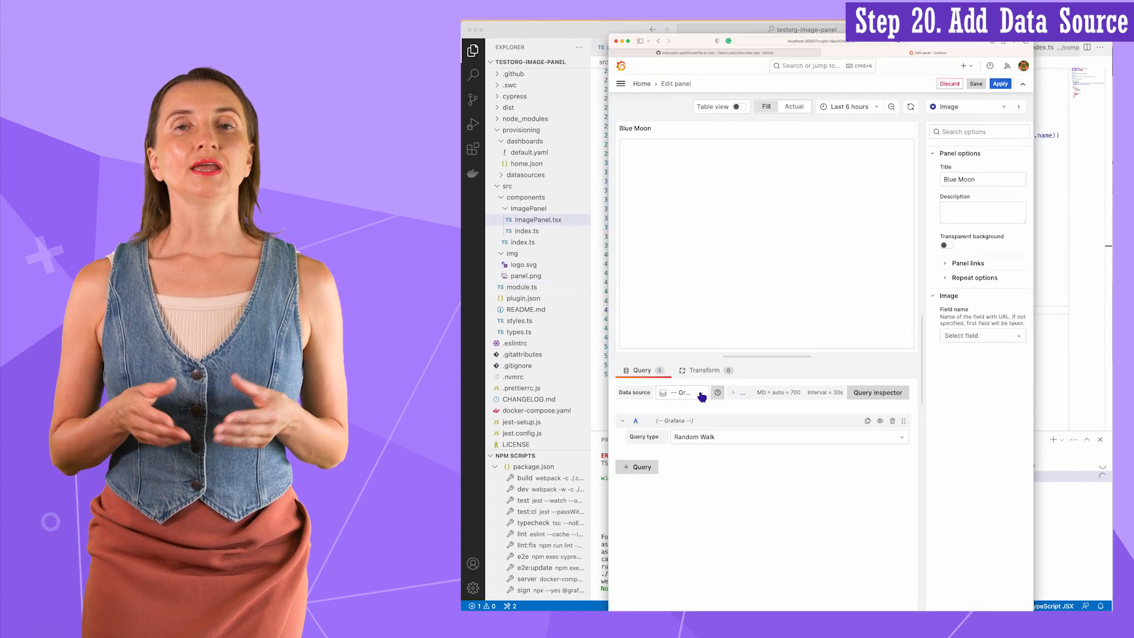
pyautogui.click(681, 392)
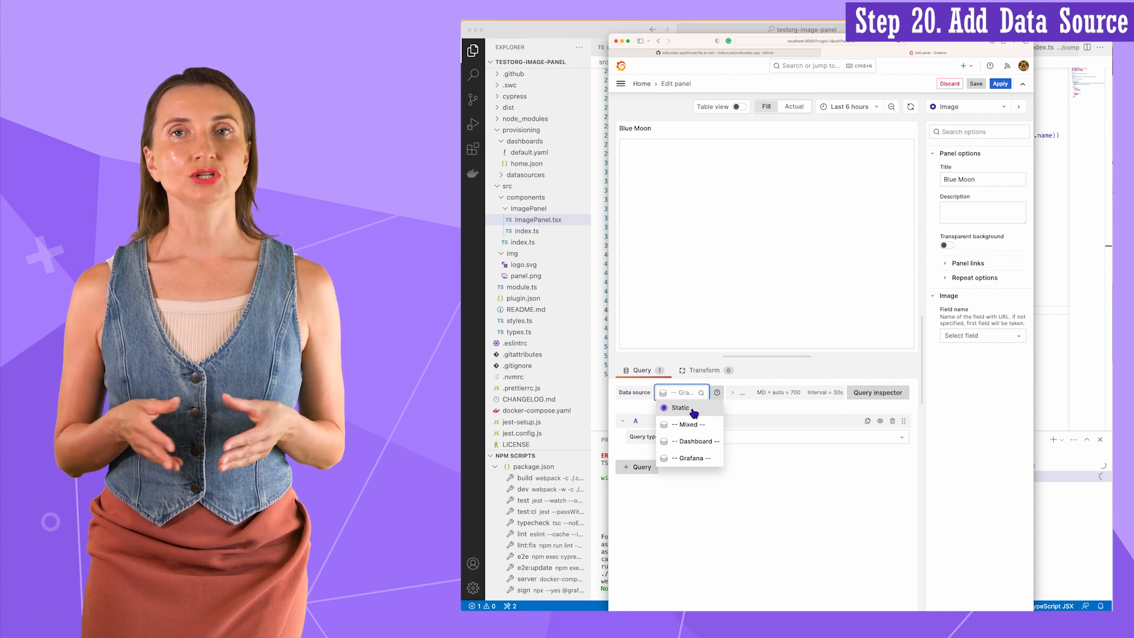
pyautogui.click(680, 407)
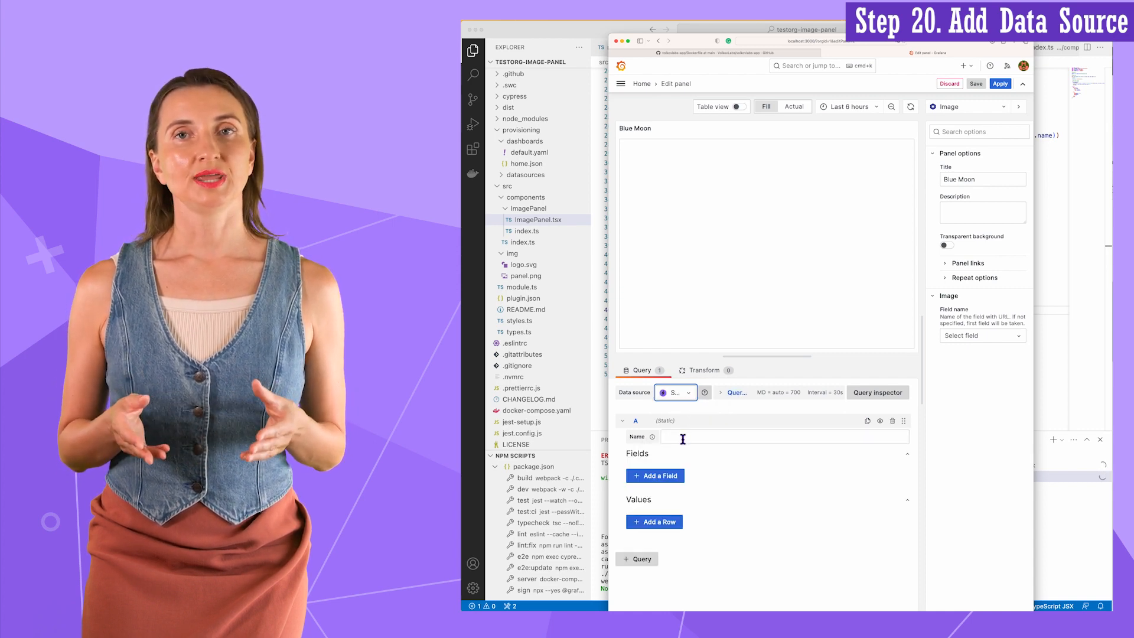
pyautogui.write('Image name')
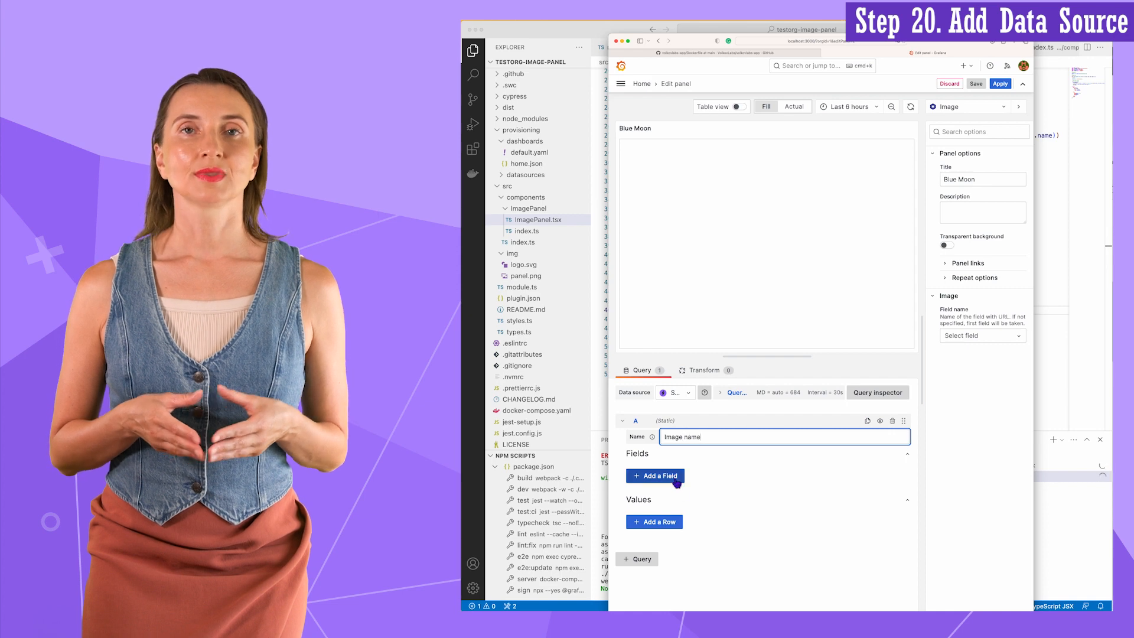
pyautogui.click(654, 476)
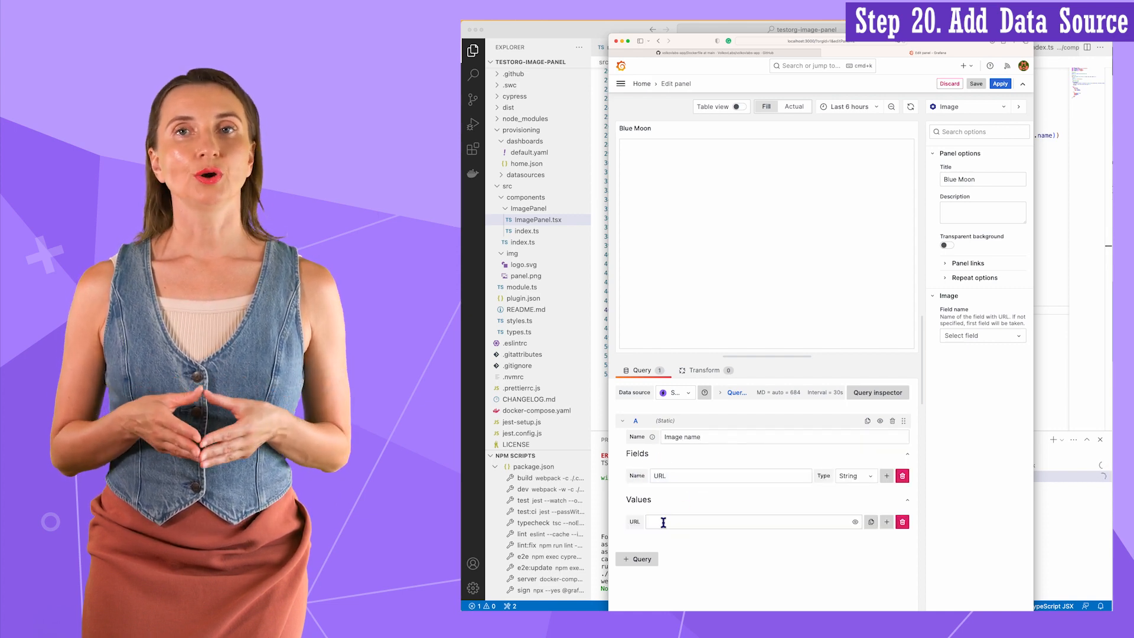
pyautogui.write('http')
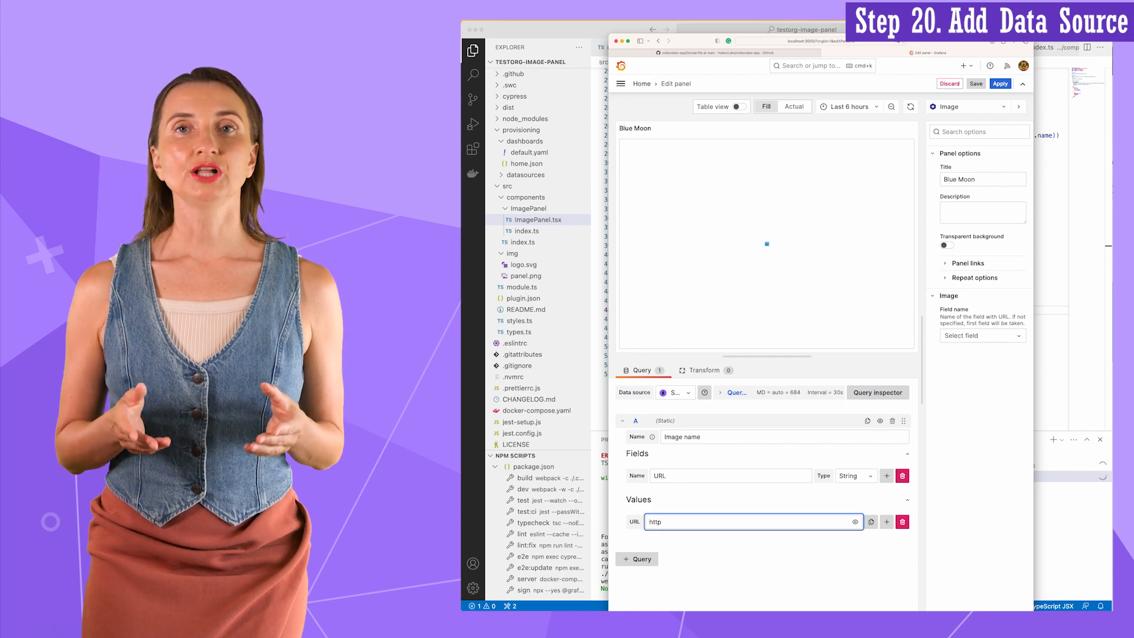
pyautogui.write('https://volkovlabs.io/honeycomb.png')
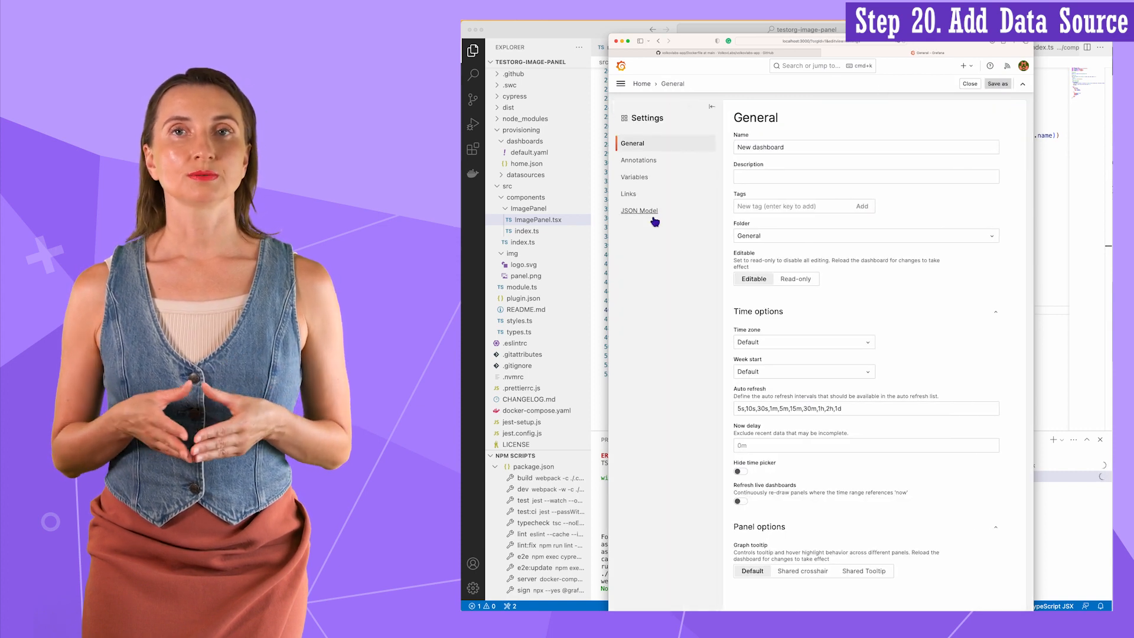
# Step: Copy the dashboard JSON model into home.json and reopen the panel editor showing the honeycomb image
pyautogui.click(639, 210)
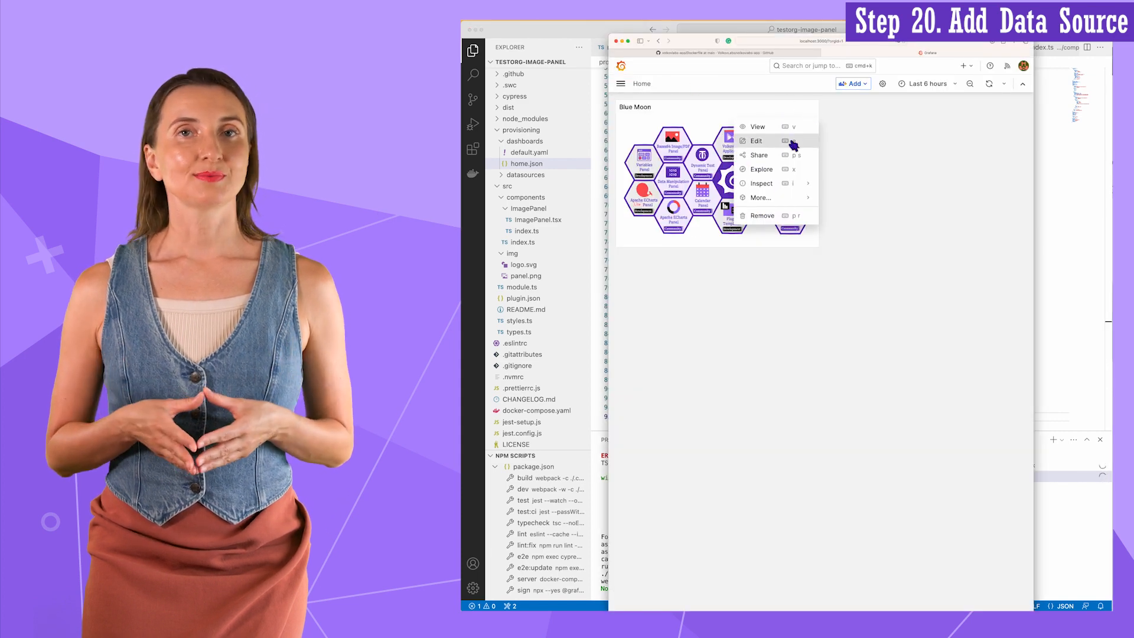
pyautogui.click(756, 140)
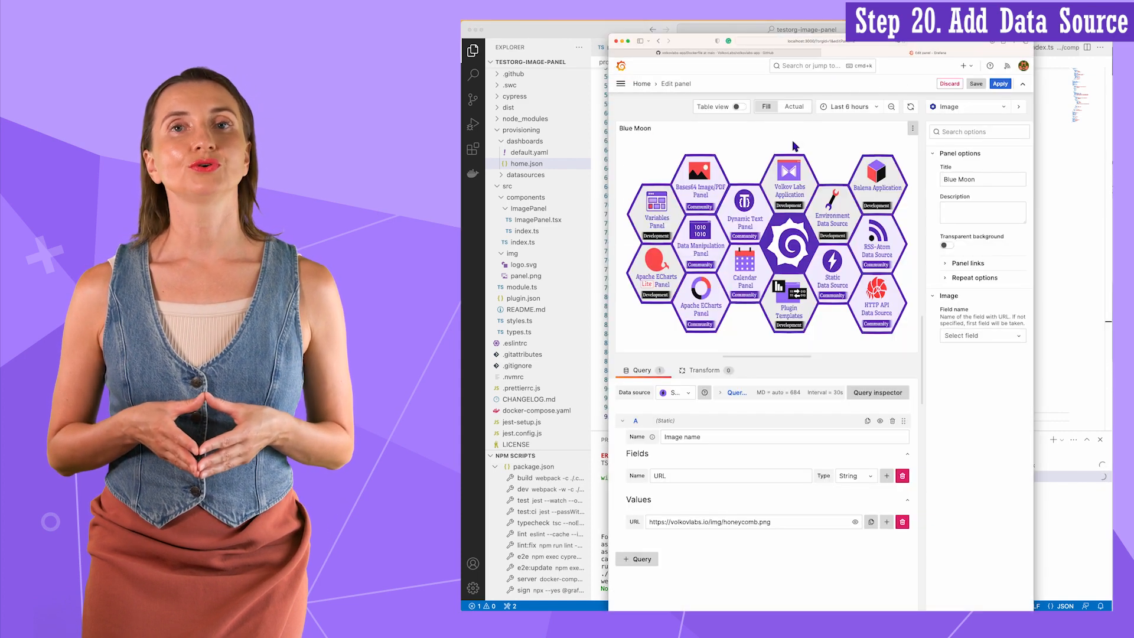